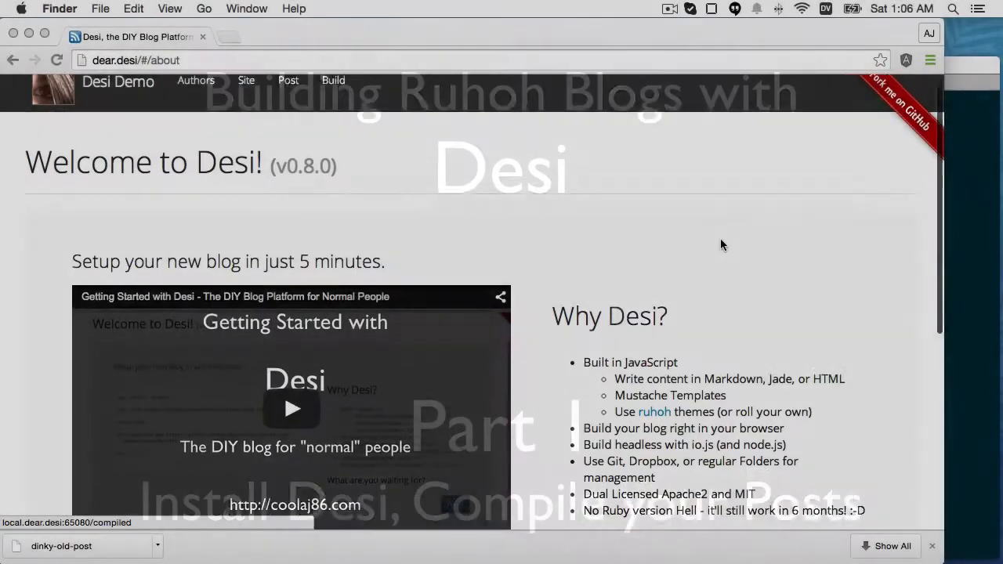
Scroll the Desi About page down to the 'Run these commands in Terminal' section.
{"action": "scroll", "scroll_direction": "down", "scroll_amount": 3}
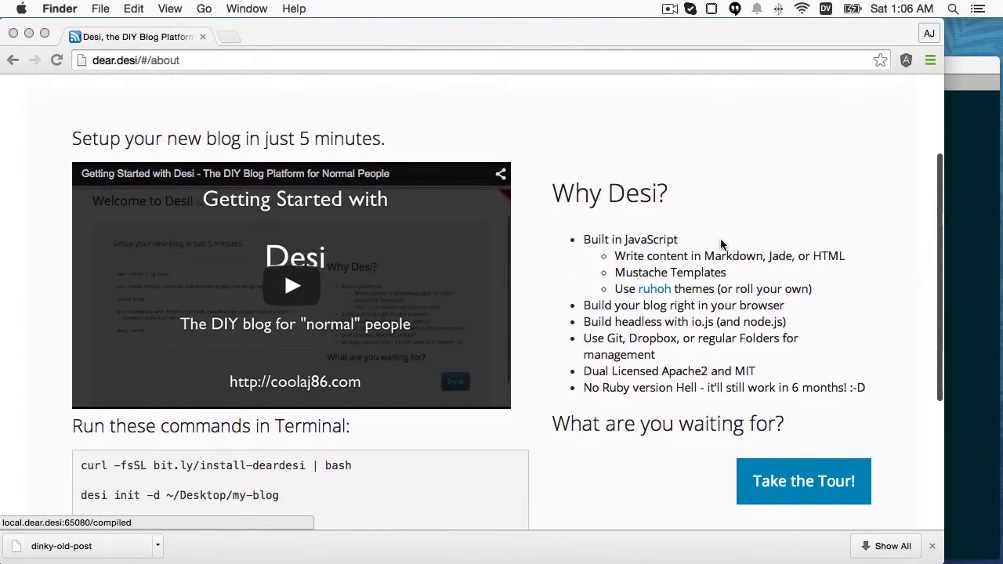
{"action": "scroll", "scroll_direction": "down", "scroll_amount": 3}
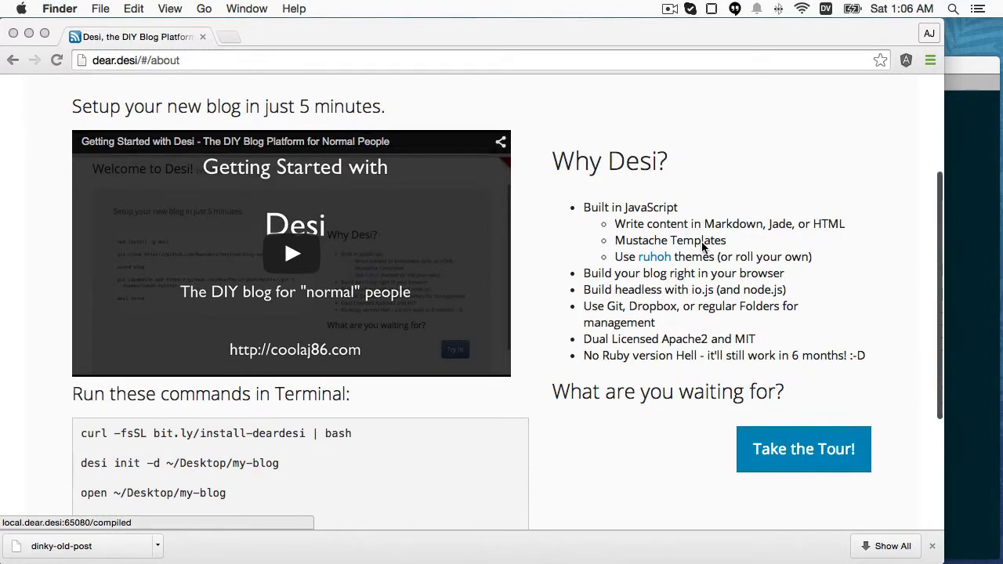
{"action": "scroll", "scroll_direction": "down", "scroll_amount": 3}
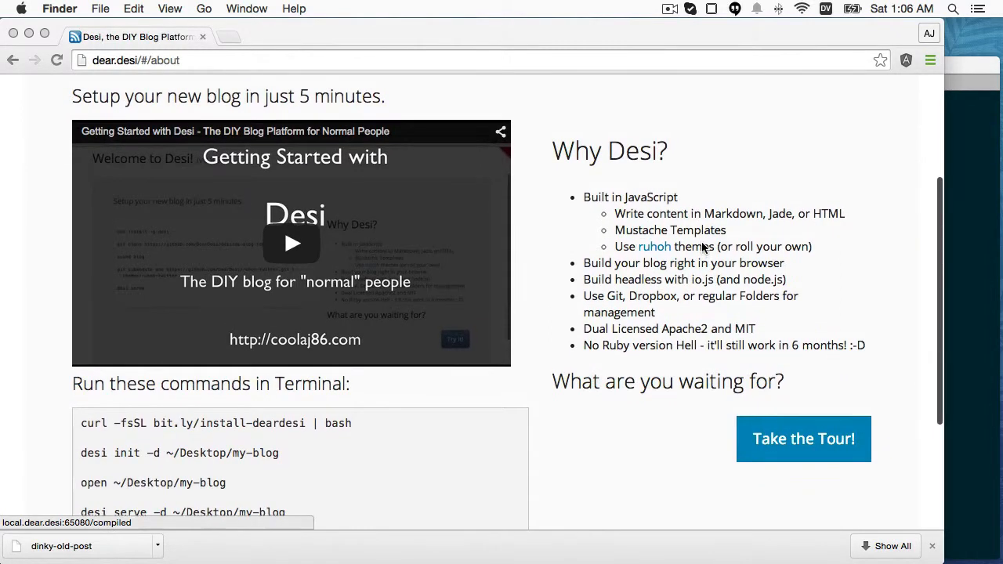
{"action": "mouse_move", "coordinate": [420, 157]}
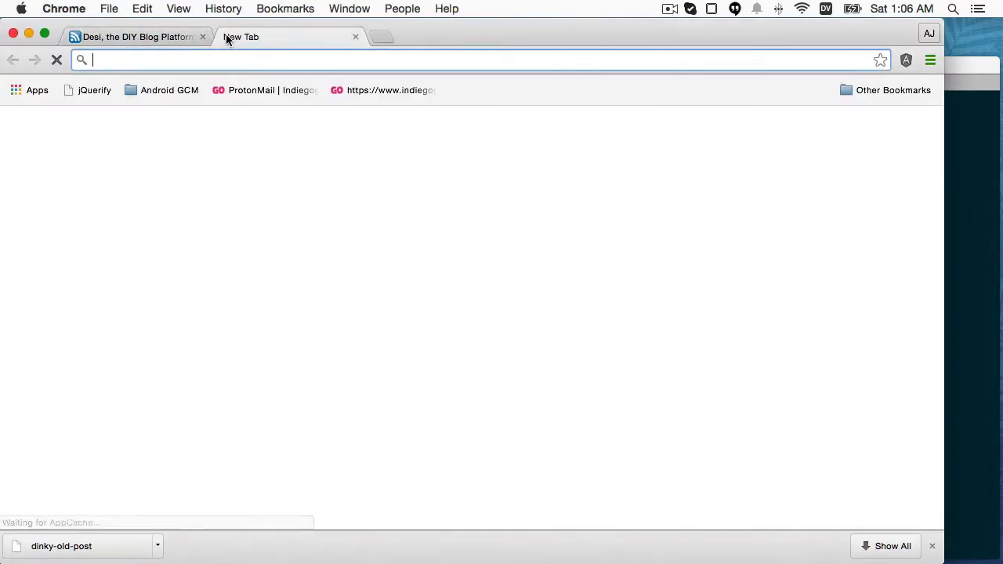
Search 'iojs install script', read the coolaj86/iojs-install-script TL;DR commands, then return to Desi's welcome page.
{"action": "type", "text": "iojs install script"}
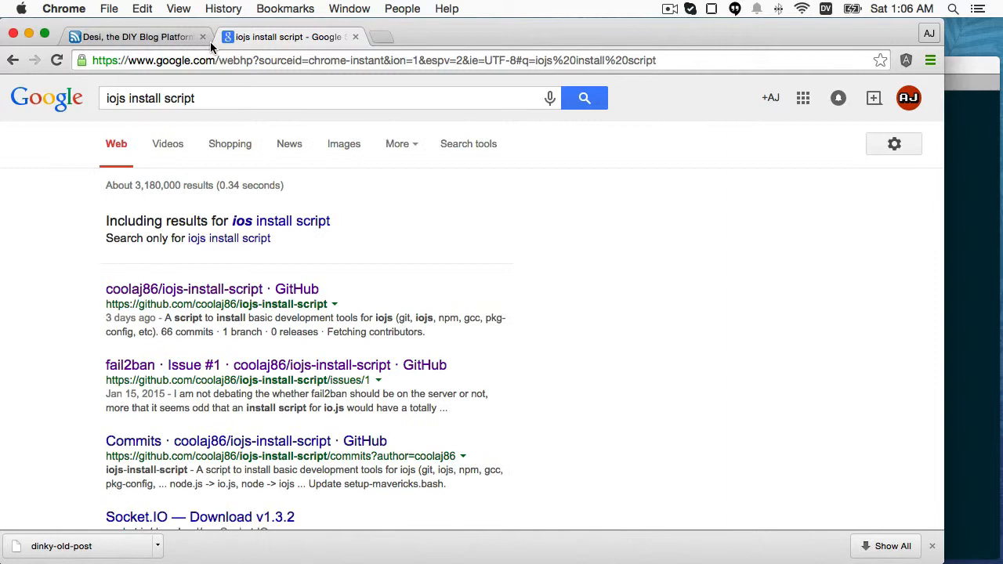
{"action": "mouse_move", "coordinate": [220, 301]}
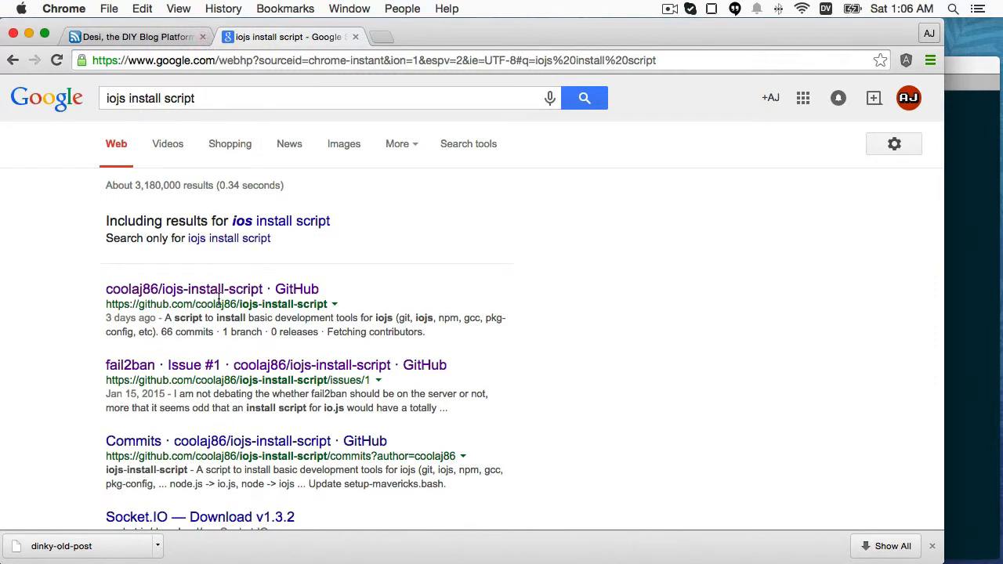
{"action": "left_click", "coordinate": [183, 289]}
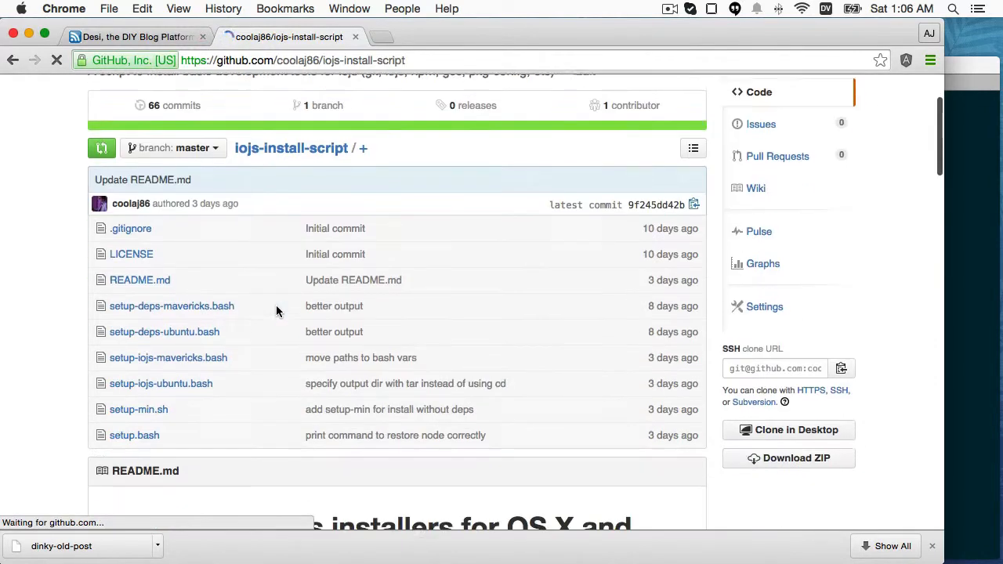
{"action": "scroll", "scroll_direction": "down", "scroll_amount": 3}
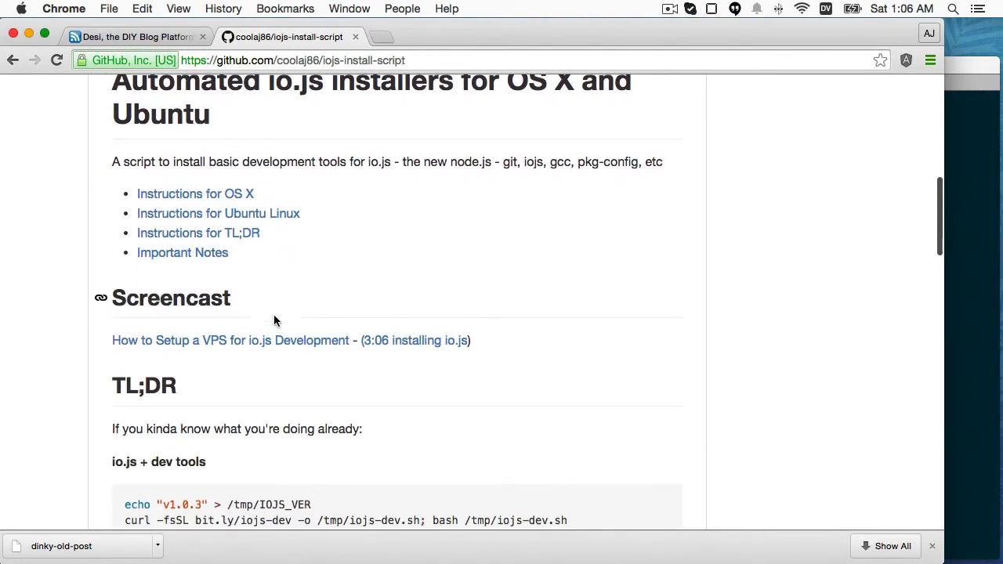
{"action": "scroll", "scroll_direction": "down", "scroll_amount": 3}
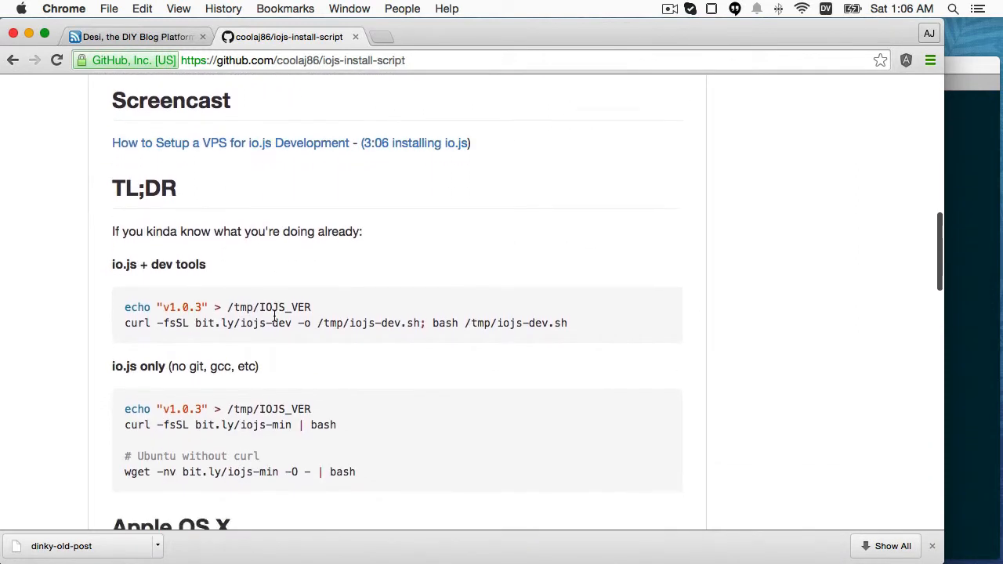
{"action": "scroll", "scroll_direction": "down", "scroll_amount": 3}
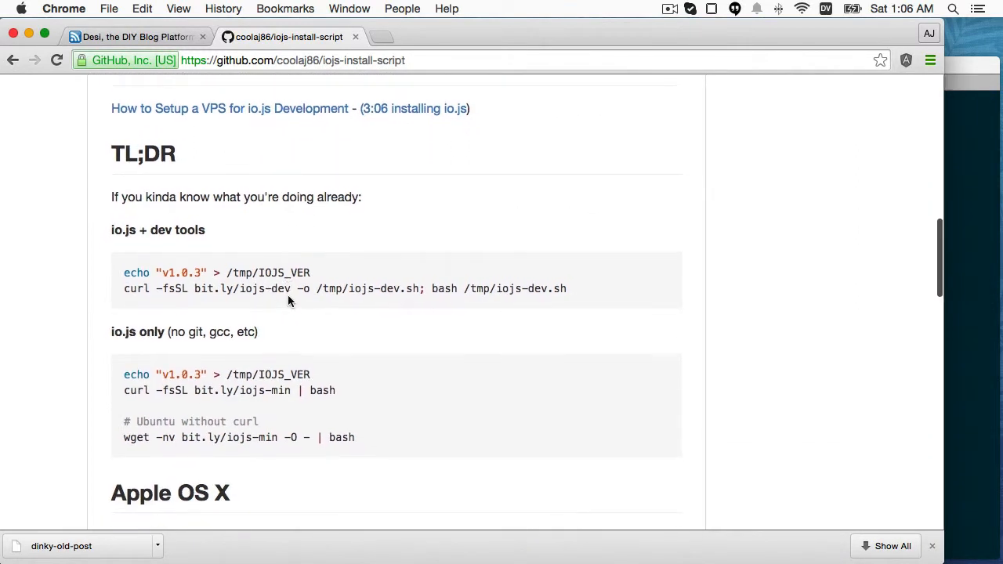
{"action": "scroll", "scroll_direction": "down", "scroll_amount": 3}
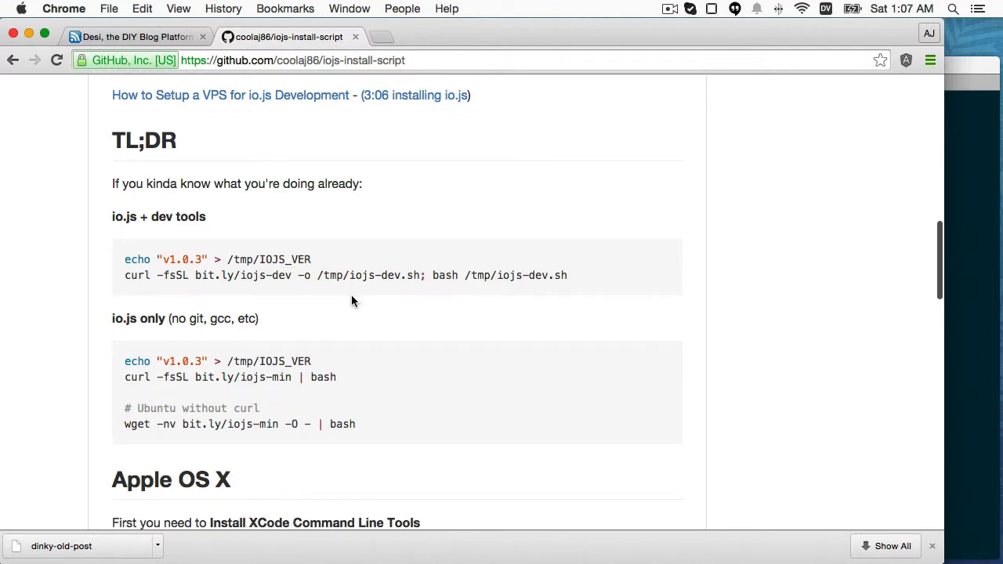
{"action": "mouse_move", "coordinate": [207, 382]}
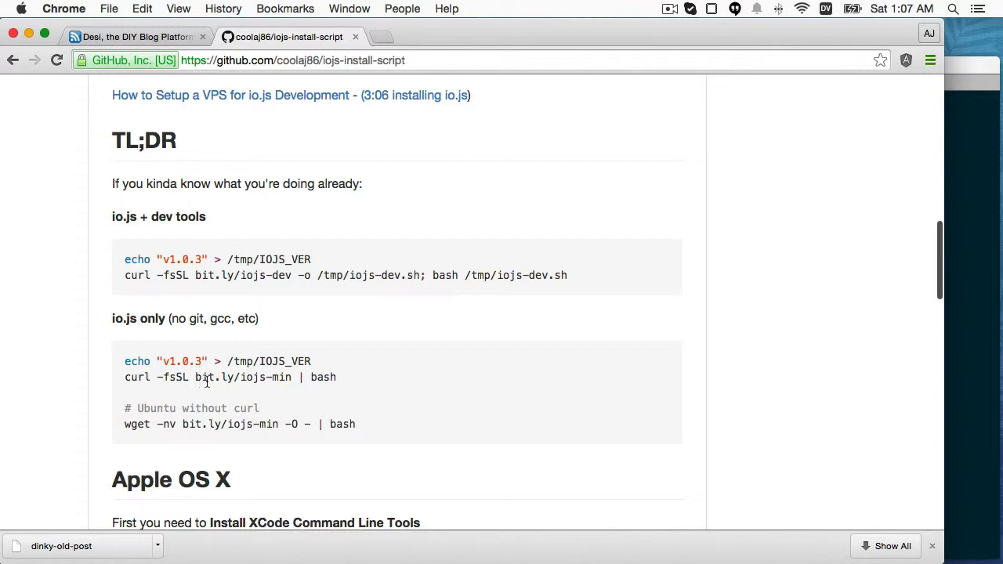
{"action": "mouse_move", "coordinate": [275, 238]}
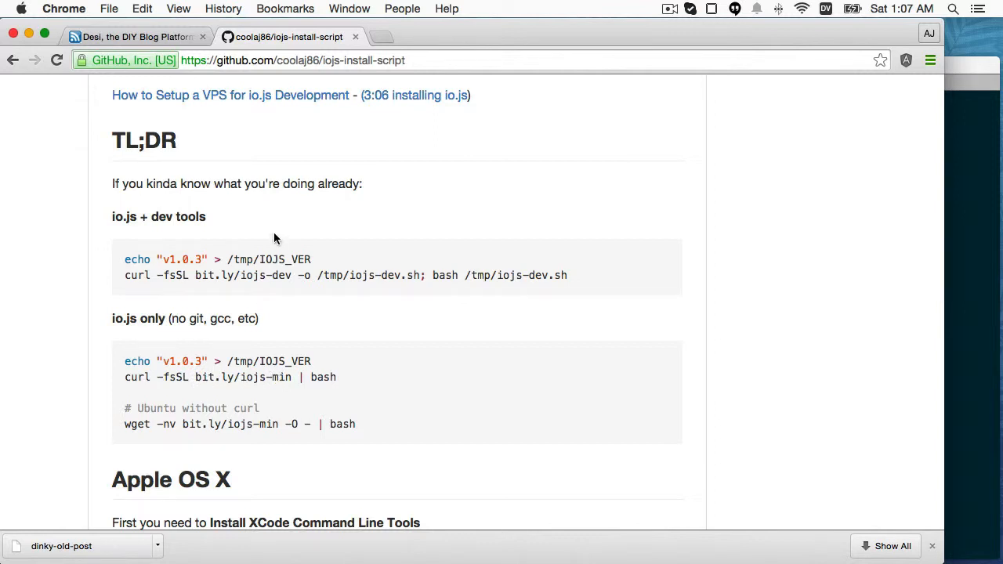
{"action": "left_click", "coordinate": [133, 37]}
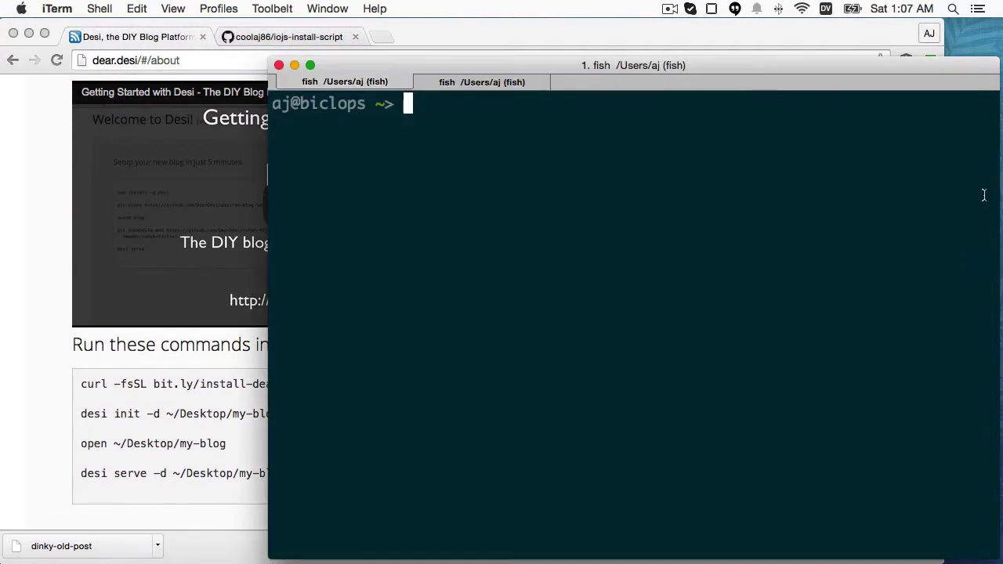
{"action": "type", "text": "npm install -g desi"}
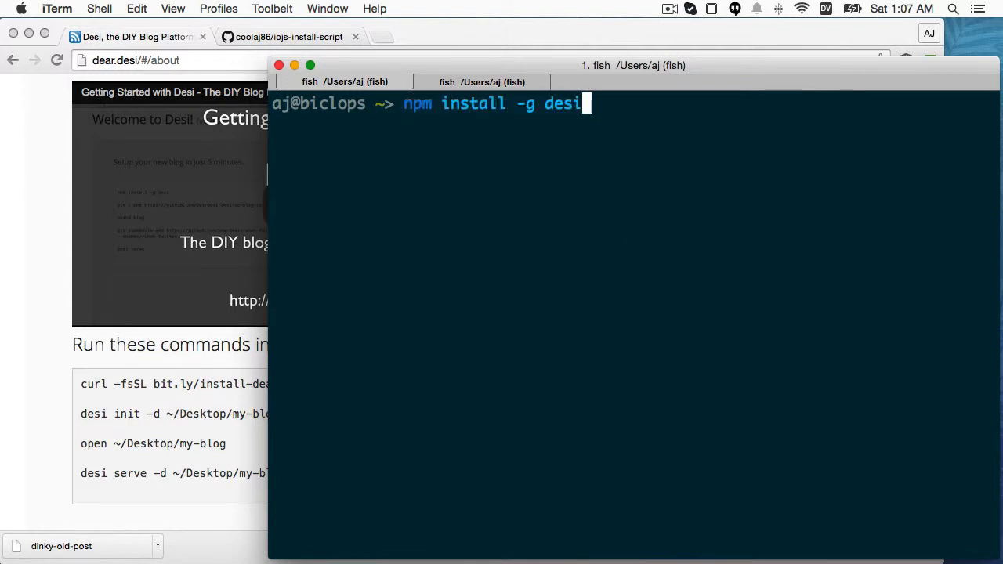
{"action": "key", "text": "Return"}
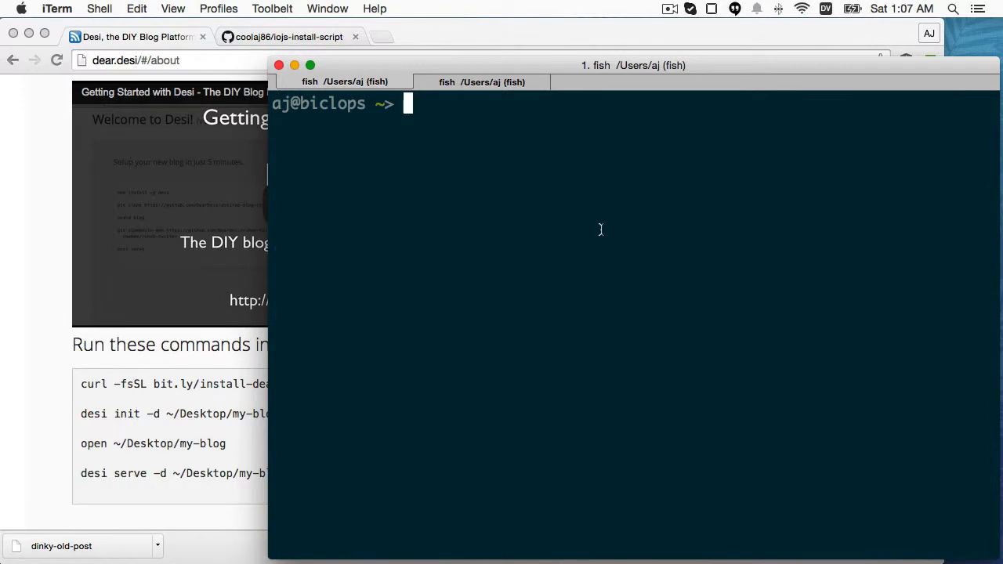
{"action": "mouse_move", "coordinate": [577, 229]}
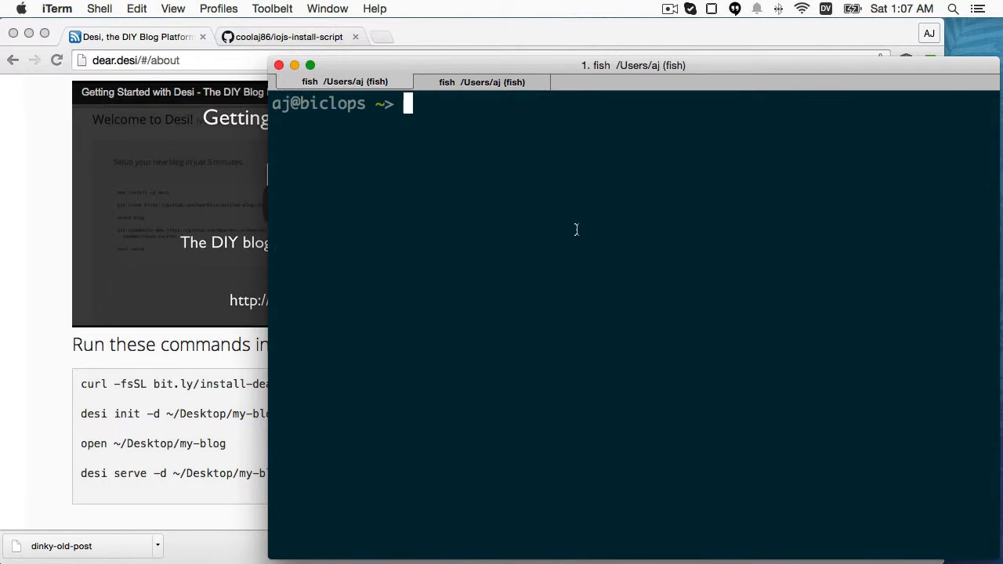
Create a new Desi blog with desi init -d ~/Desktop/blog.
{"action": "type", "text": "desi build"}
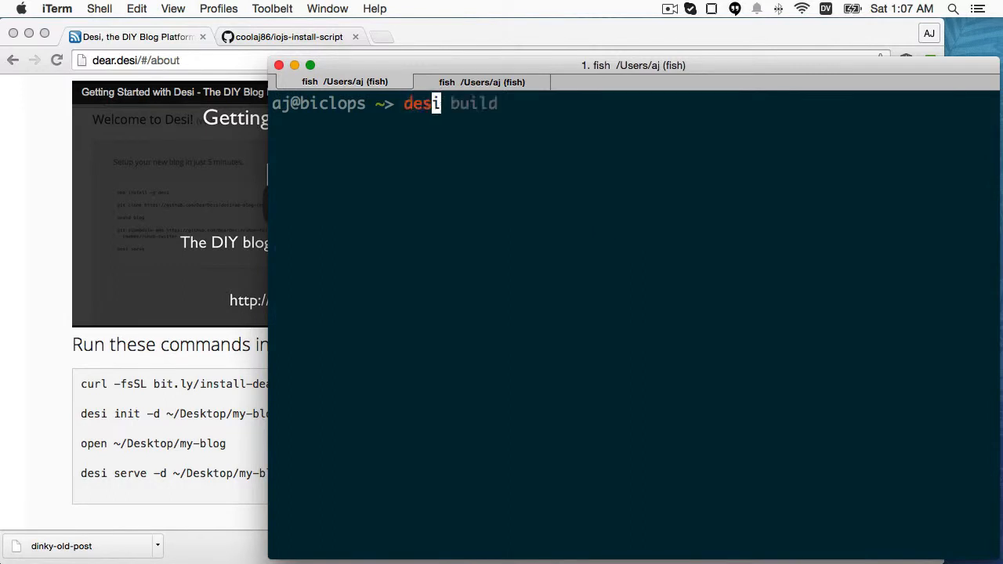
{"action": "type", "text": "init -d ~/Desktop/blog"}
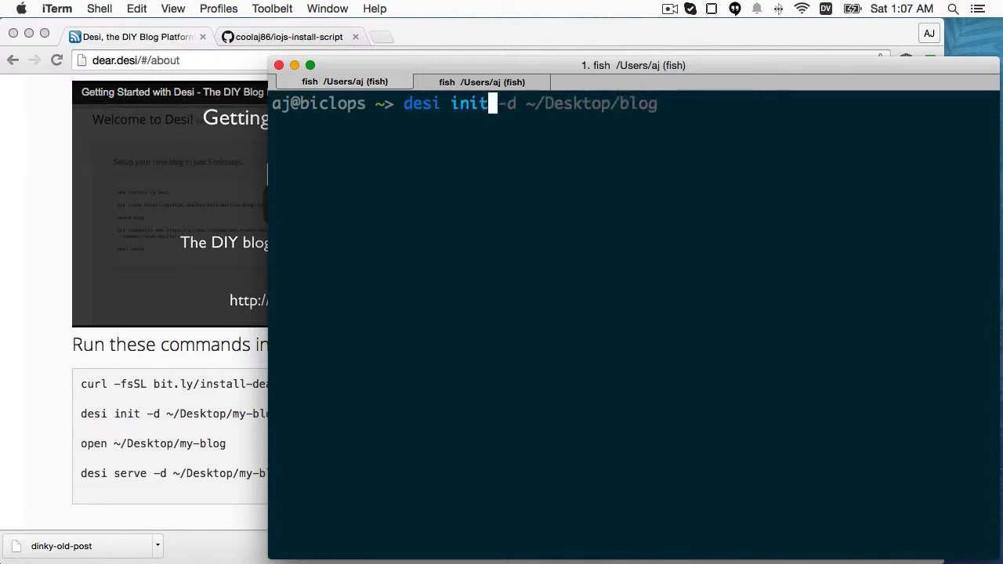
{"action": "key", "text": "Return"}
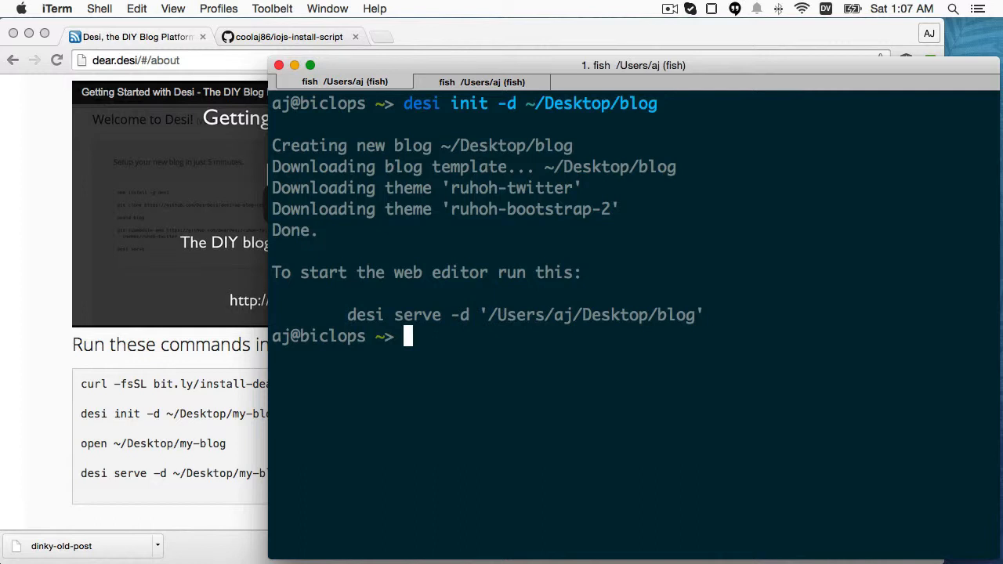
Move into ~/Desktop/blog, list its files, and recall the desi init command to serve the blog.
{"action": "type", "text": "pushd ~/Desktop/blog/"}
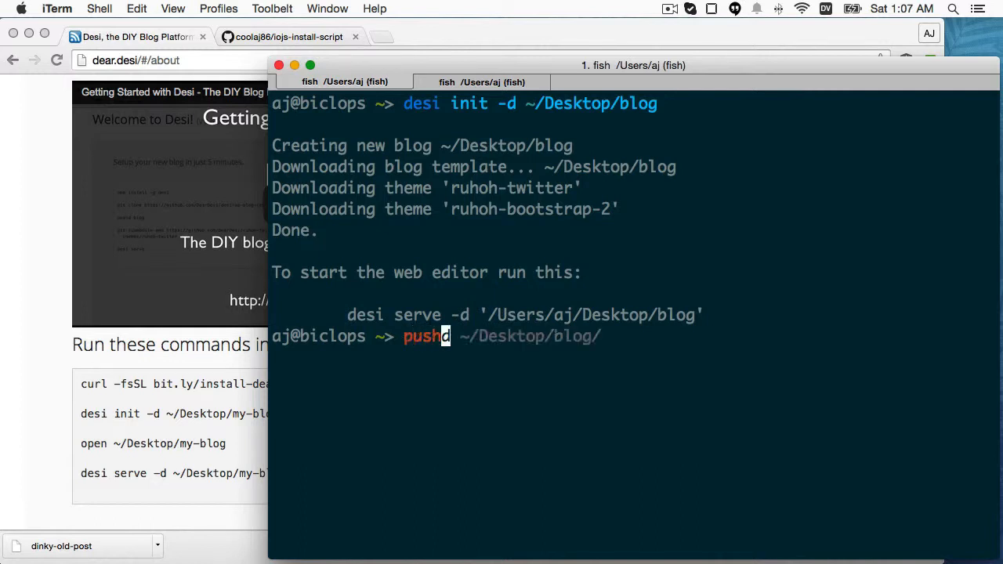
{"action": "key", "text": "Return"}
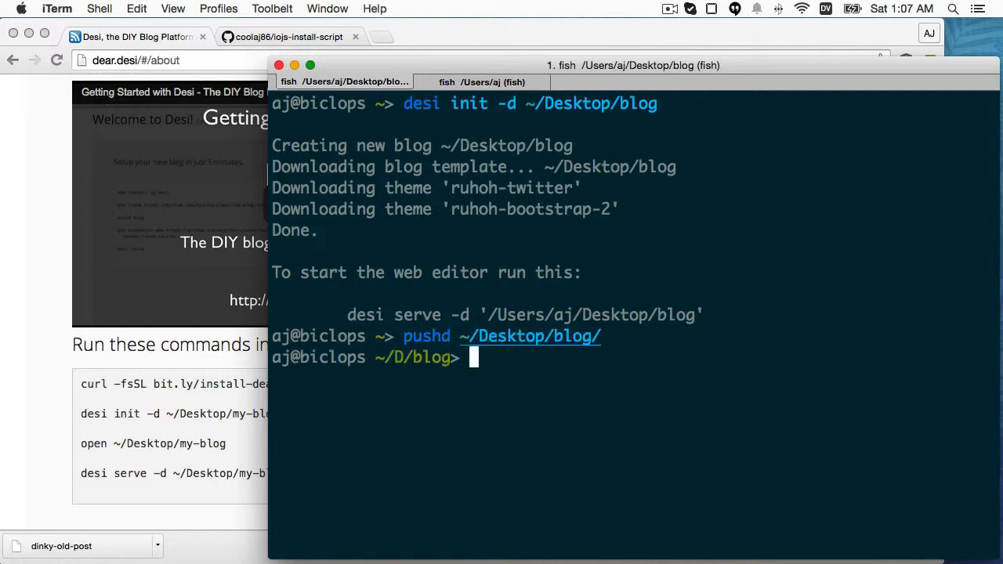
{"action": "key", "text": "Return"}
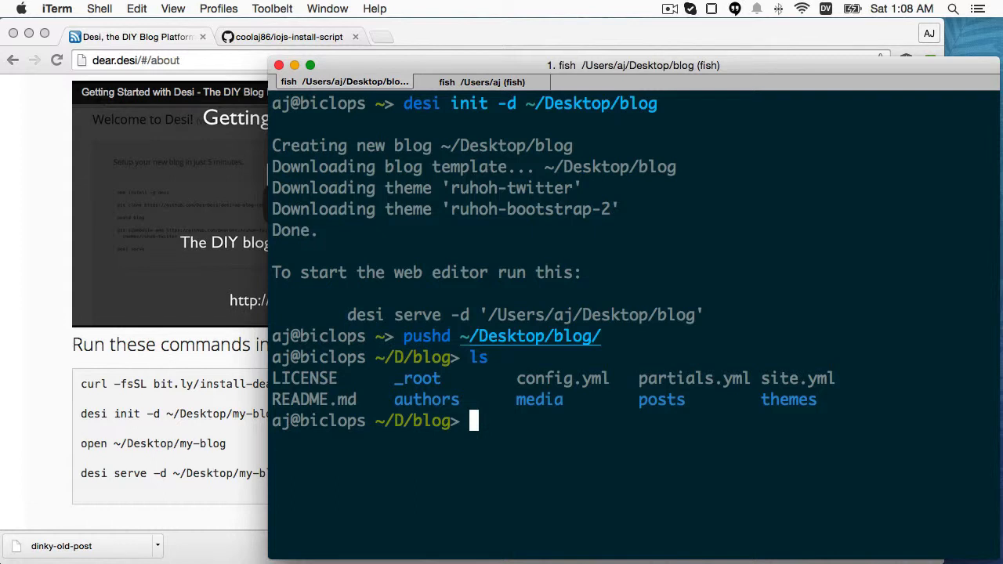
{"action": "type", "text": "desi init -d ~/Desktop/blog"}
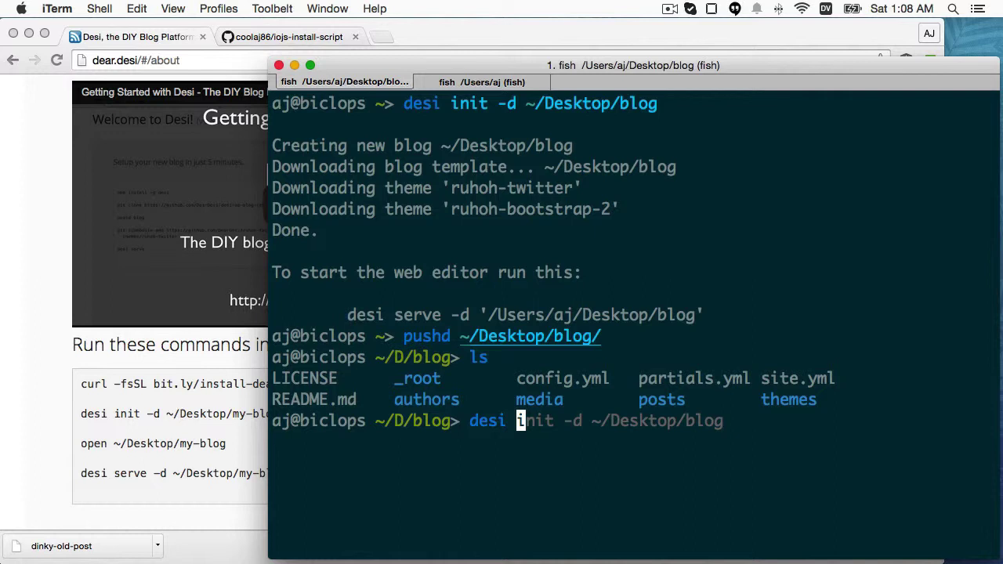
{"action": "key", "text": "Return"}
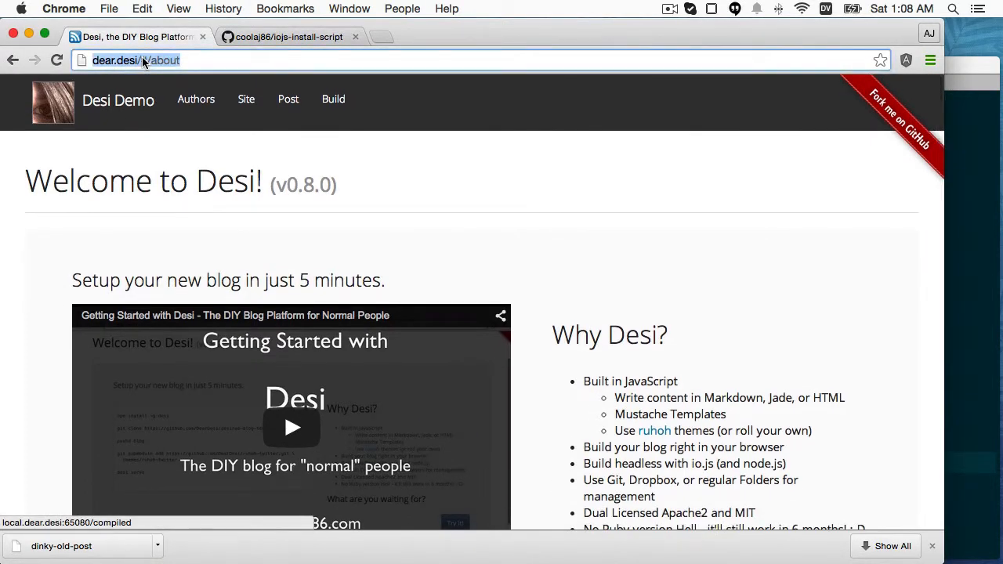
Load the local Desi editor at local.dear.desi:65080/#/about and choose Get Started.
{"action": "key", "text": "Return"}
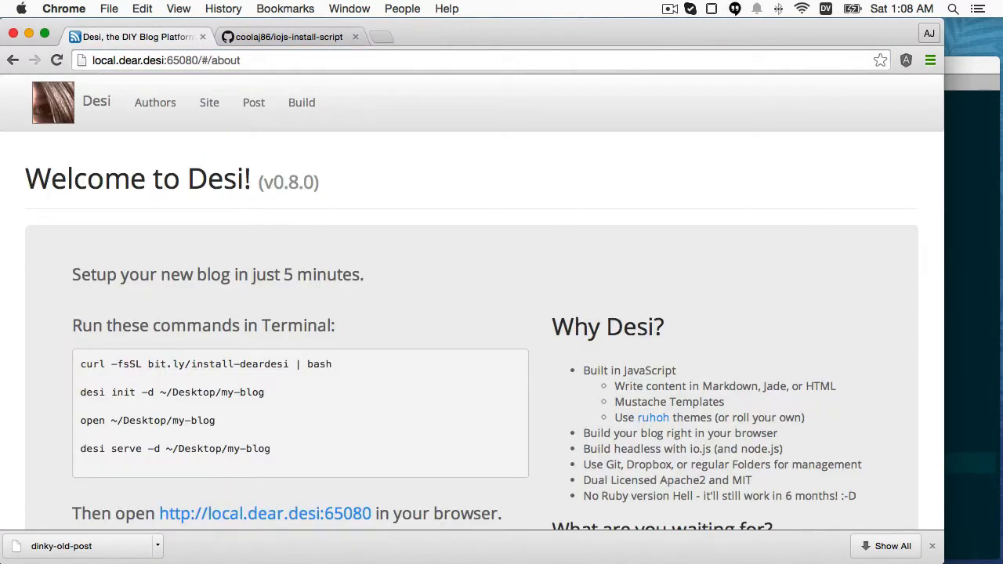
{"action": "mouse_move", "coordinate": [348, 138]}
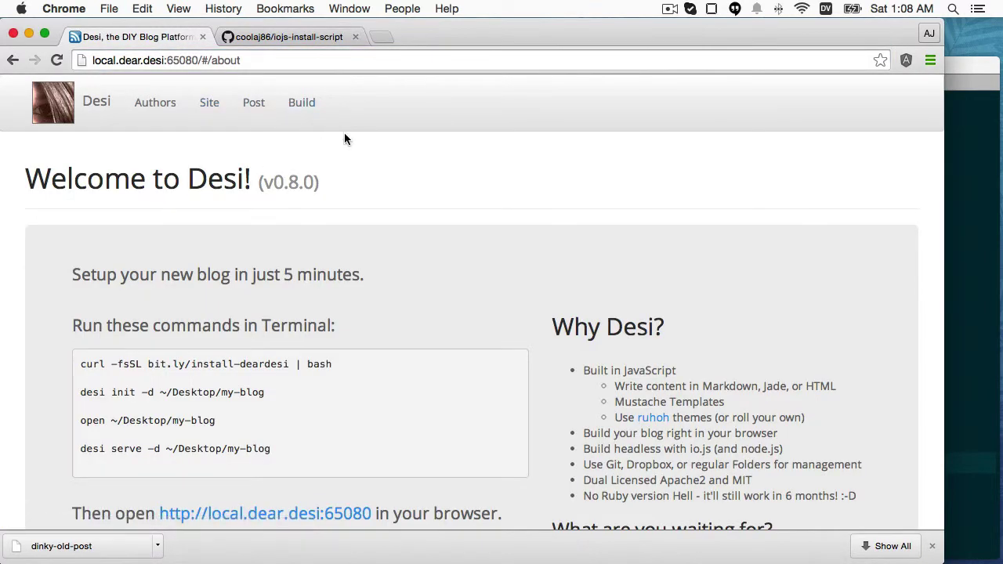
{"action": "scroll", "scroll_direction": "down", "scroll_amount": 3}
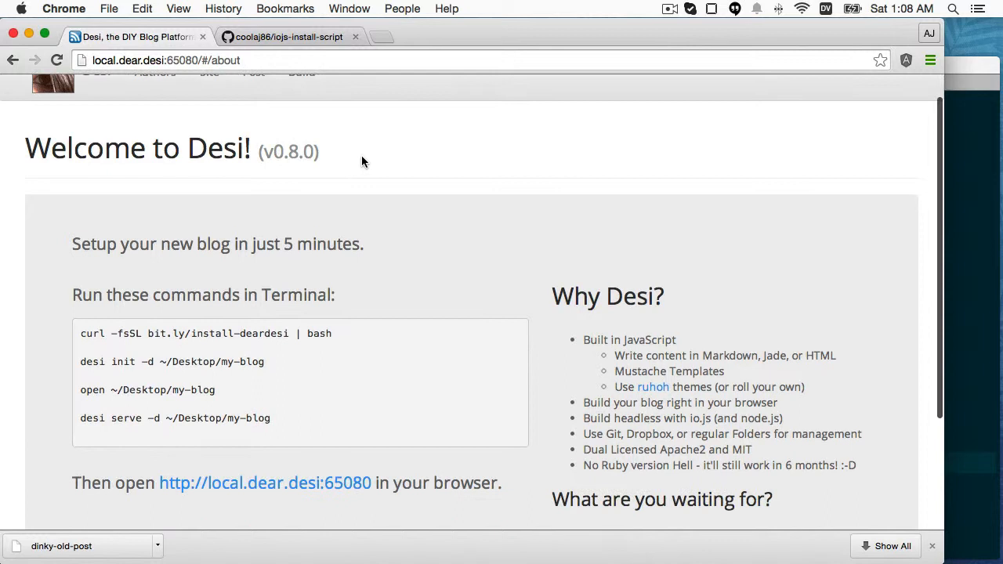
{"action": "scroll", "scroll_direction": "down", "scroll_amount": 3}
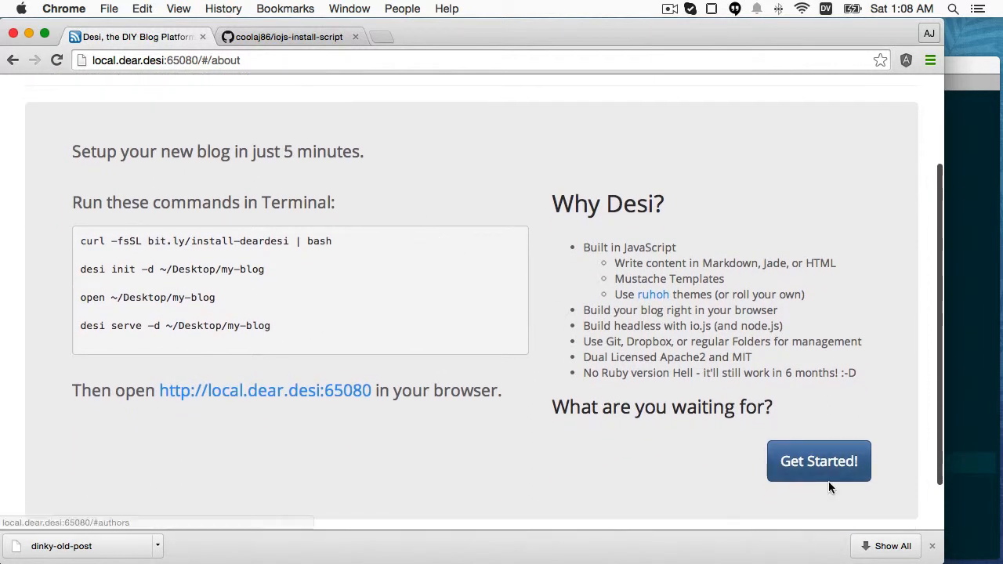
{"action": "mouse_move", "coordinate": [805, 465]}
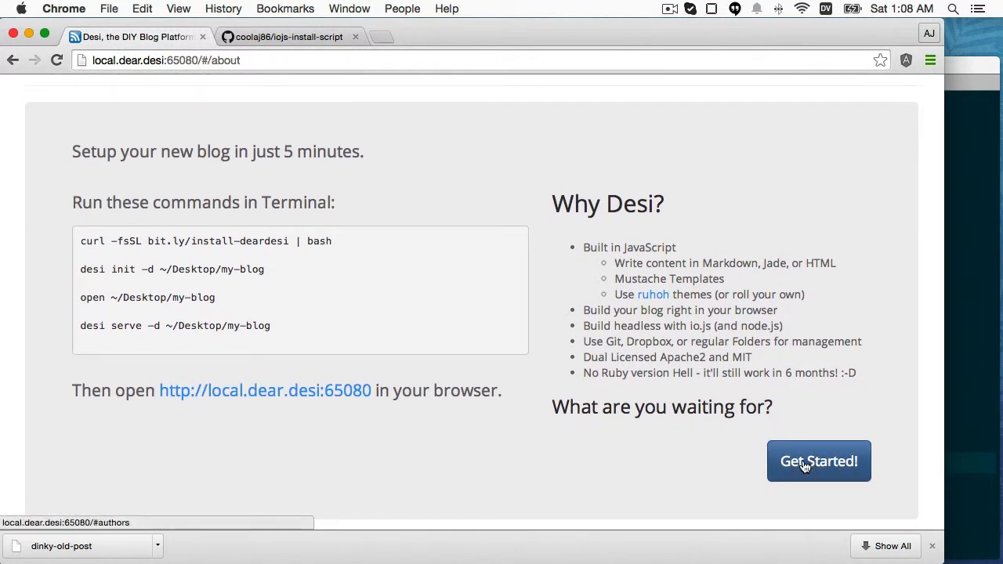
{"action": "left_click", "coordinate": [818, 460]}
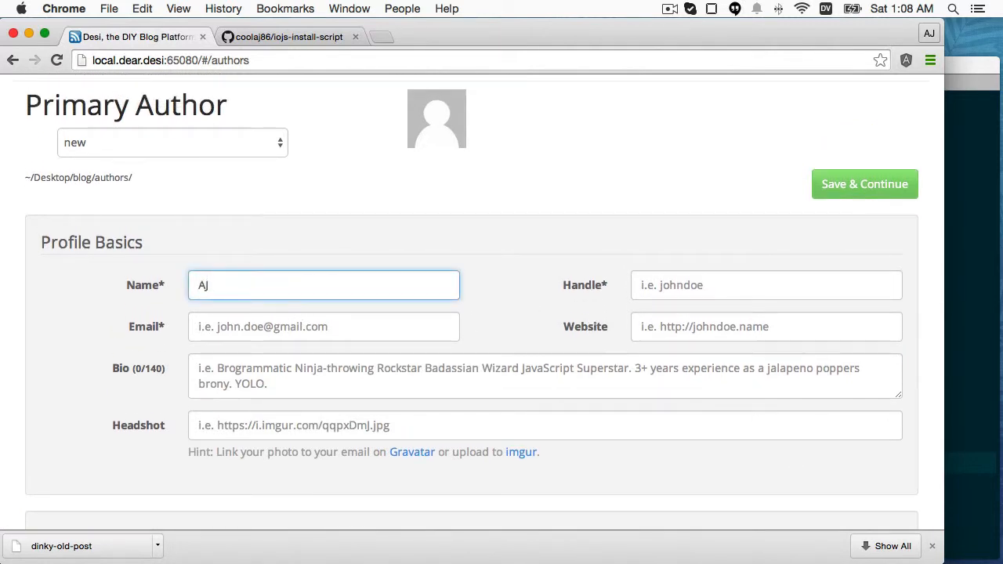
Save the primary author profile with handle coolaj86 and a gmail.com email, continuing to site setup.
{"action": "type", "text": "coolaj86"}
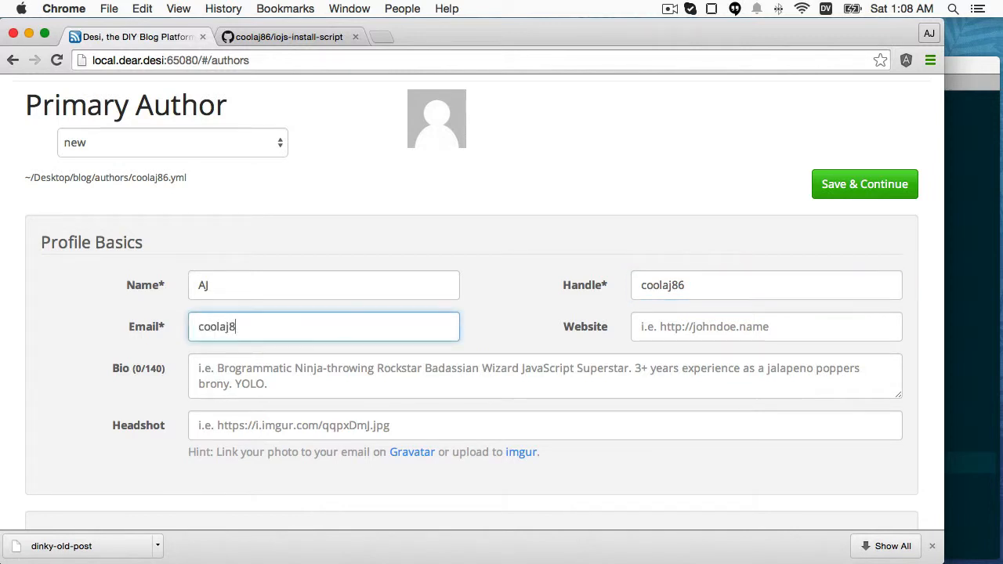
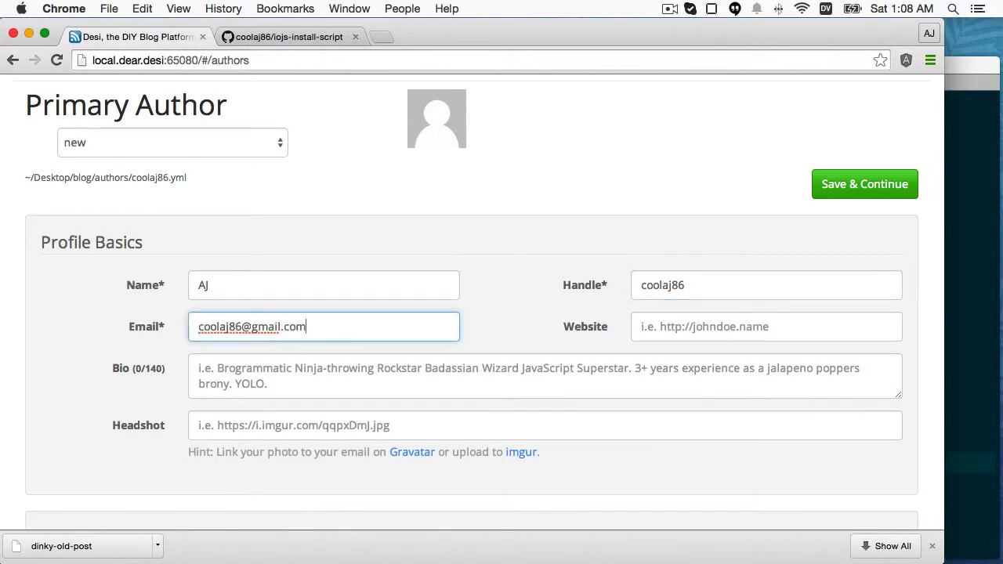
{"action": "left_click", "coordinate": [863, 183]}
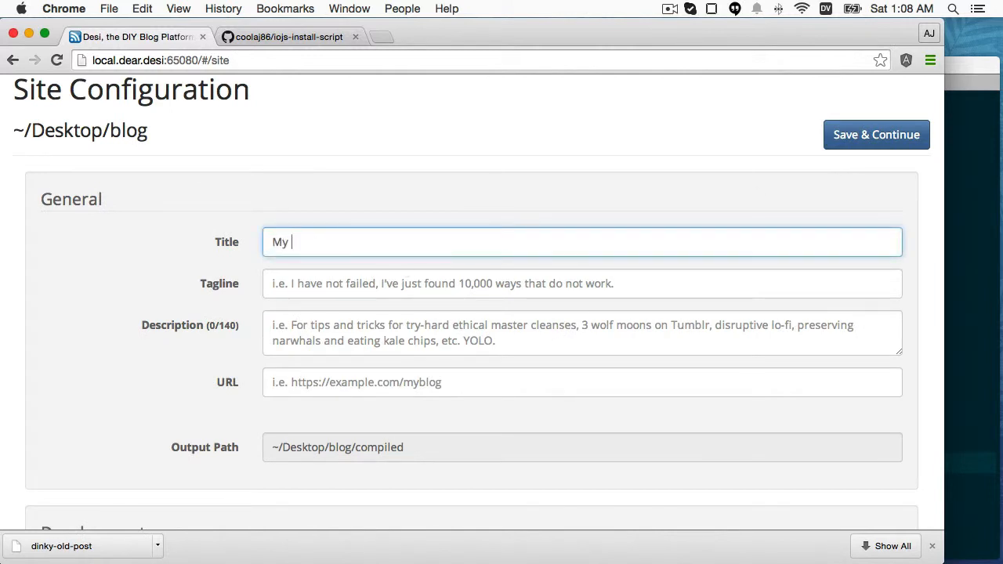
{"action": "type", "text": "AJ's Blog"}
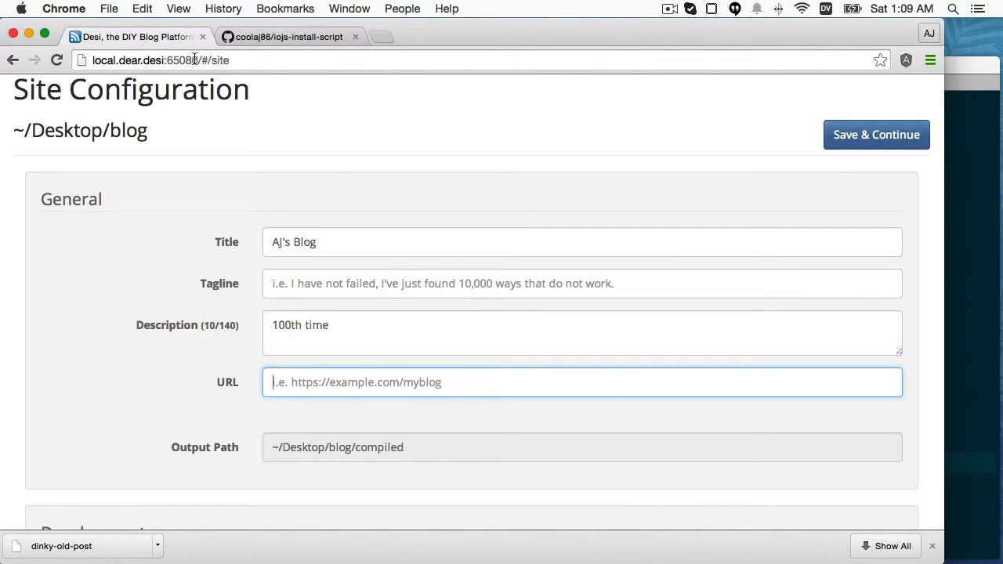
{"action": "left_click", "coordinate": [160, 59]}
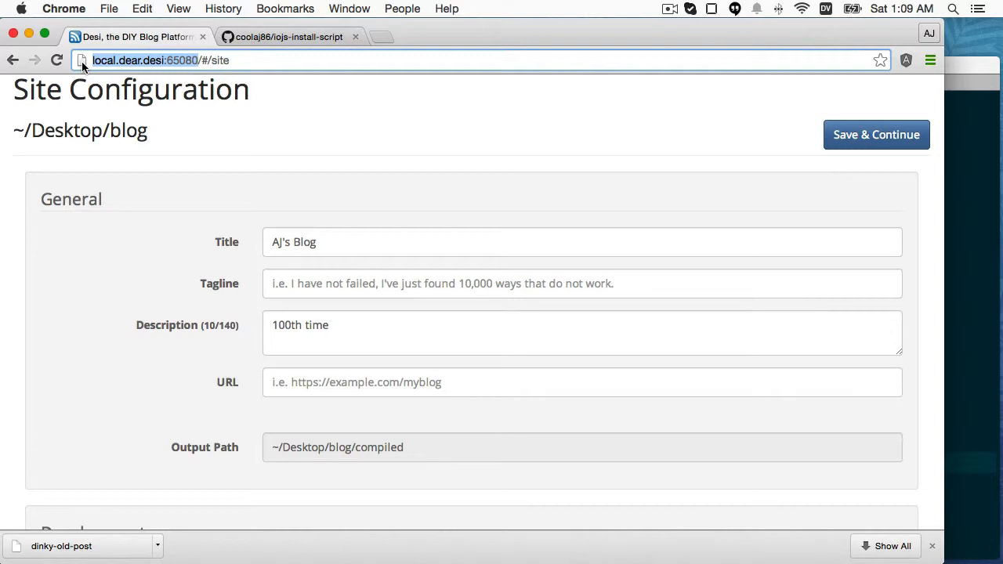
{"action": "left_click", "coordinate": [583, 382]}
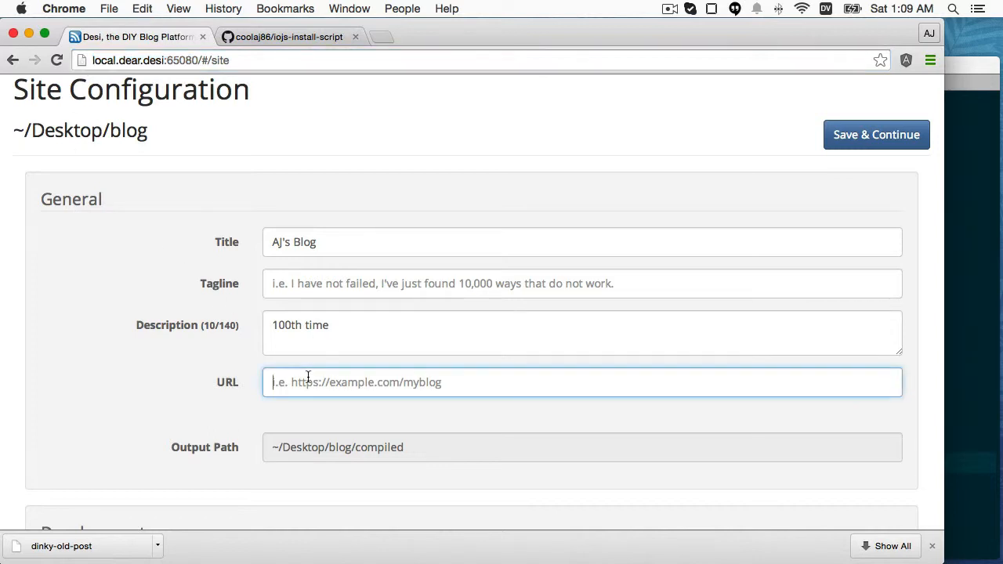
{"action": "type", "text": "http://local.dear.desi:65080/"}
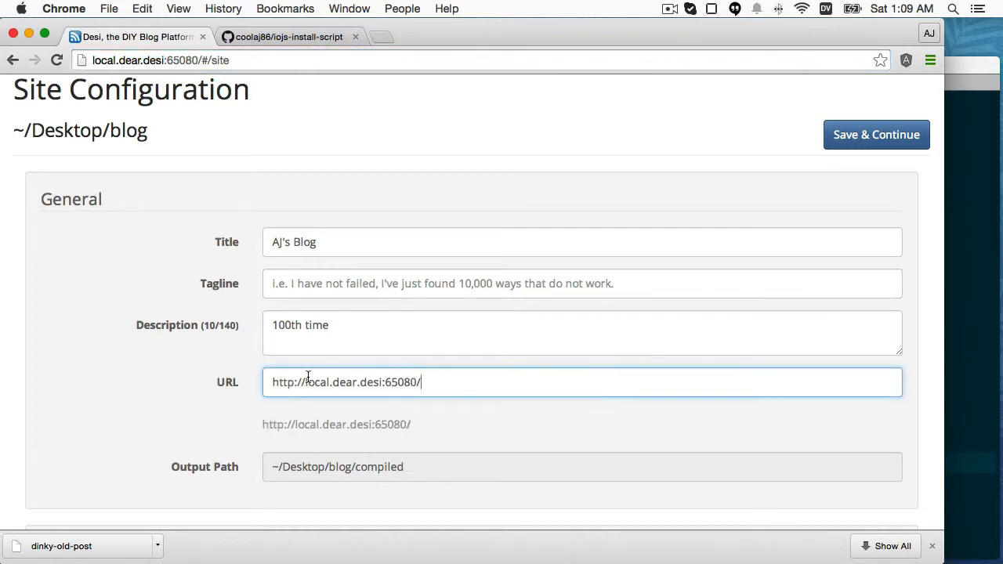
{"action": "type", "text": "compiled/"}
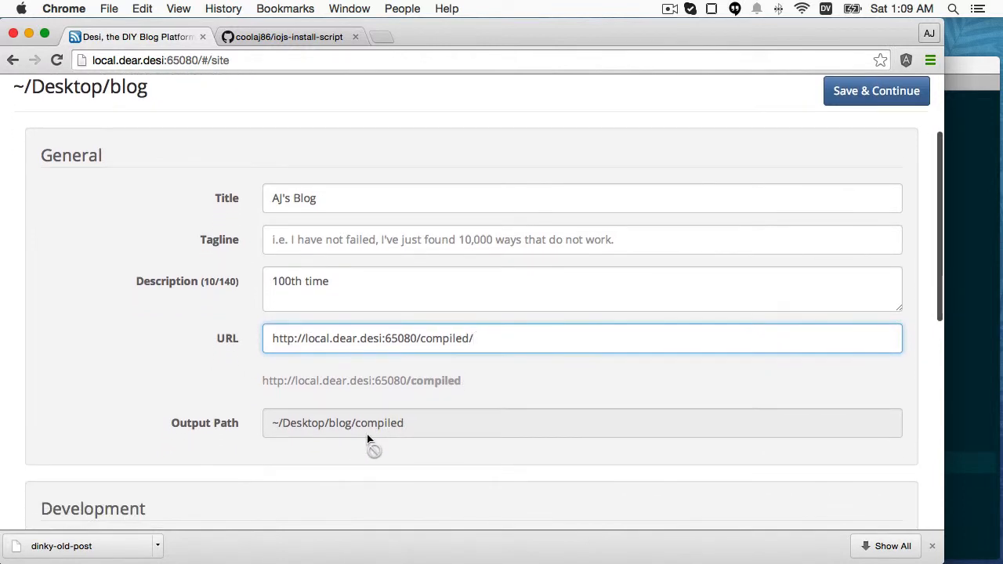
{"action": "mouse_move", "coordinate": [470, 324]}
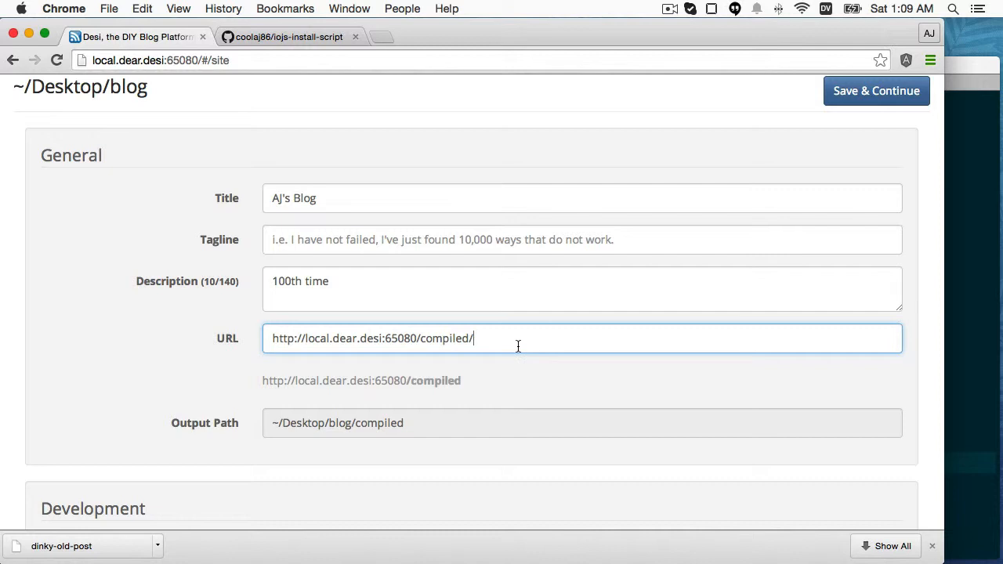
{"action": "mouse_move", "coordinate": [373, 435]}
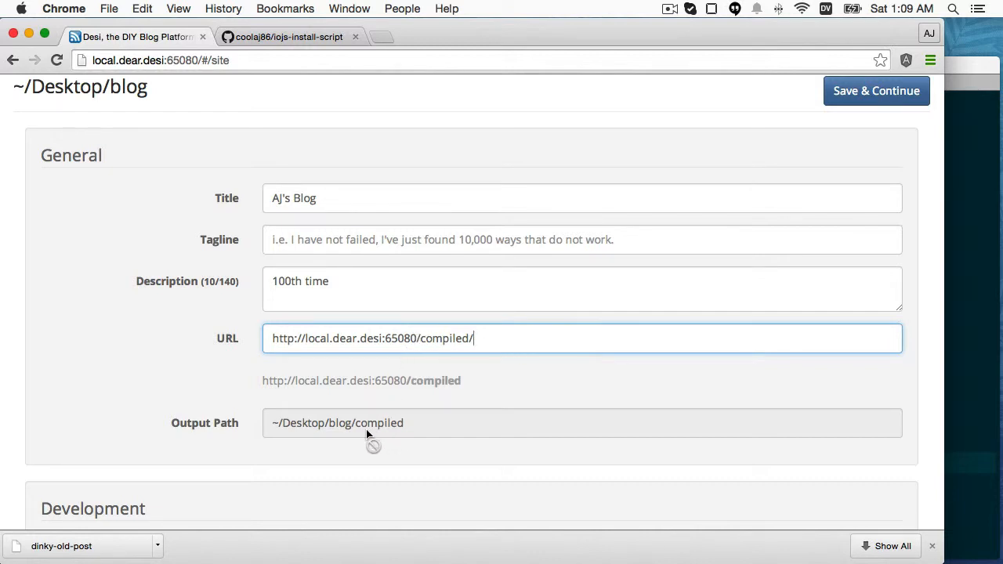
Review the Development settings and save the site configuration, continuing to Write a Post.
{"action": "scroll", "scroll_direction": "down", "scroll_amount": 3}
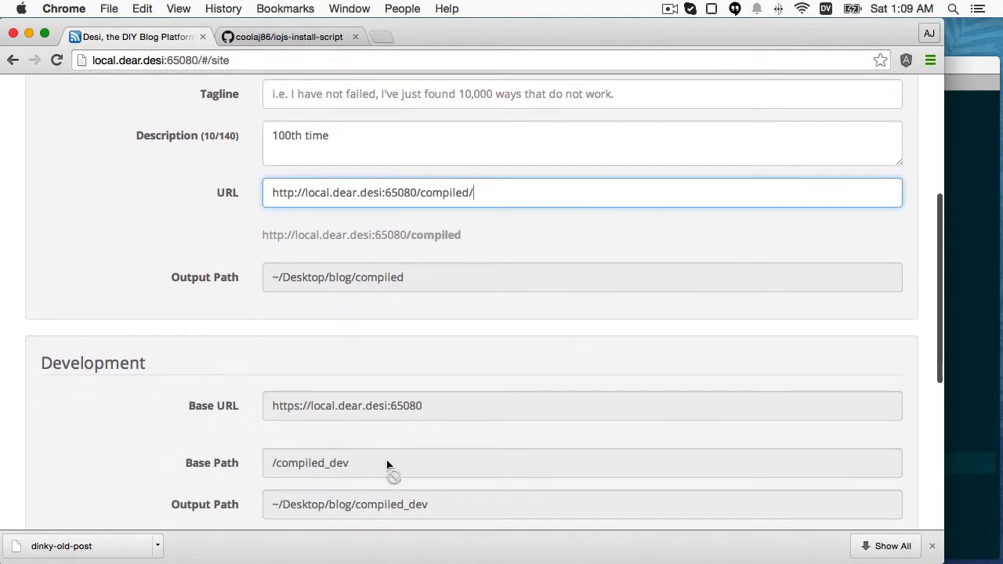
{"action": "scroll", "scroll_direction": "up", "scroll_amount": 3}
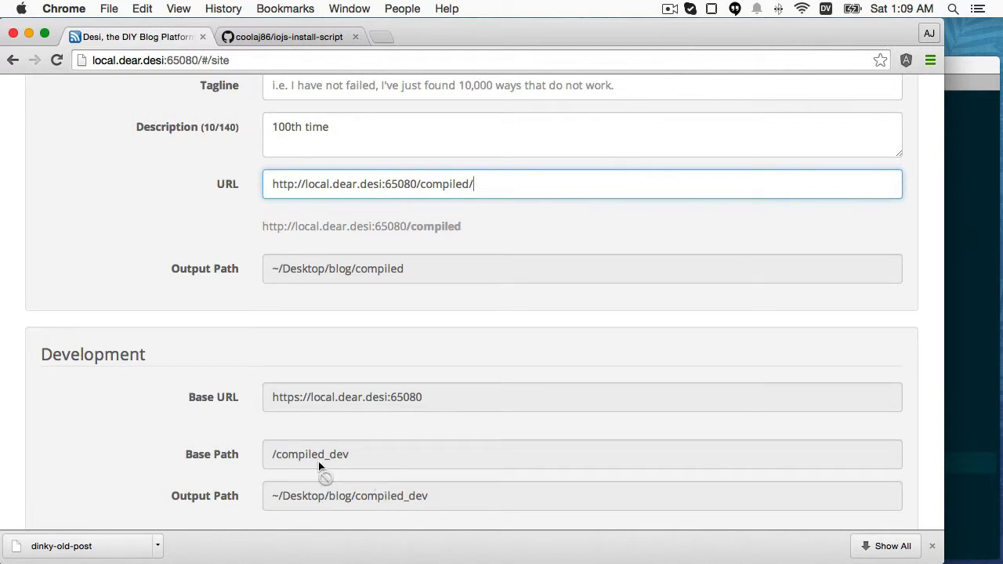
{"action": "mouse_move", "coordinate": [306, 462]}
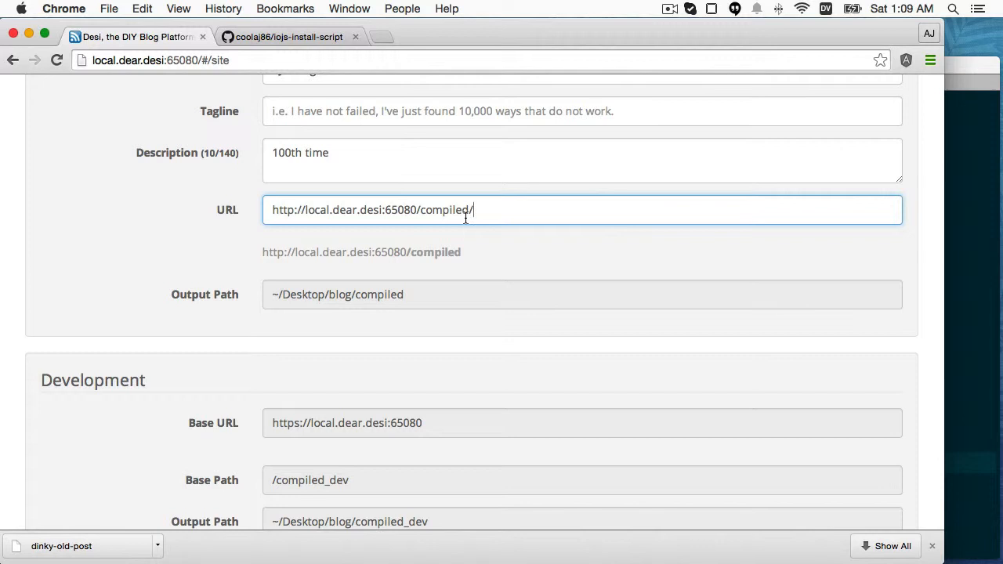
{"action": "mouse_move", "coordinate": [447, 265]}
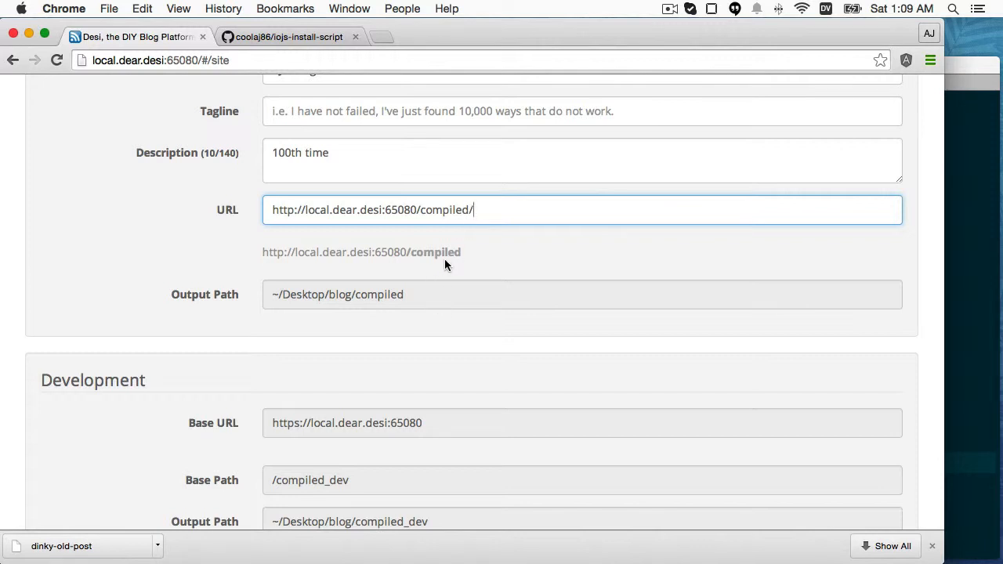
{"action": "scroll", "scroll_direction": "up", "scroll_amount": 3}
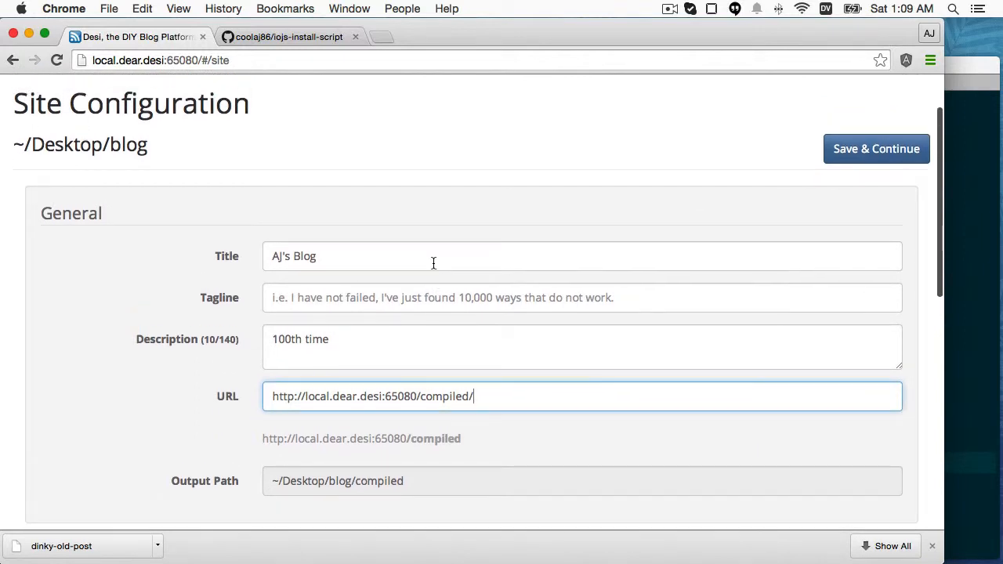
{"action": "scroll", "scroll_direction": "up", "scroll_amount": 3}
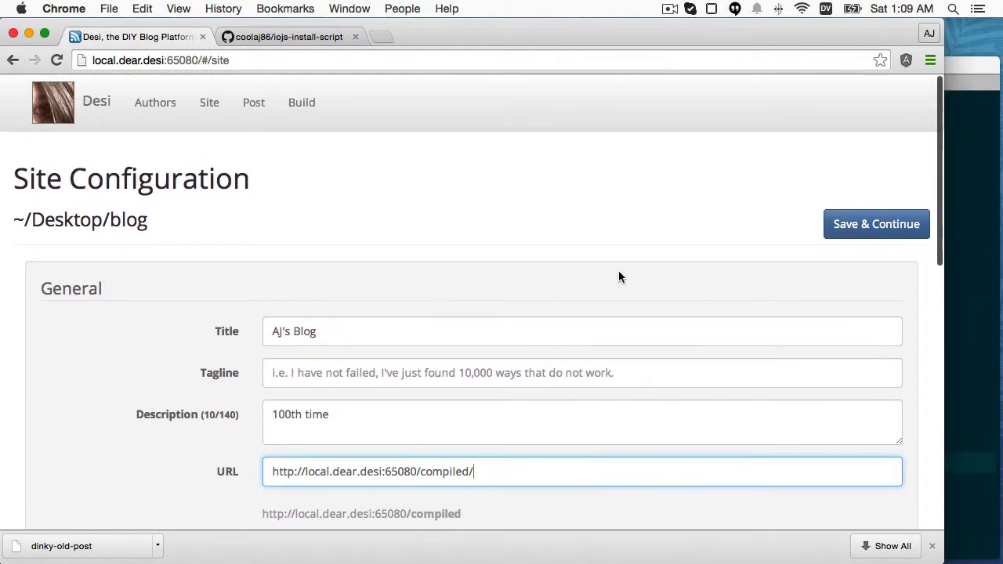
{"action": "left_click", "coordinate": [876, 222]}
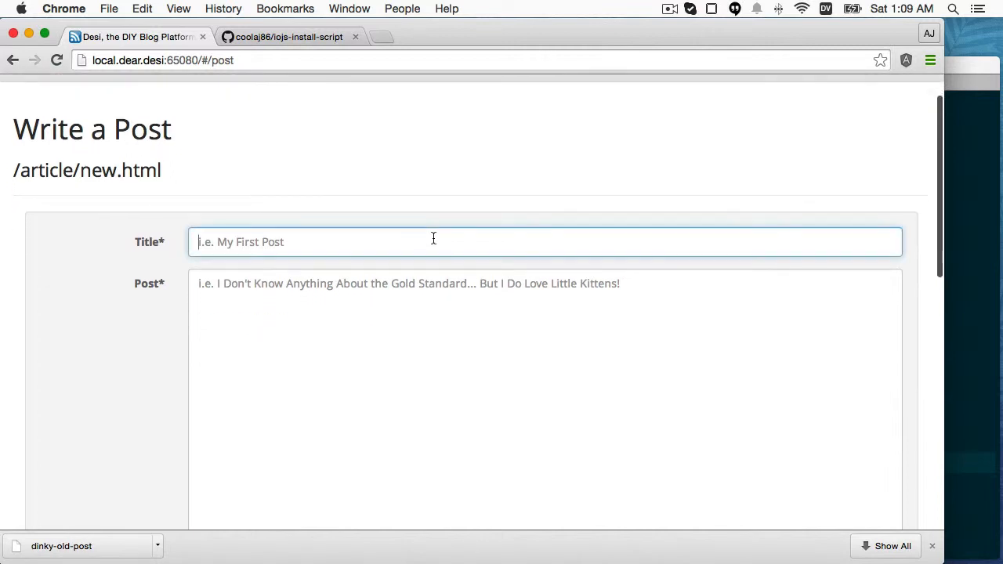
Draft a post titled Dinky Post with placeholder body 'cats cats' and review its generated Frontmatter and paths.
{"action": "type", "text": "Dinky Post"}
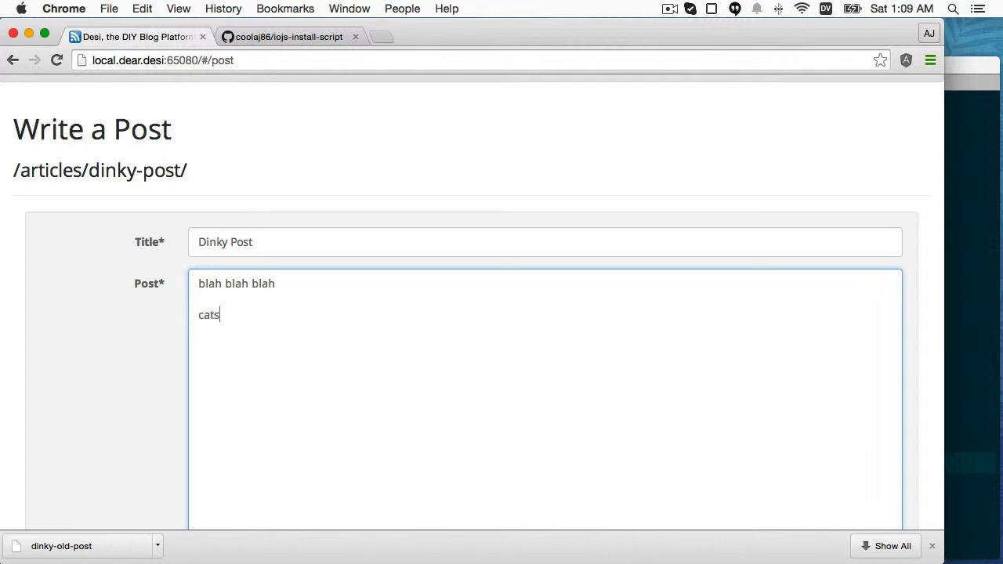
{"action": "type", "text": "cats cats"}
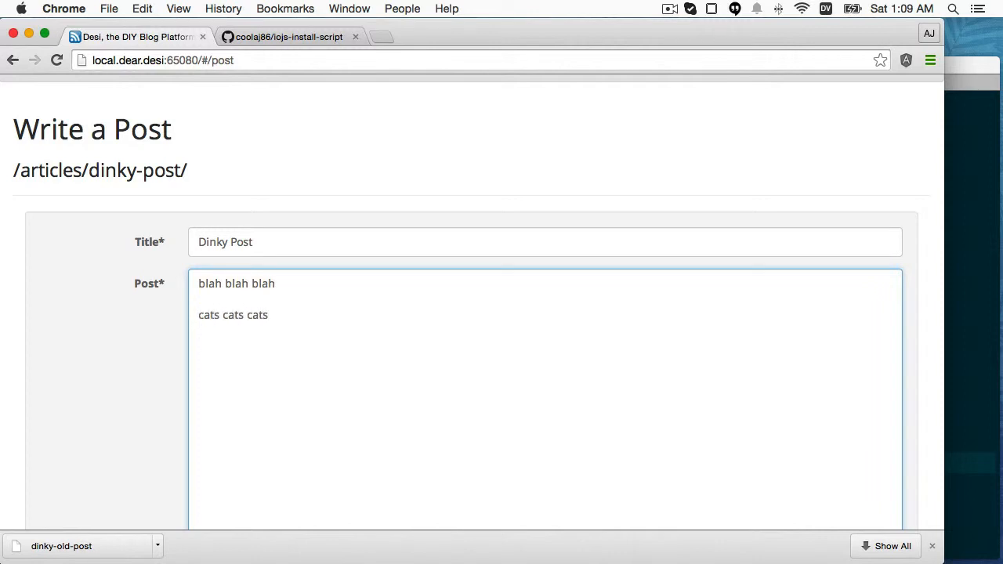
{"action": "type", "text": "^_&"}
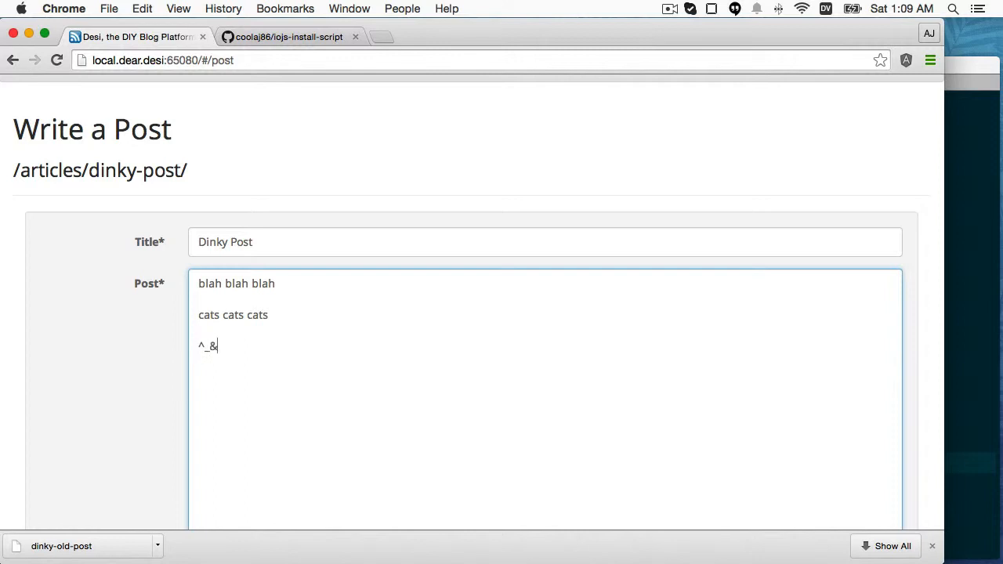
{"action": "scroll", "scroll_direction": "down", "scroll_amount": 3}
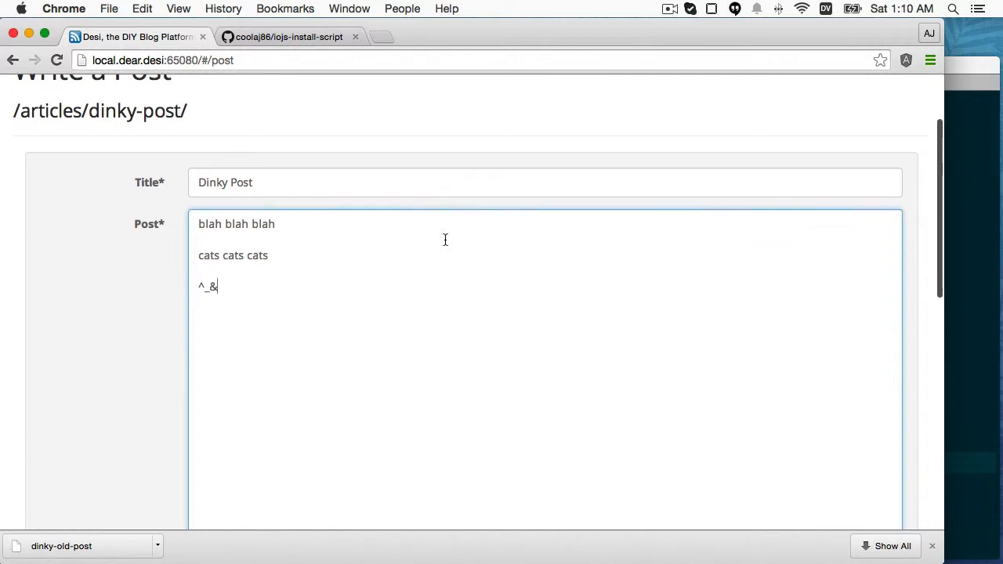
{"action": "scroll", "scroll_direction": "down", "scroll_amount": 3}
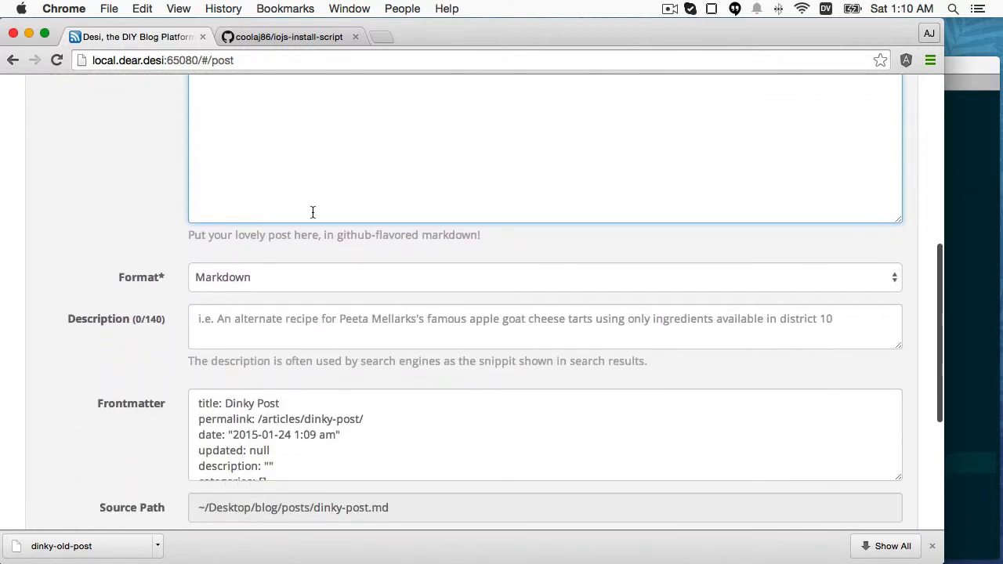
{"action": "scroll", "scroll_direction": "down", "scroll_amount": 3}
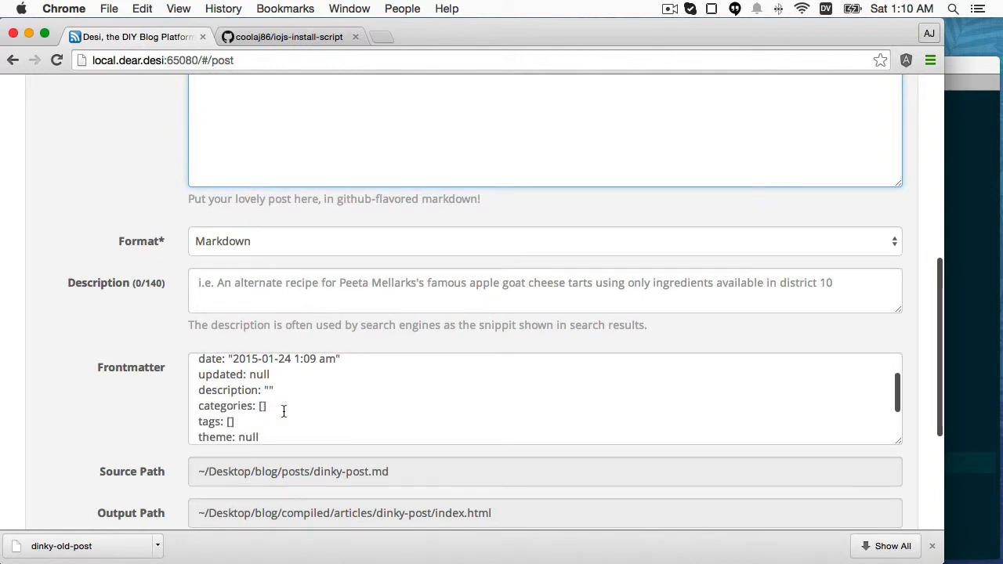
{"action": "scroll", "scroll_direction": "up", "scroll_amount": 3}
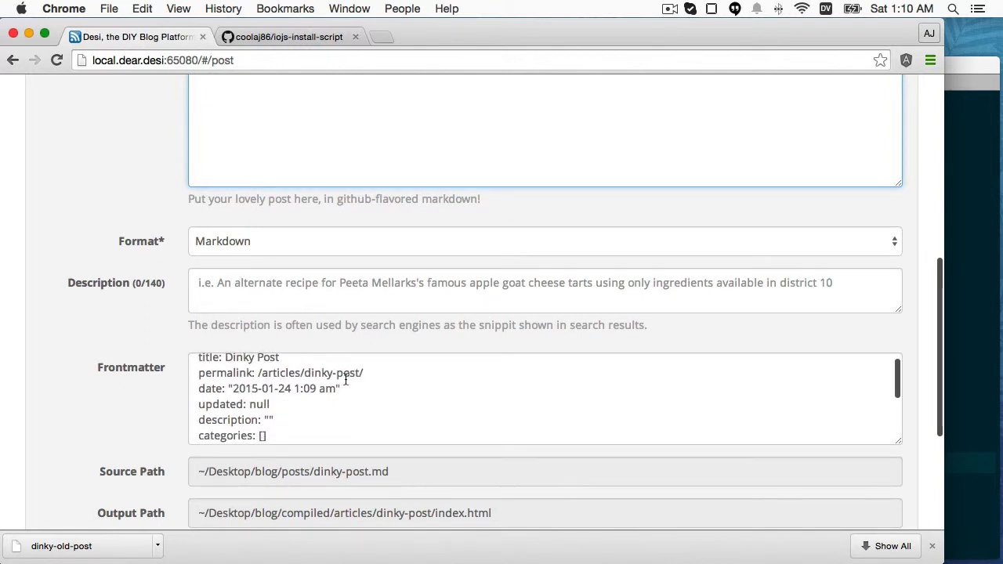
{"action": "scroll", "scroll_direction": "down", "scroll_amount": 3}
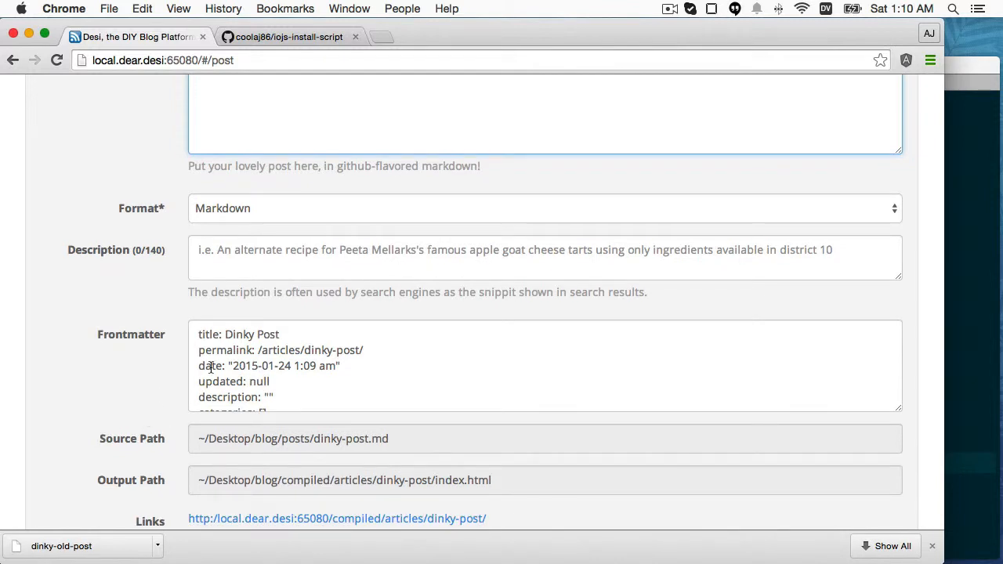
{"action": "scroll", "scroll_direction": "down", "scroll_amount": 3}
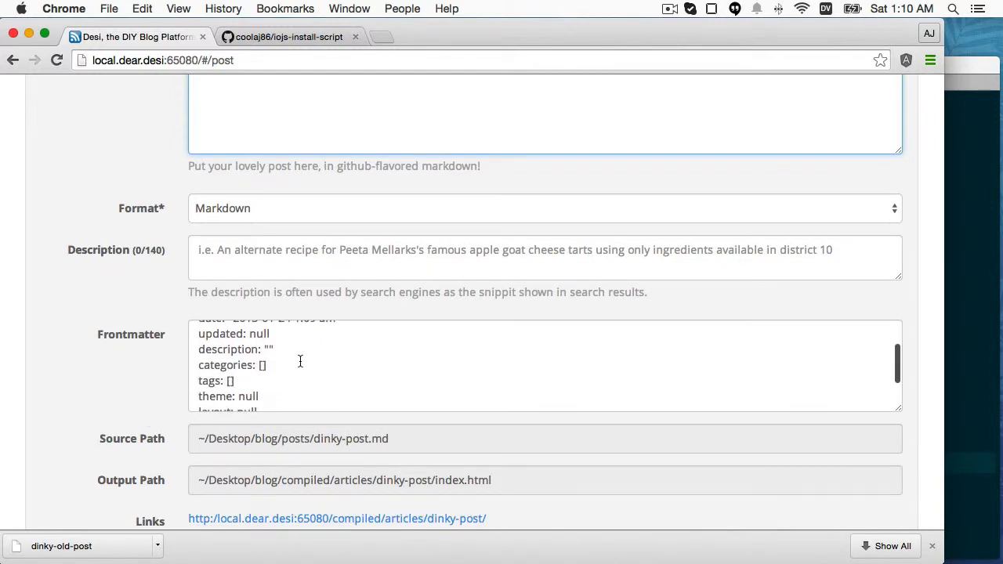
{"action": "scroll", "scroll_direction": "down", "scroll_amount": 3}
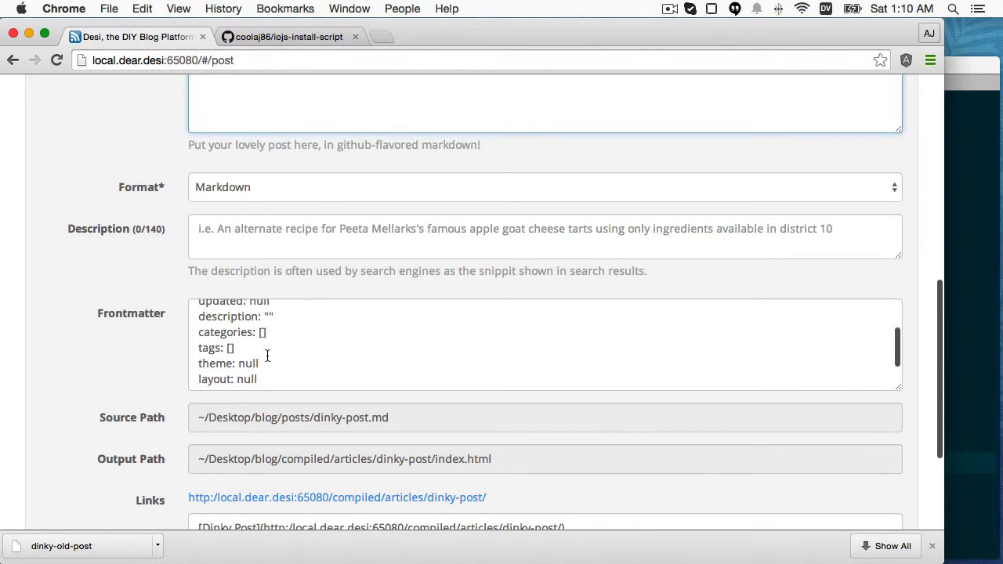
{"action": "scroll", "scroll_direction": "down", "scroll_amount": 3}
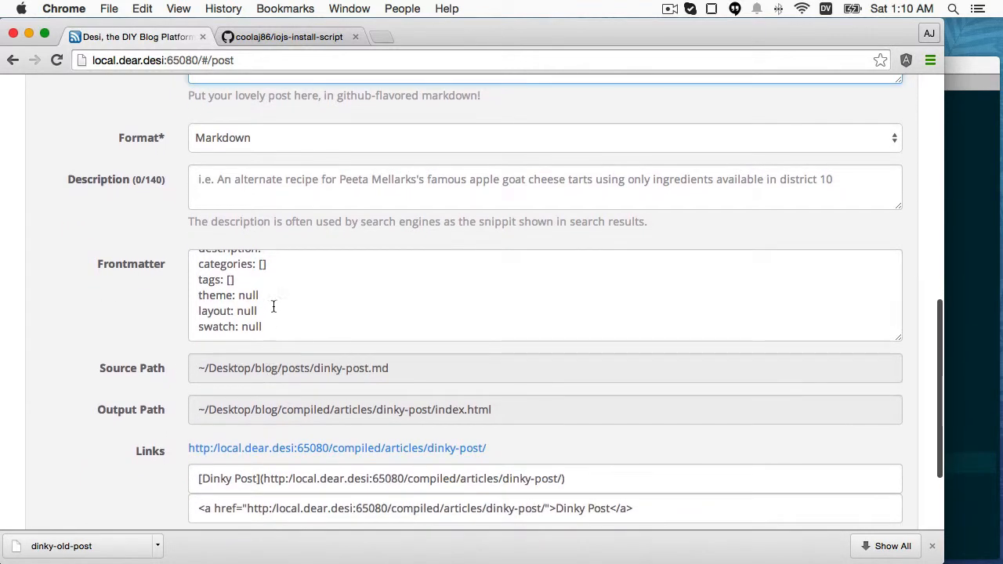
{"action": "scroll", "scroll_direction": "down", "scroll_amount": 3}
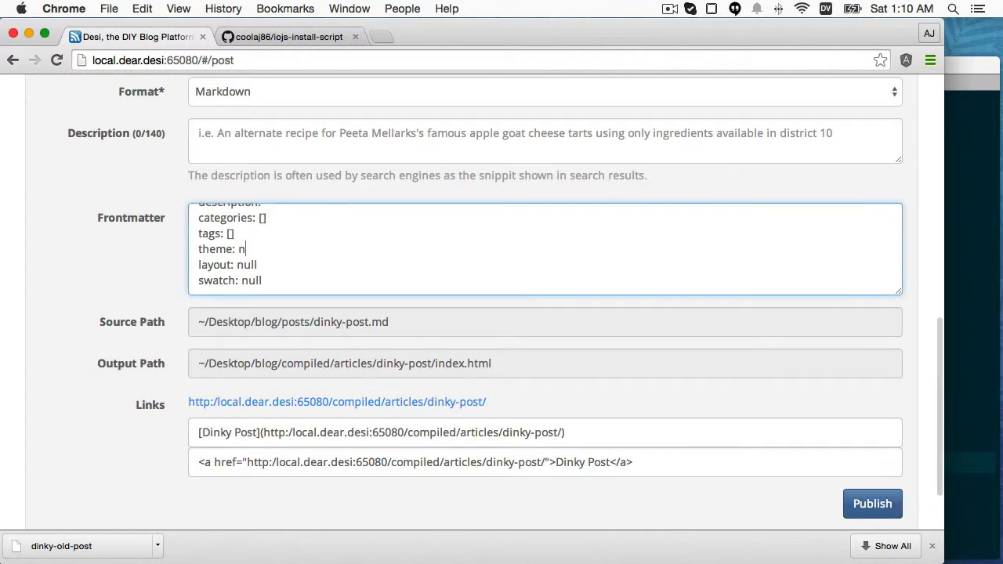
Finish the frontmatter theme line as theme: ruhoh-twitter and bring the Publish button into view.
{"action": "type", "text": "ruhoh-t"}
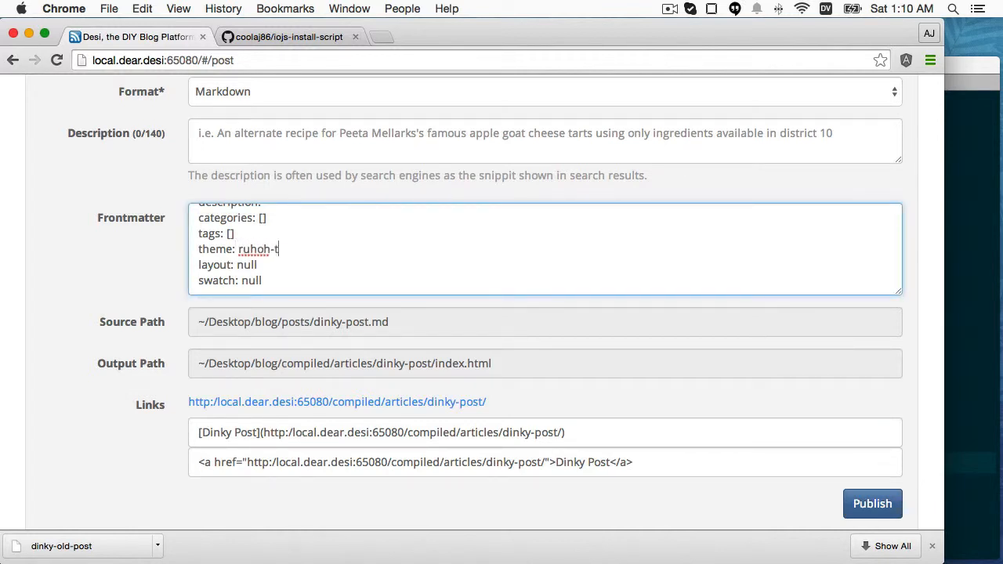
{"action": "type", "text": "witter"}
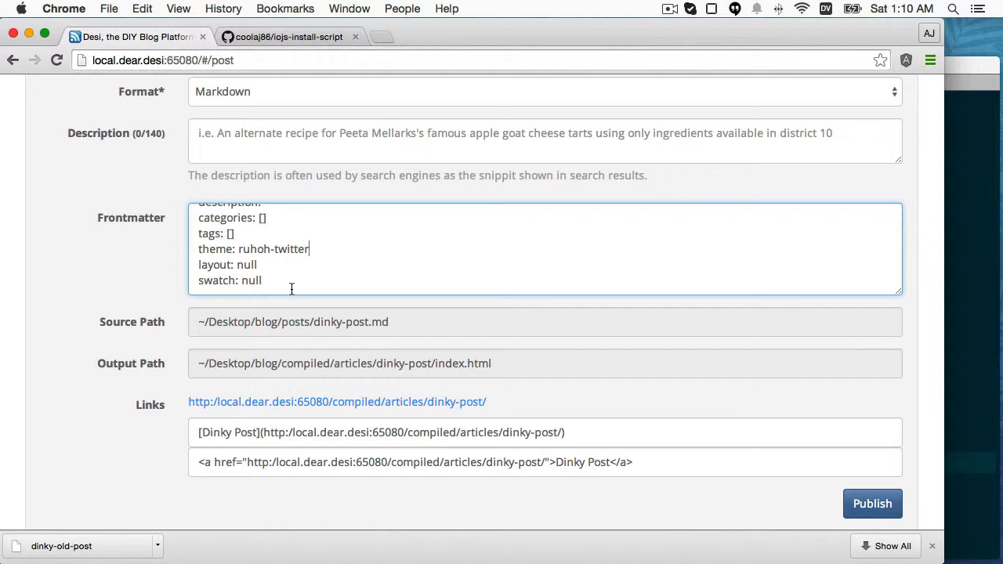
{"action": "mouse_move", "coordinate": [351, 323]}
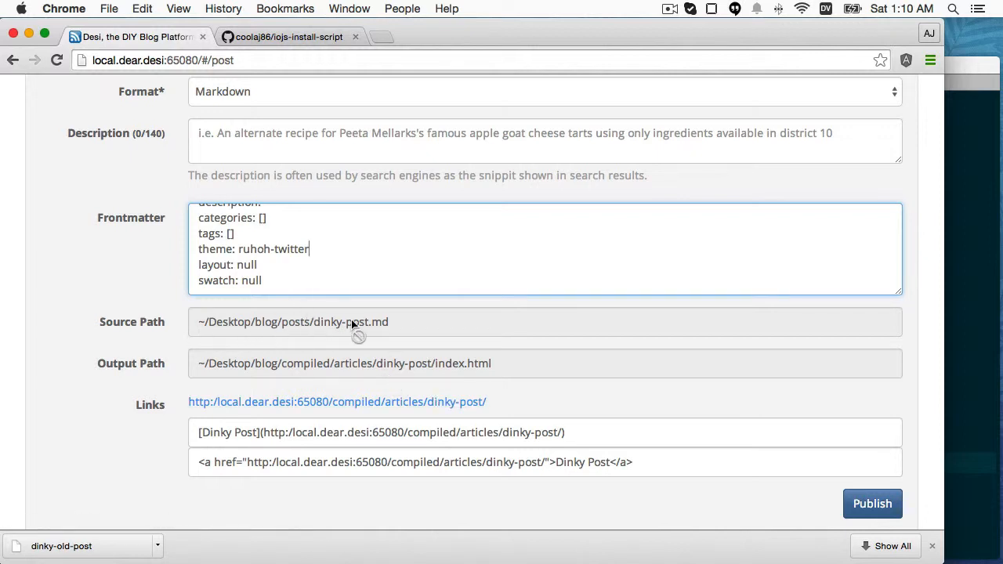
{"action": "mouse_move", "coordinate": [379, 337]}
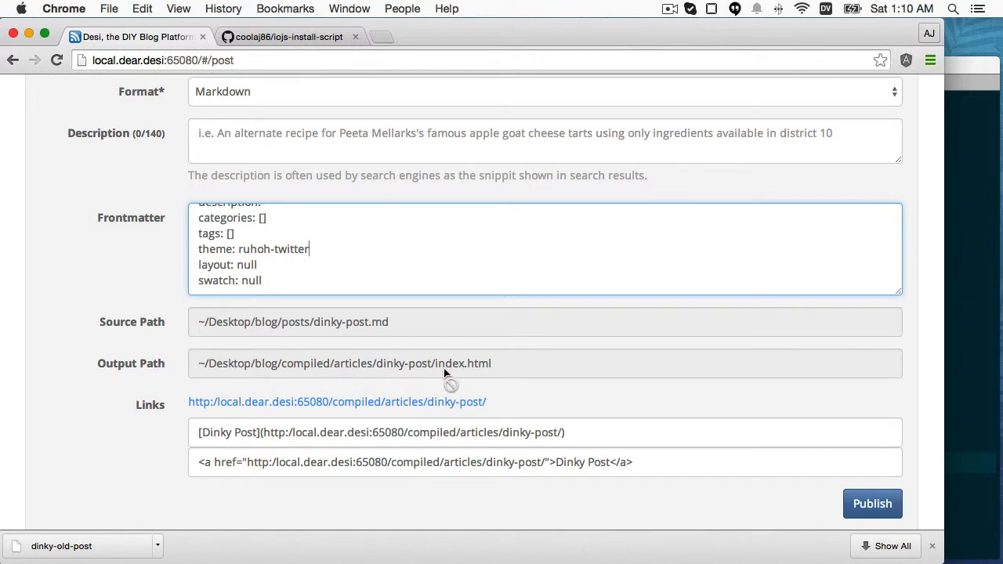
{"action": "scroll", "scroll_direction": "down", "scroll_amount": 3}
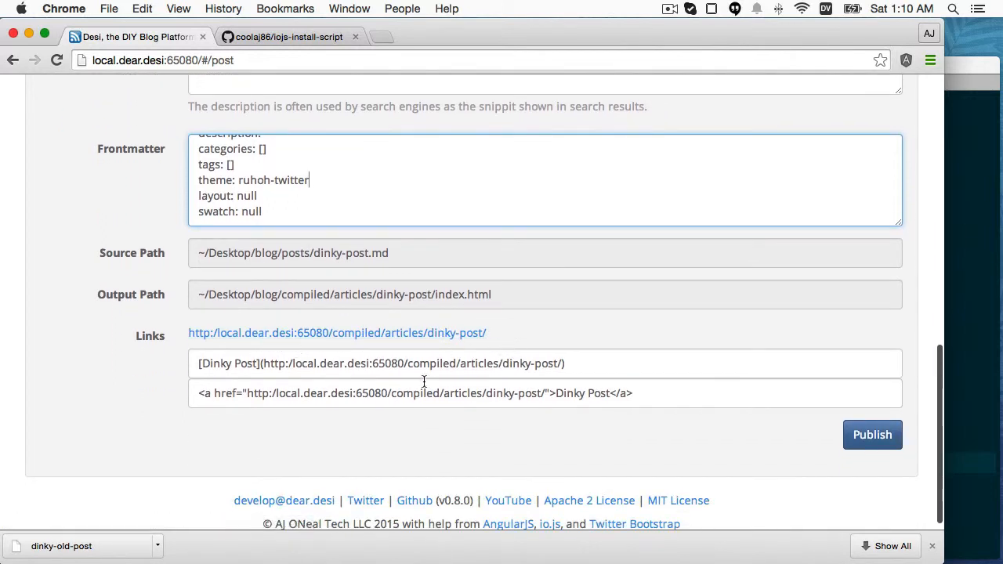
{"action": "mouse_move", "coordinate": [871, 436]}
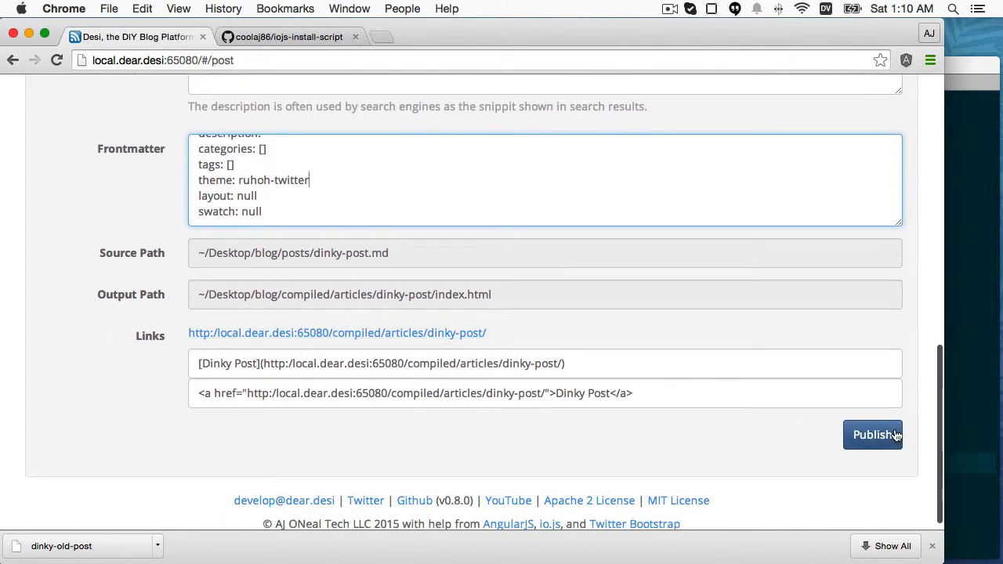
Publish Dinky Post, build the development site and view the post there, then return to the build page.
{"action": "left_click", "coordinate": [871, 434]}
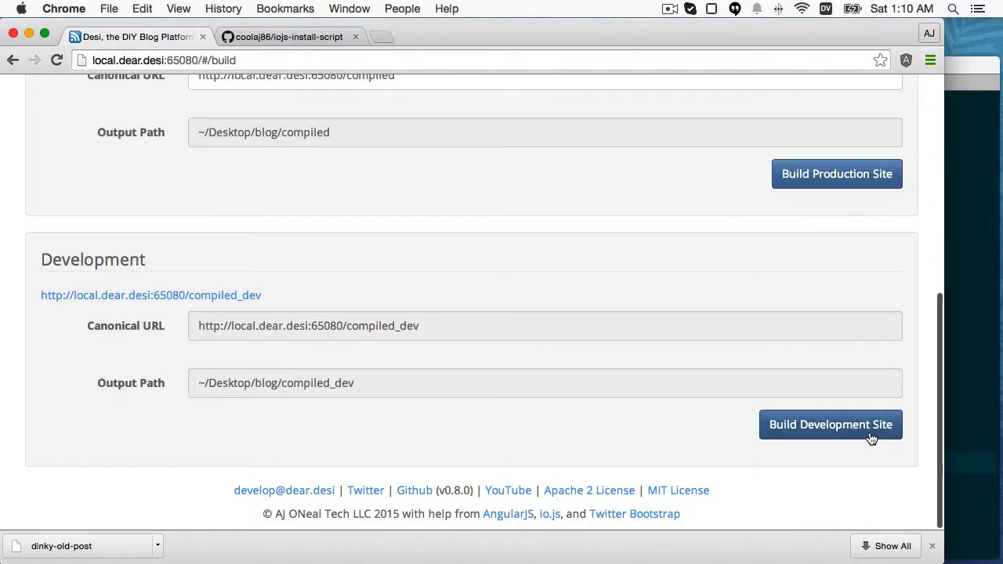
{"action": "scroll", "scroll_direction": "up", "scroll_amount": 3}
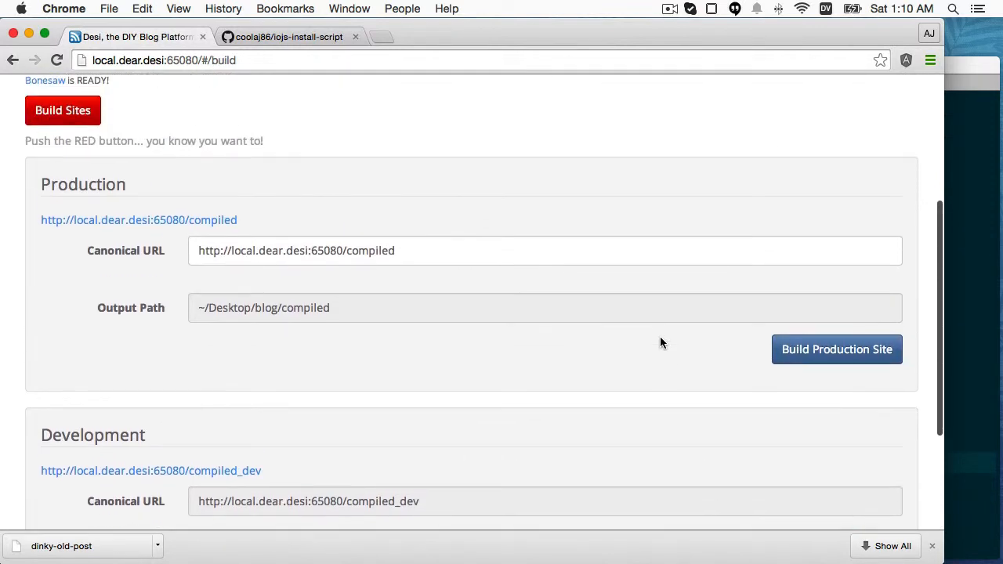
{"action": "scroll", "scroll_direction": "down", "scroll_amount": 3}
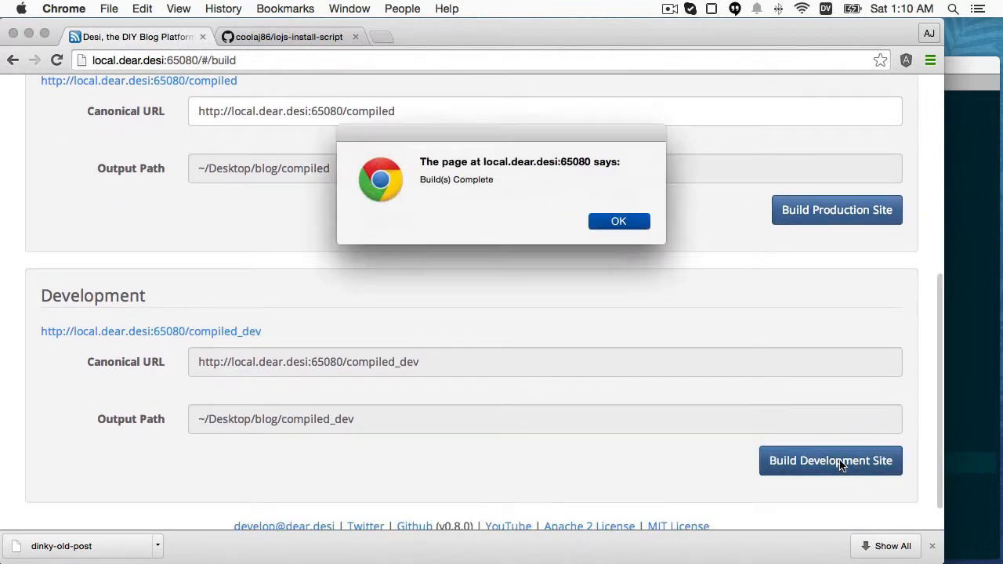
{"action": "left_click", "coordinate": [618, 221]}
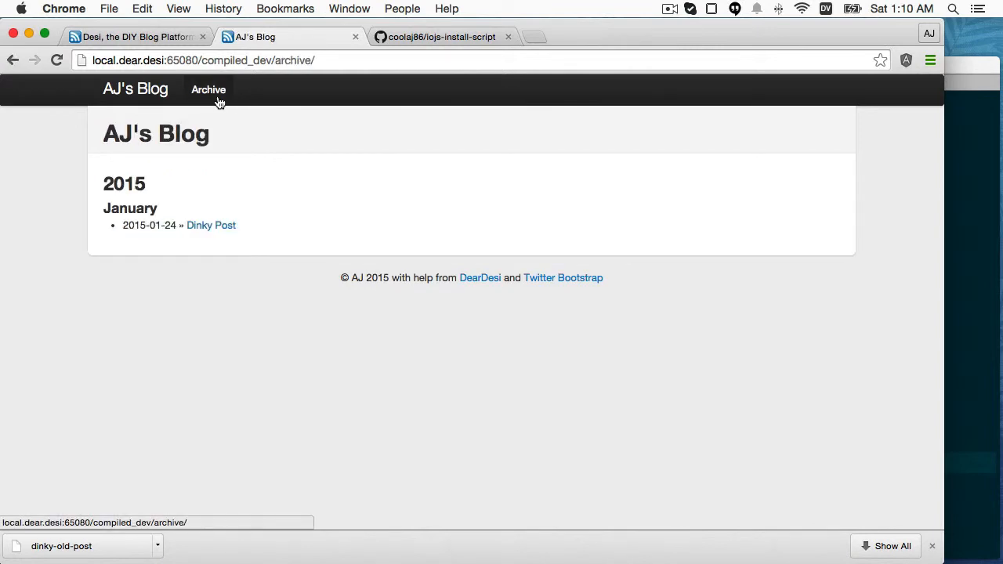
{"action": "left_click", "coordinate": [210, 226]}
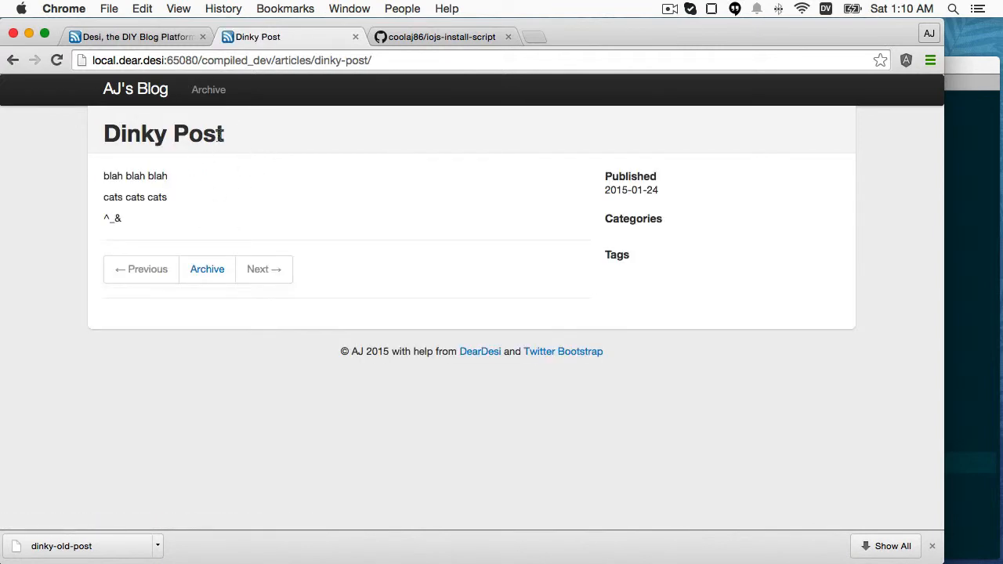
{"action": "left_click", "coordinate": [138, 37]}
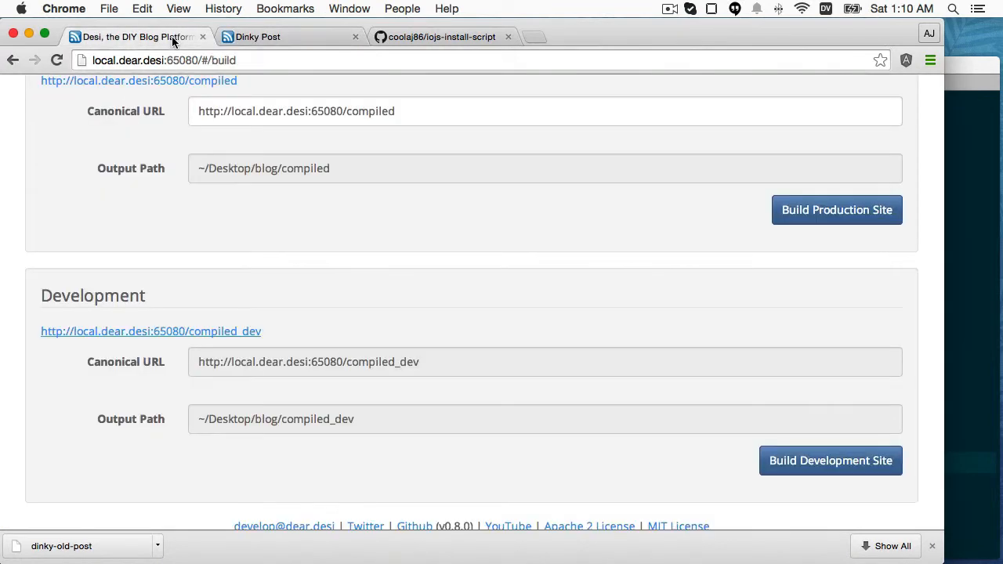
Build the production site and check its home page and archive listing Dinky Post.
{"action": "left_click", "coordinate": [837, 210]}
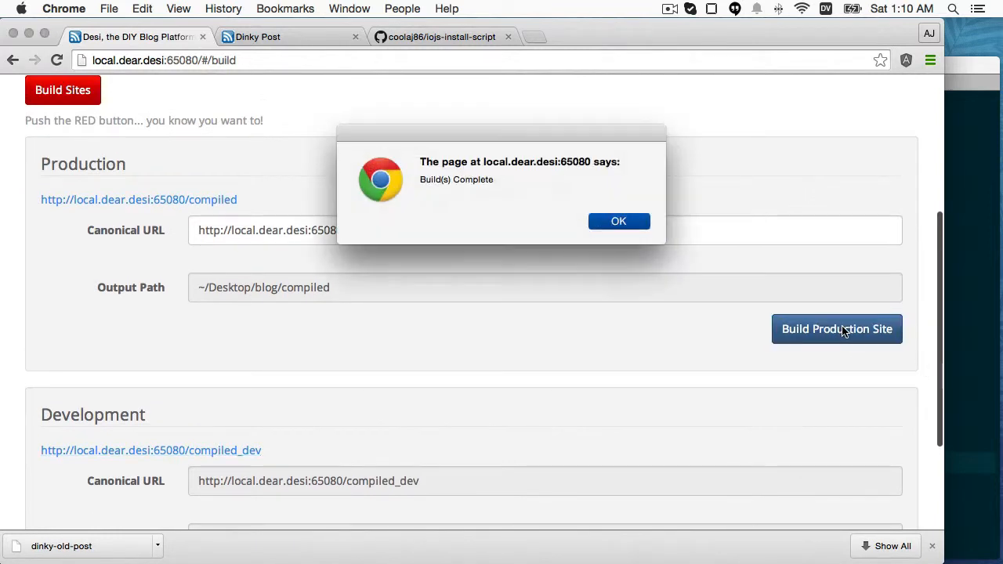
{"action": "left_click", "coordinate": [617, 221]}
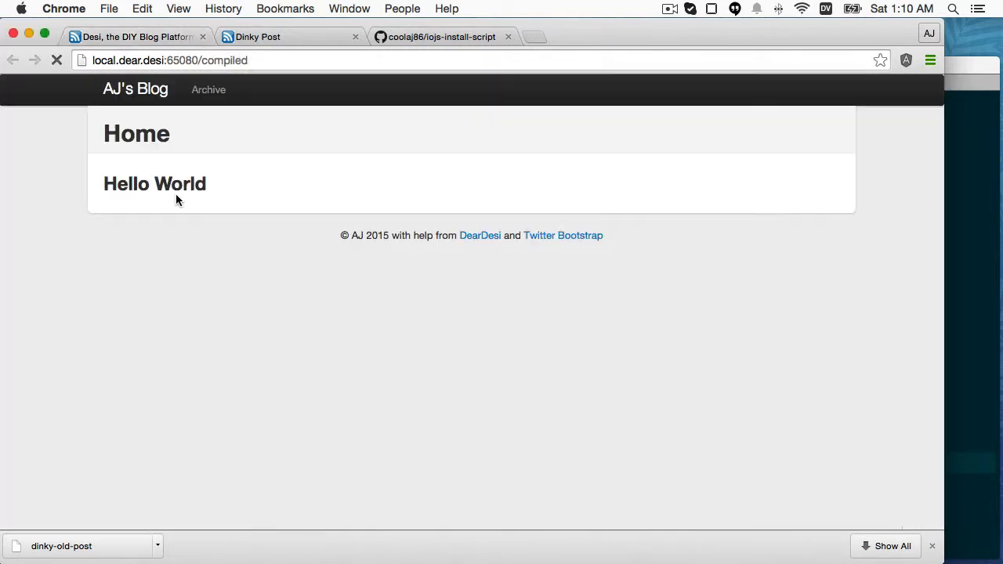
{"action": "left_click", "coordinate": [209, 89]}
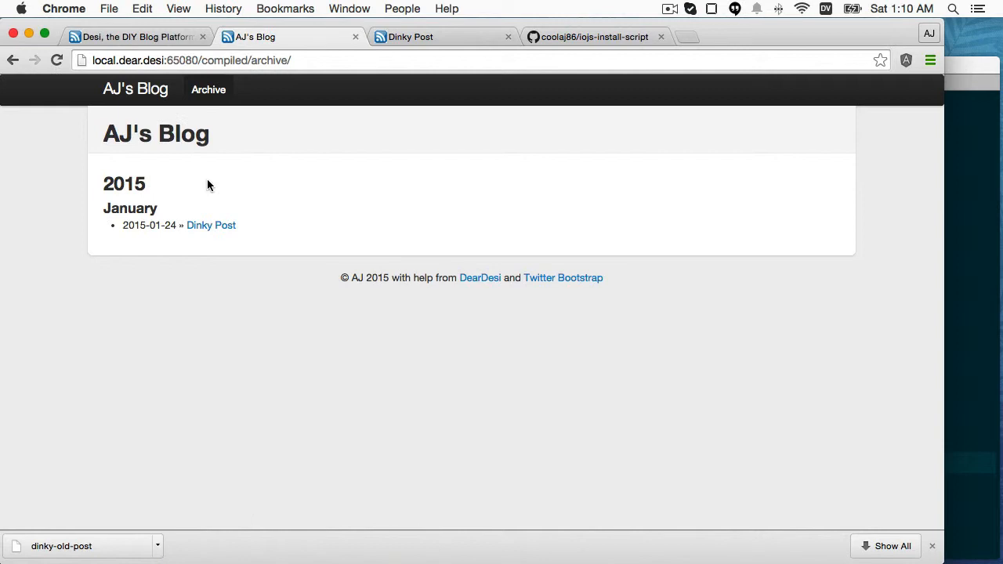
{"action": "left_click", "coordinate": [210, 225]}
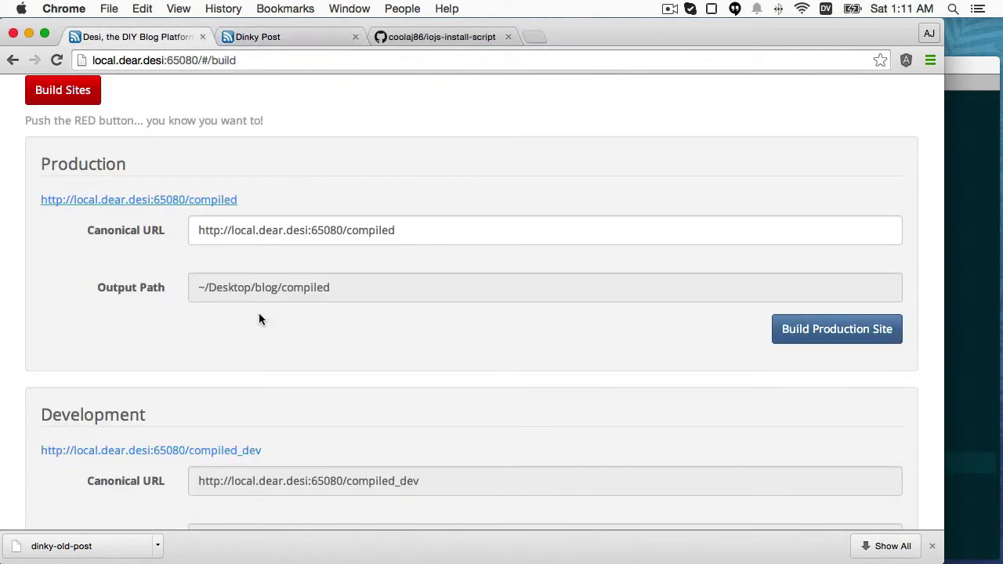
{"action": "mouse_move", "coordinate": [274, 320]}
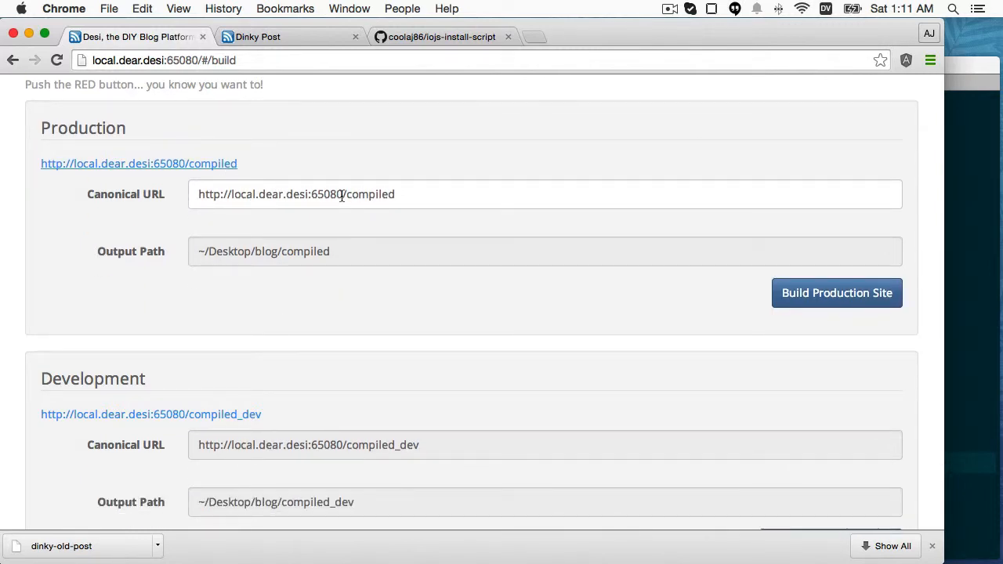
{"action": "mouse_move", "coordinate": [338, 233]}
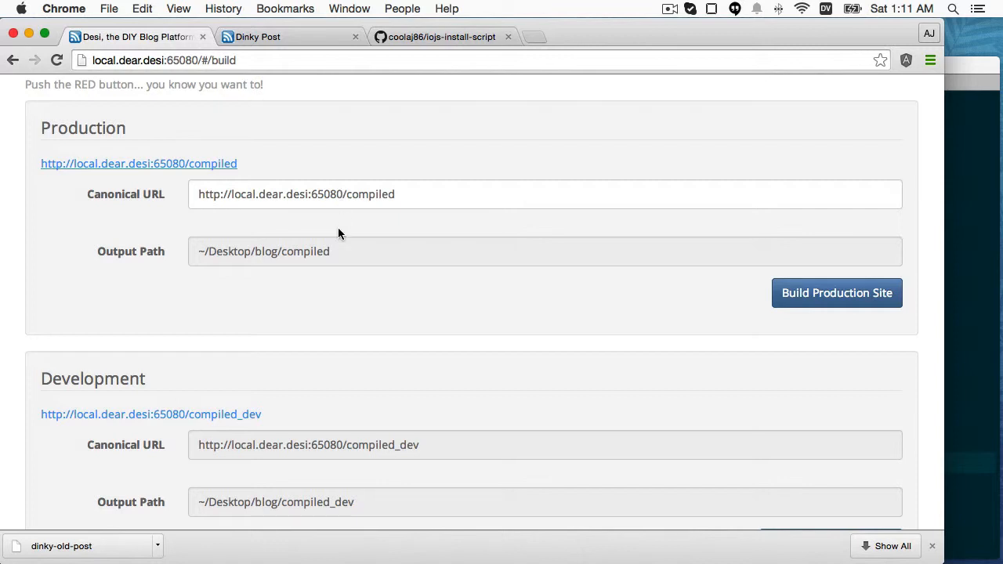
{"action": "scroll", "scroll_direction": "up", "scroll_amount": 3}
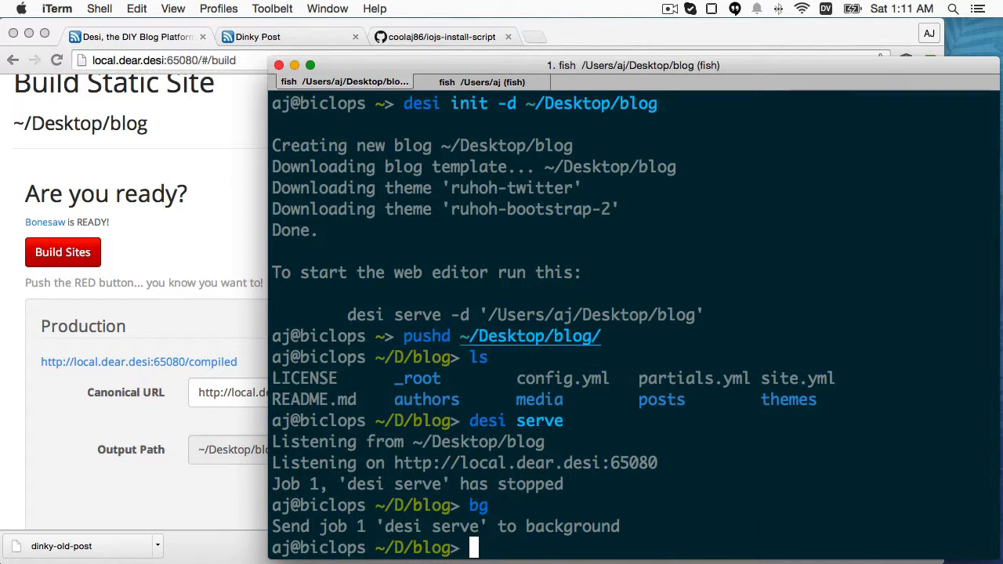
Rsync the old posts from ~/Blogs/ruhoh.coolaj86.com.bak/posts/ into posts/ and run desi build.
{"action": "type", "text": "rsync -a ~/Blogs/ruhoh.coolaj86.com.bak/posts/ posts/"}
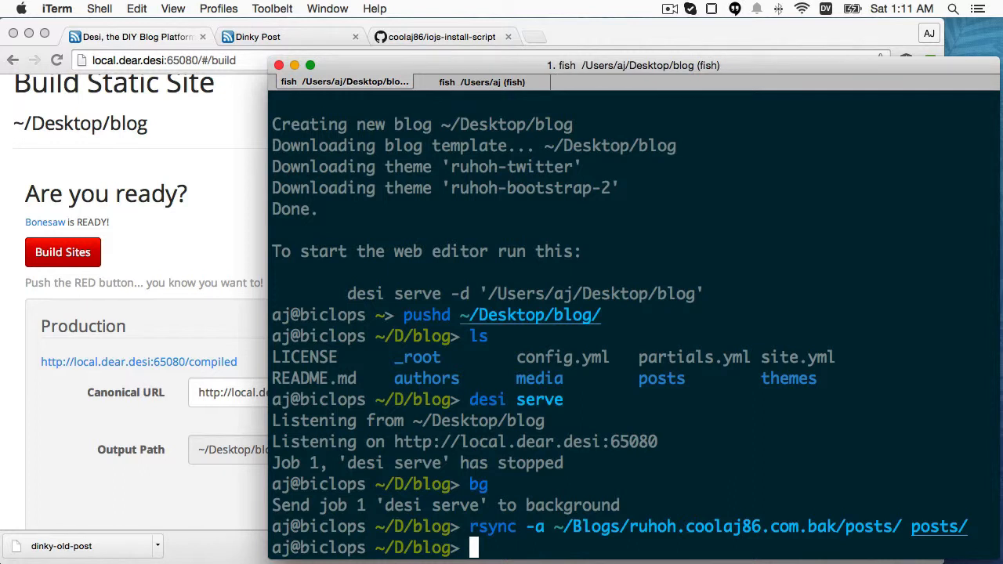
{"action": "type", "text": "desi build"}
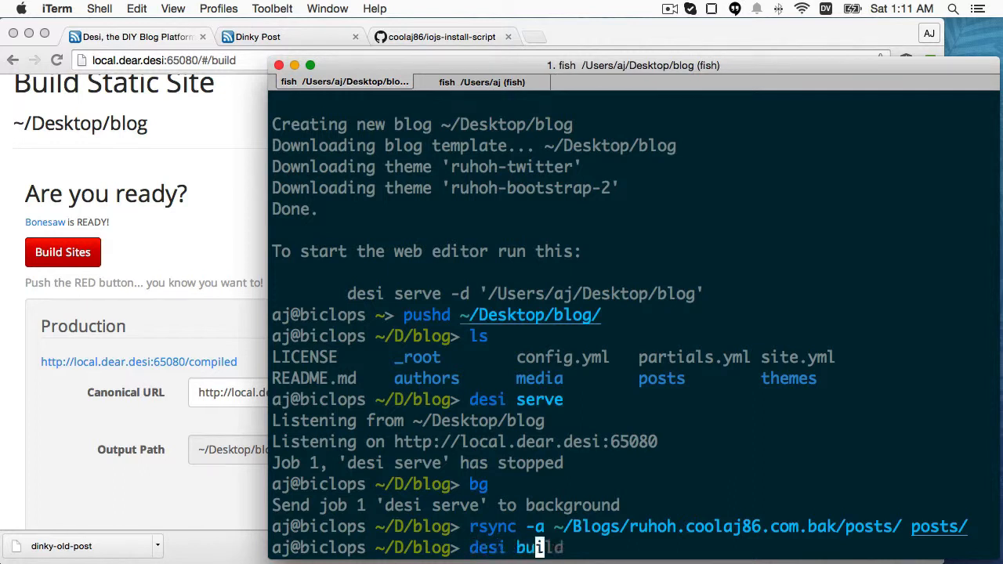
{"action": "key", "text": "Return"}
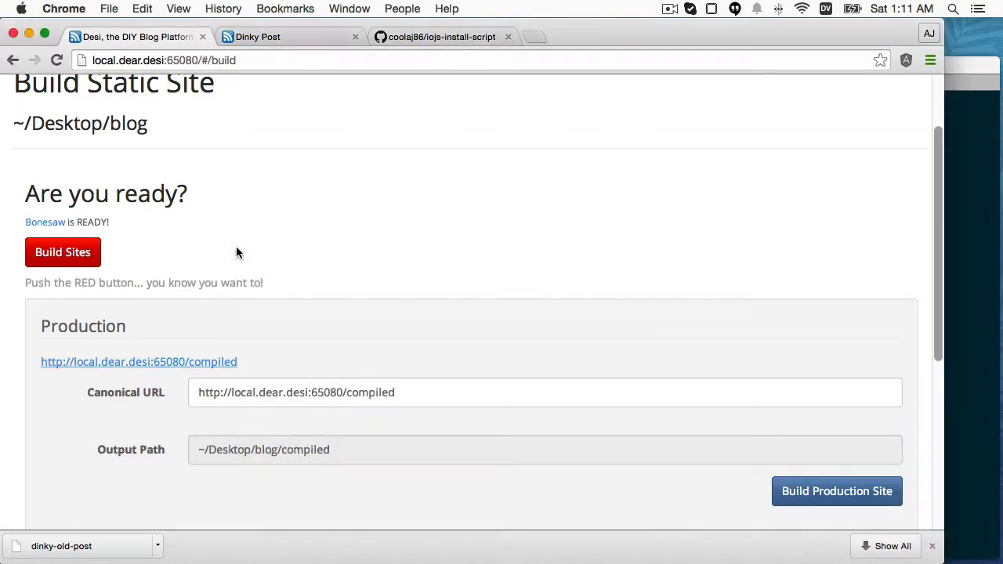
{"action": "mouse_move", "coordinate": [945, 232]}
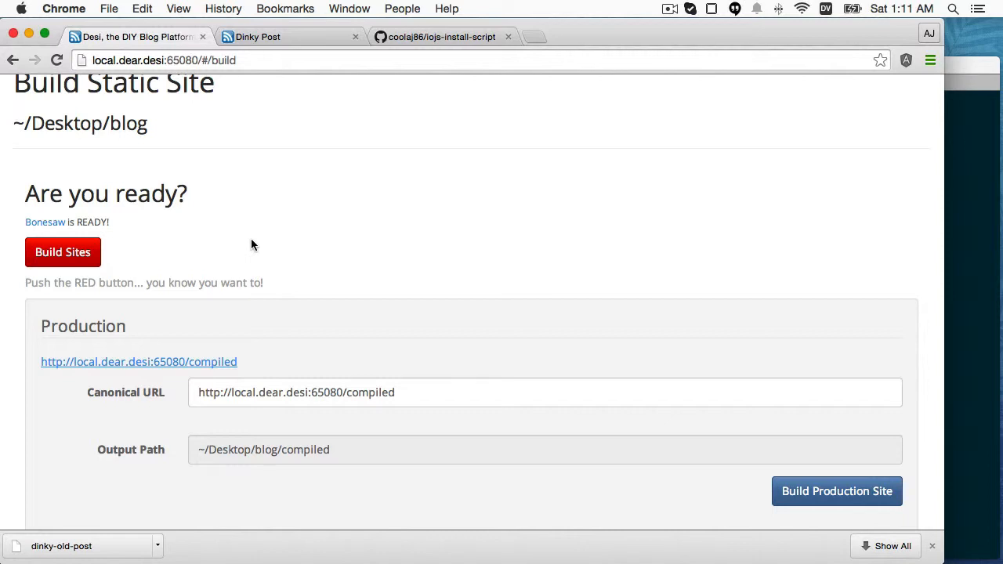
{"action": "mouse_move", "coordinate": [292, 226]}
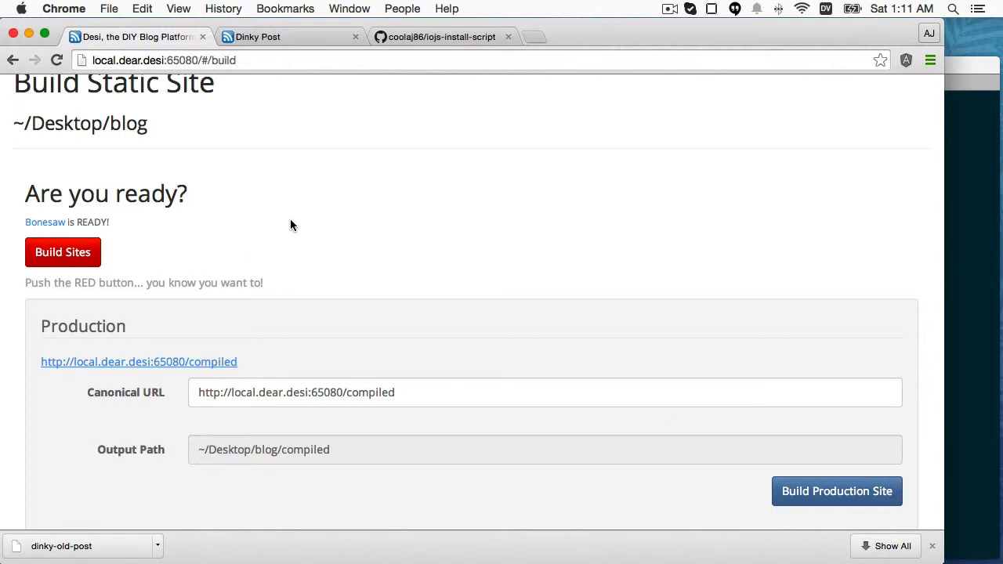
{"action": "mouse_move", "coordinate": [318, 221]}
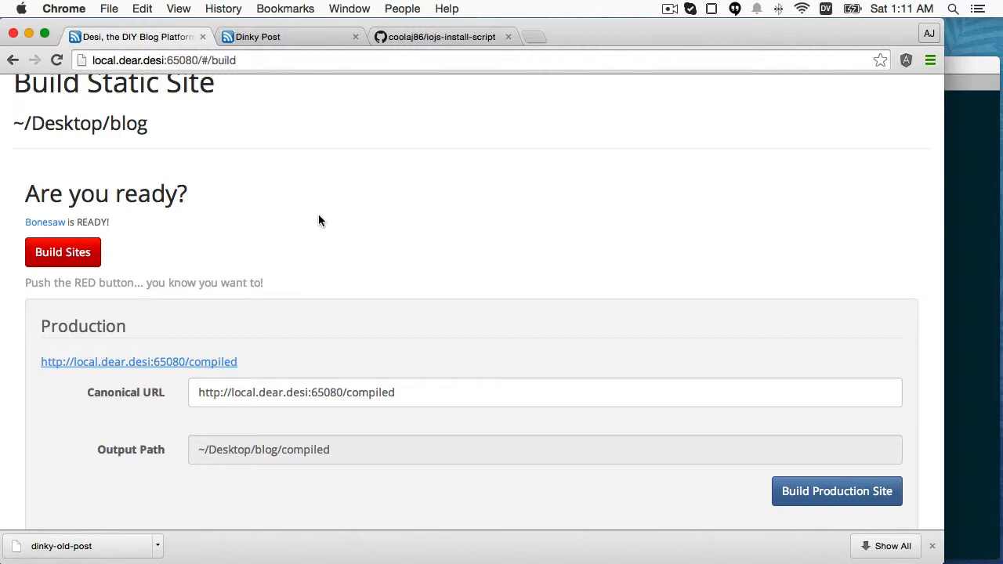
{"action": "mouse_move", "coordinate": [498, 207]}
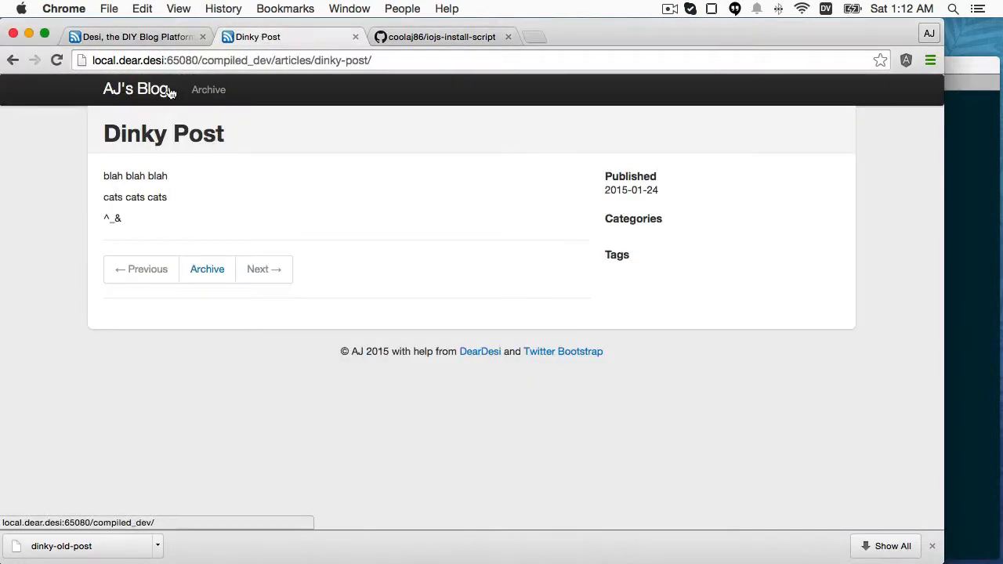
Show the compiled Archive page and scroll through the imported posts reaching back to 2012.
{"action": "left_click", "coordinate": [209, 90]}
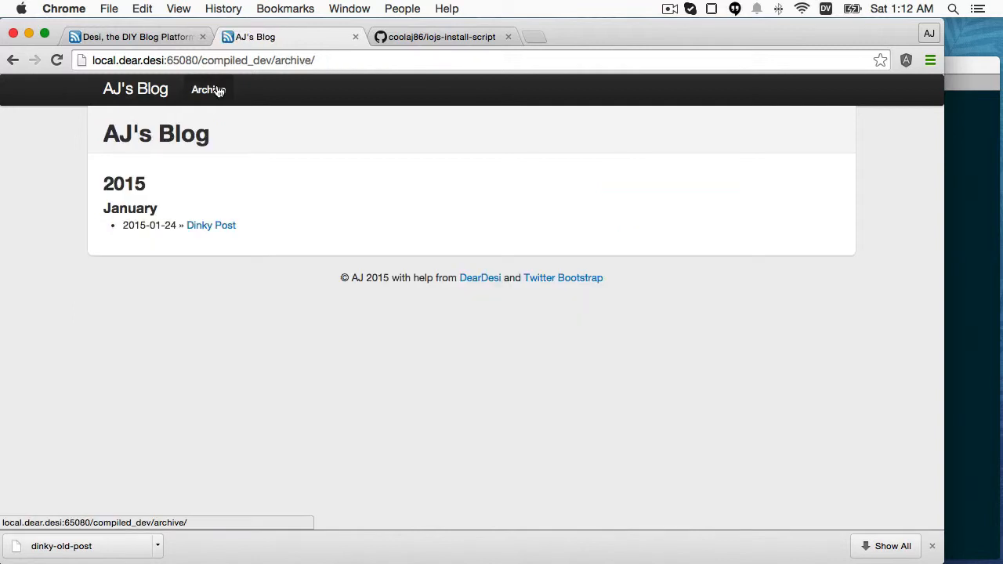
{"action": "mouse_move", "coordinate": [238, 85]}
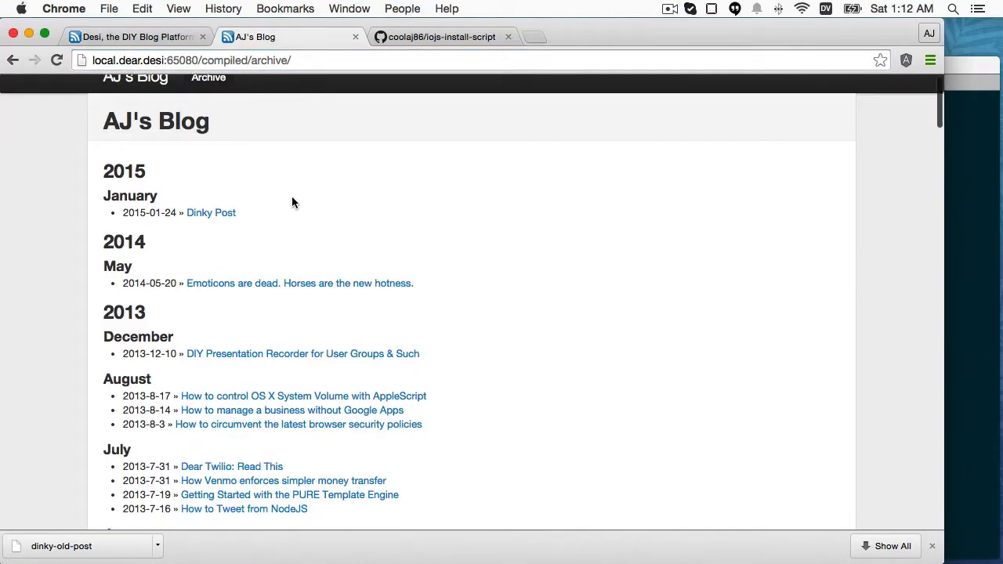
{"action": "scroll", "scroll_direction": "down", "scroll_amount": 3}
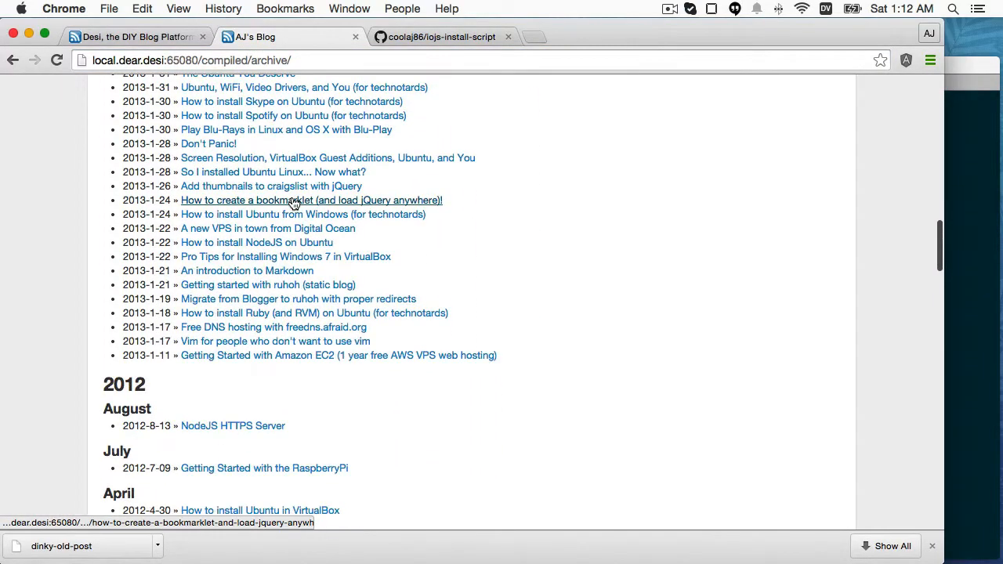
{"action": "scroll", "scroll_direction": "up", "scroll_amount": 3}
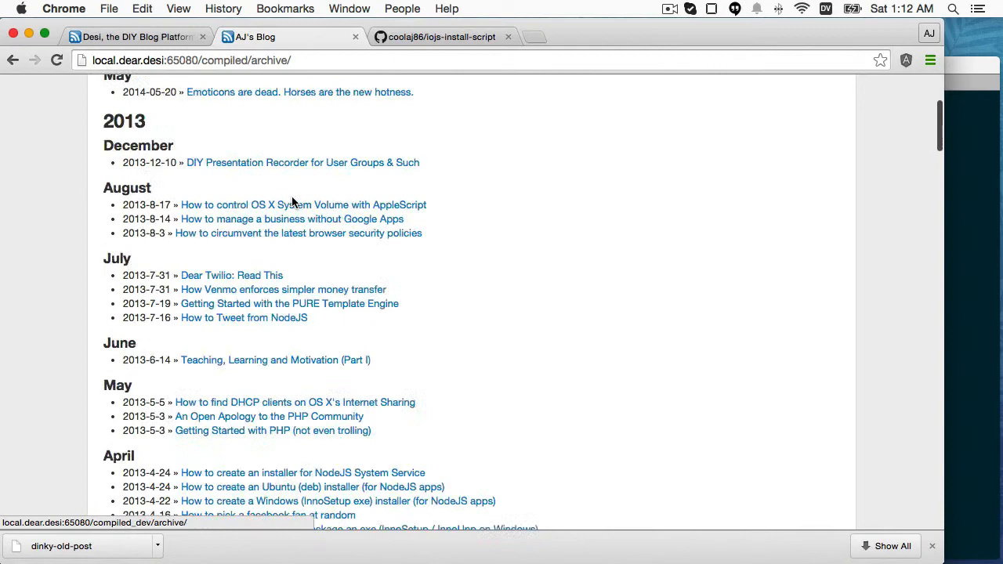
{"action": "scroll", "scroll_direction": "up", "scroll_amount": 3}
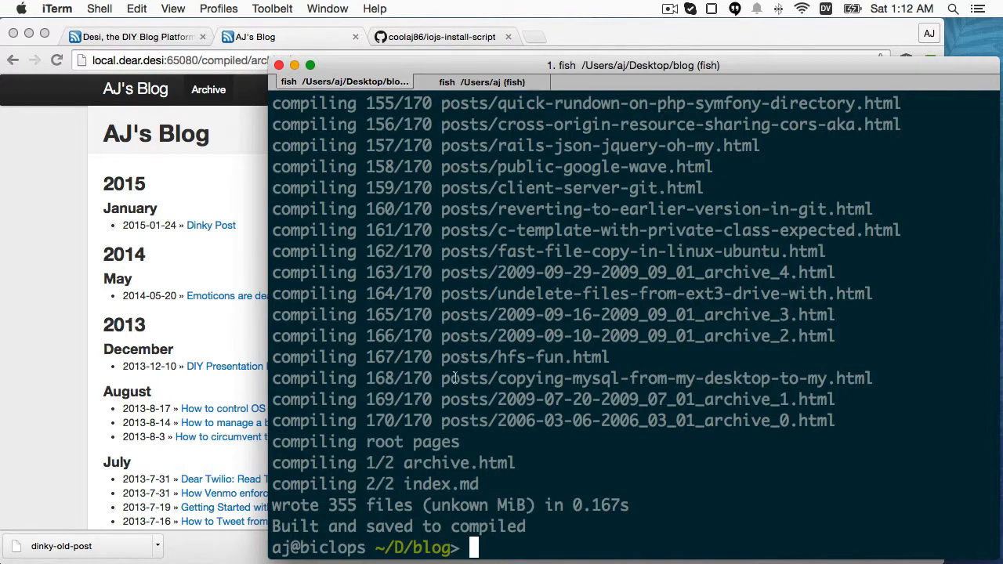
{"action": "mouse_move", "coordinate": [249, 126]}
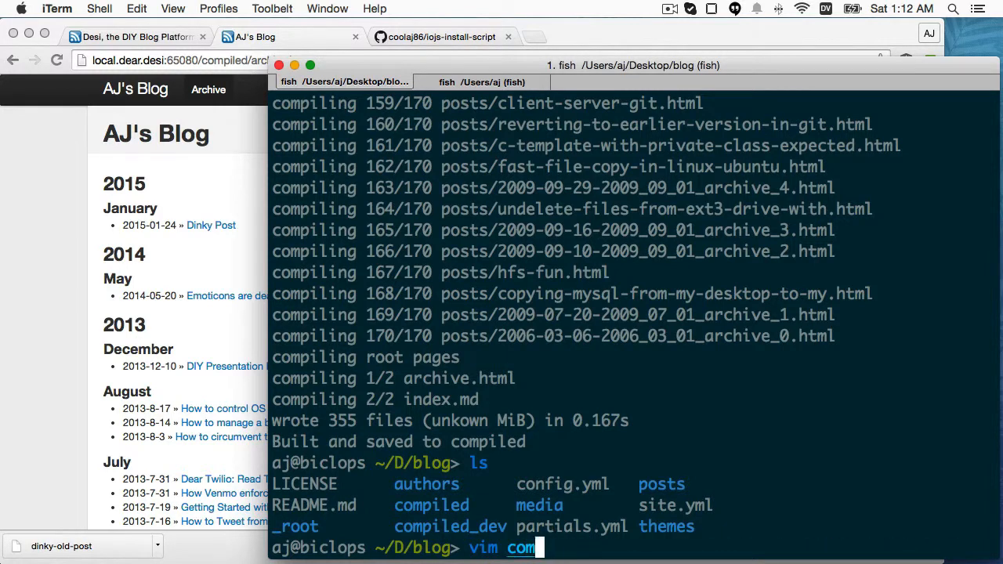
Run the completed command to open config.yml in vim for review.
{"action": "key", "text": "Return"}
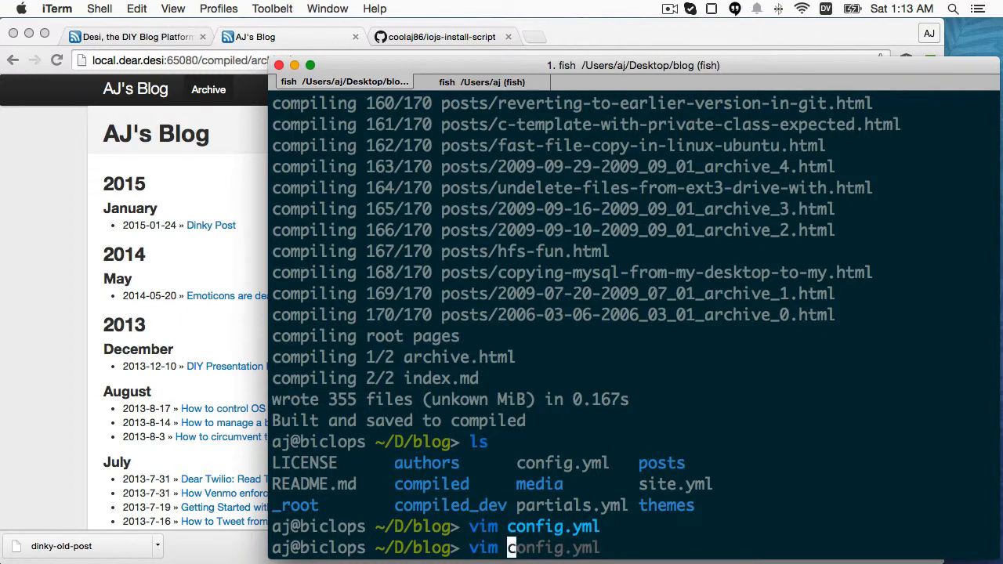
Edit site.yml in vim so navigation is [], delete the blank line, and save with :wq.
{"action": "key", "text": "Return"}
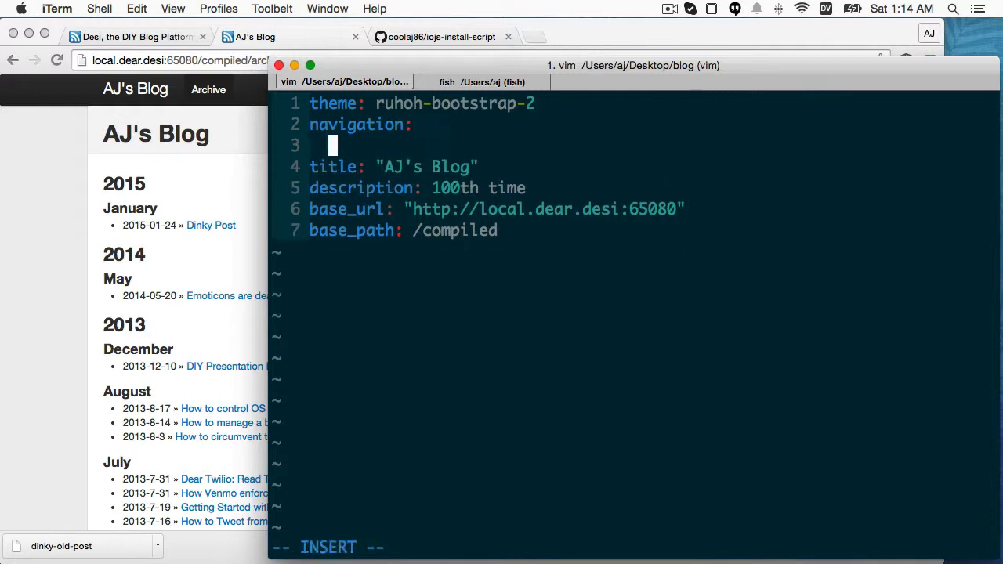
{"action": "key", "text": "dd"}
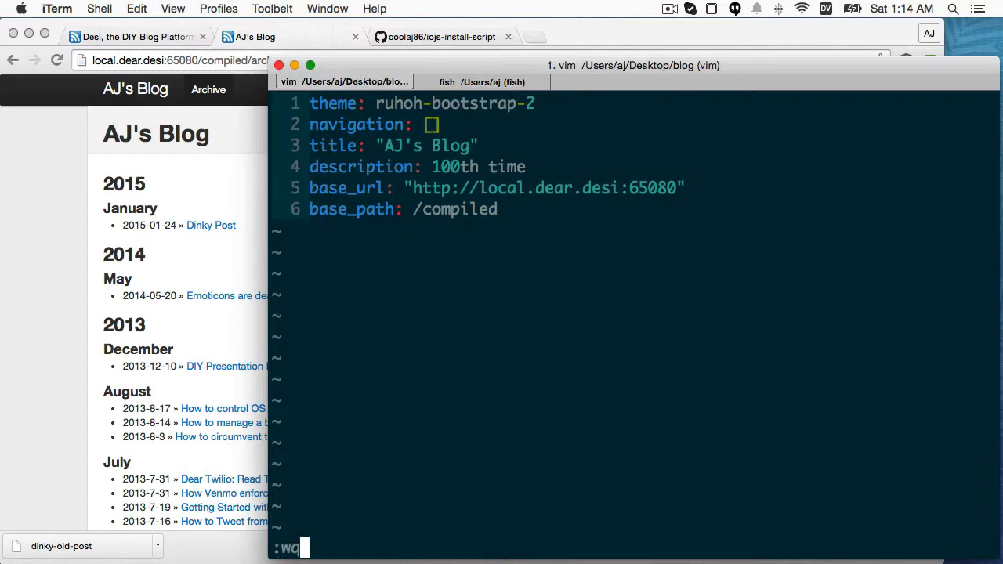
{"action": "key", "text": "Return"}
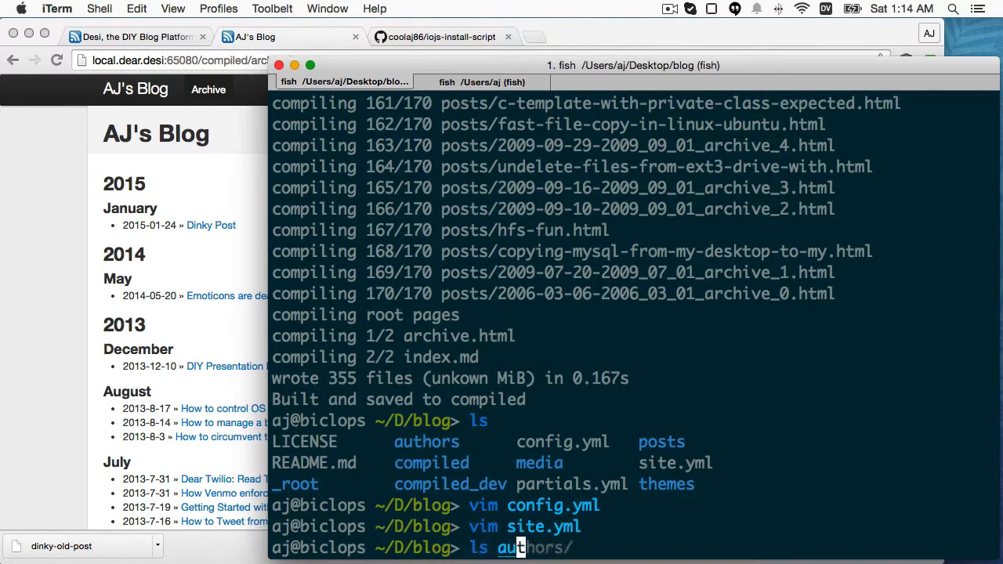
List the authors folder and review authors/coolaj86.yml in vim.
{"action": "key", "text": "Return"}
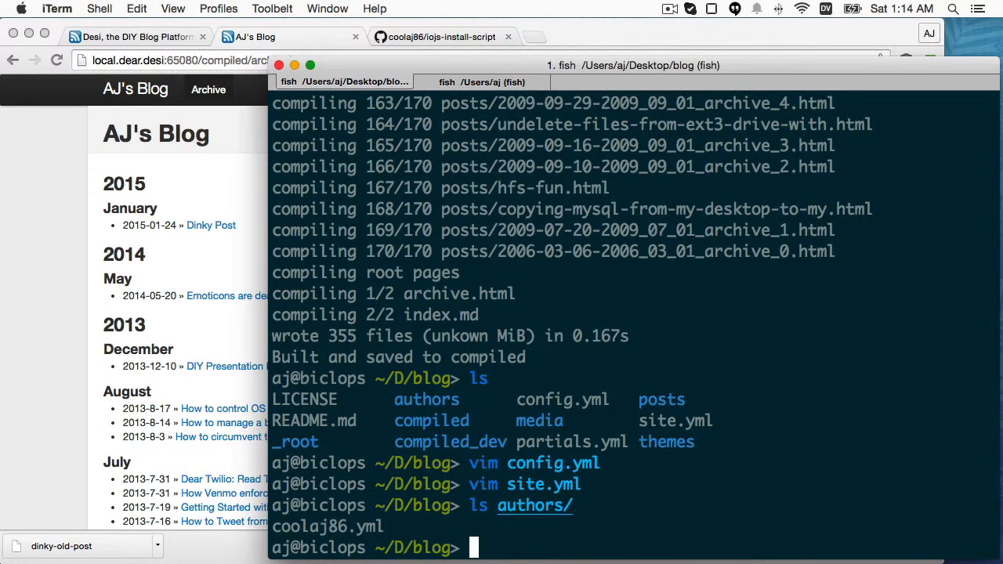
{"action": "type", "text": "vim authors/coolaj86.yml"}
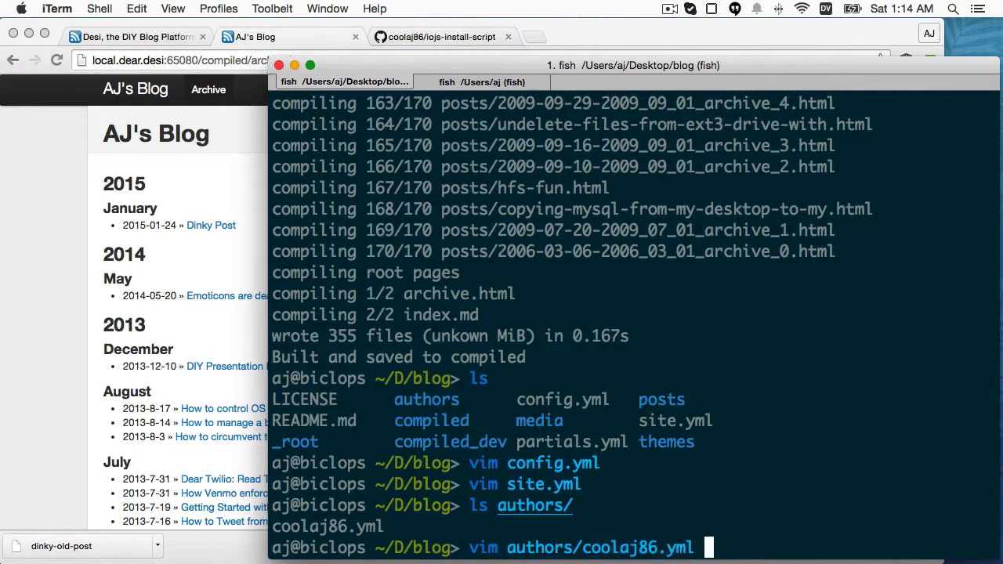
{"action": "key", "text": "Return"}
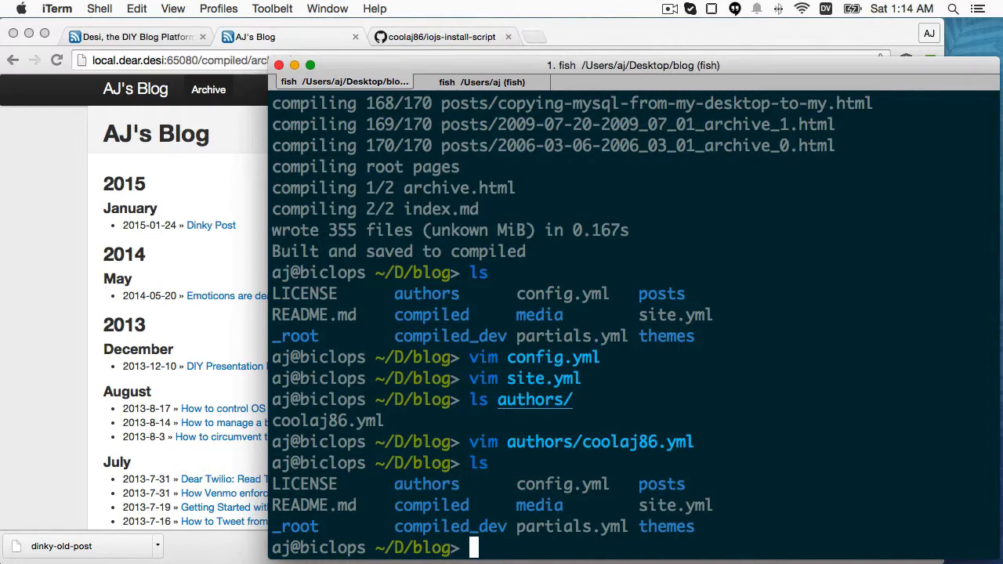
Rebuild the blog with desi build using the new settings.
{"action": "type", "text": "desi build"}
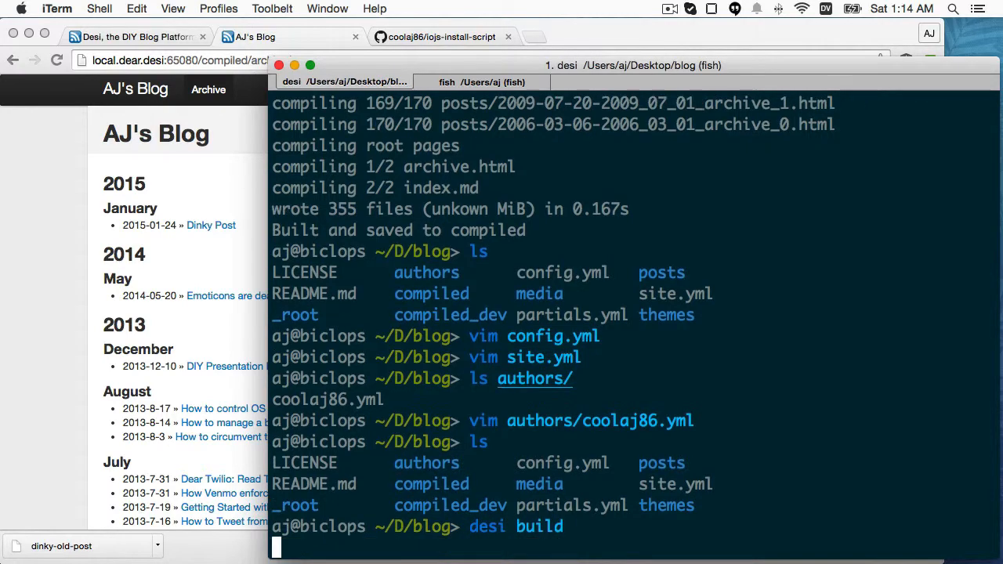
{"action": "key", "text": "Return"}
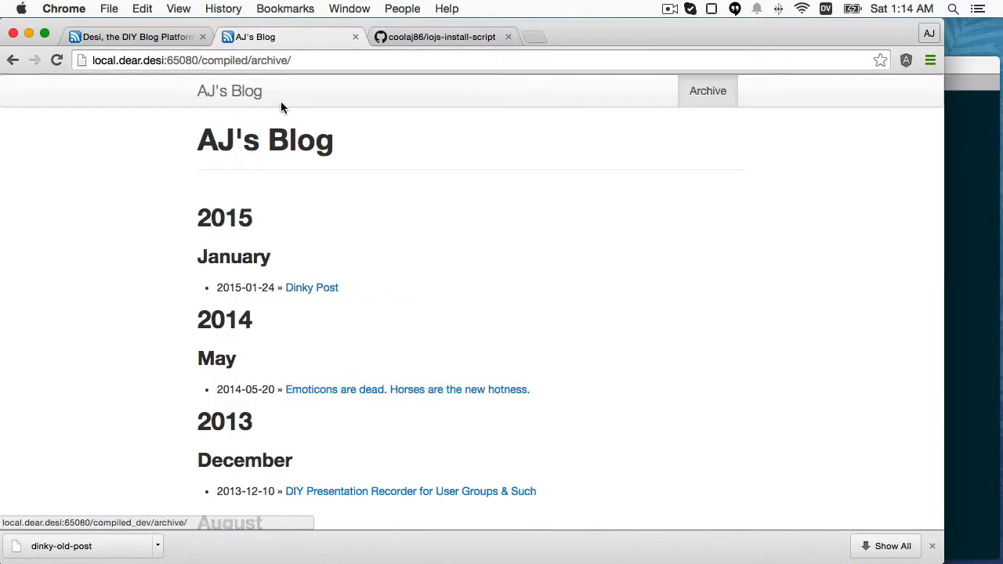
{"action": "left_click", "coordinate": [310, 288]}
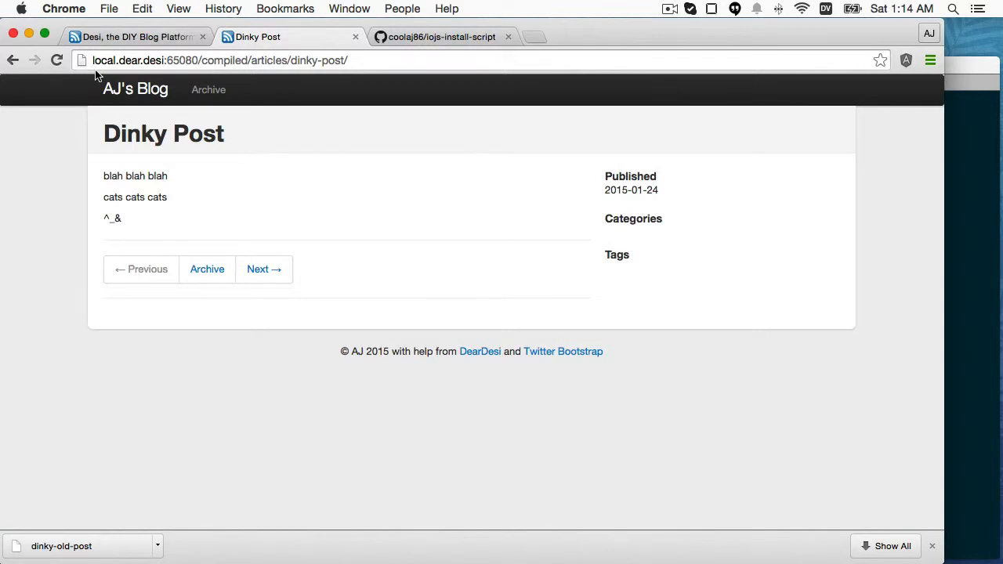
{"action": "left_click", "coordinate": [207, 270]}
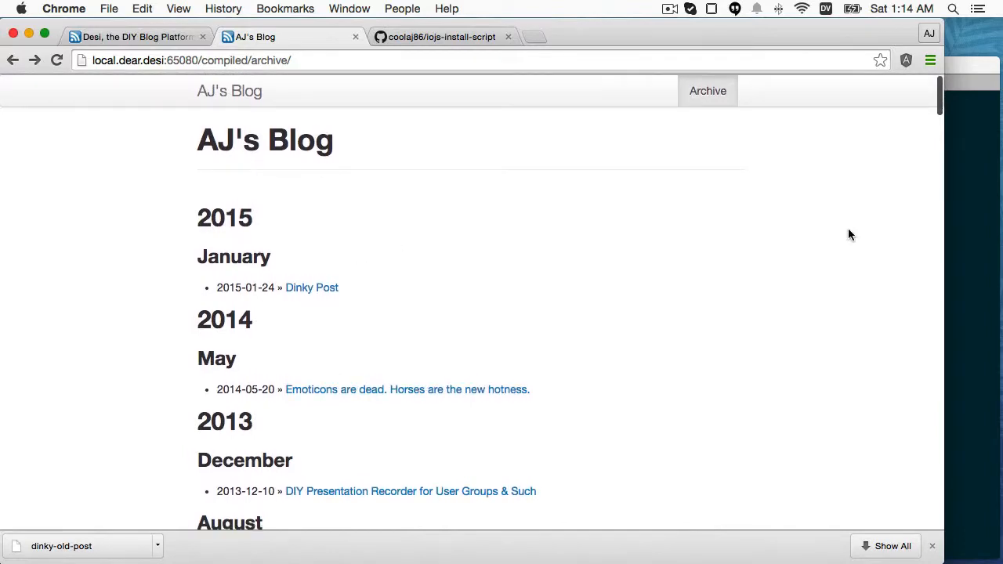
{"action": "mouse_move", "coordinate": [943, 286]}
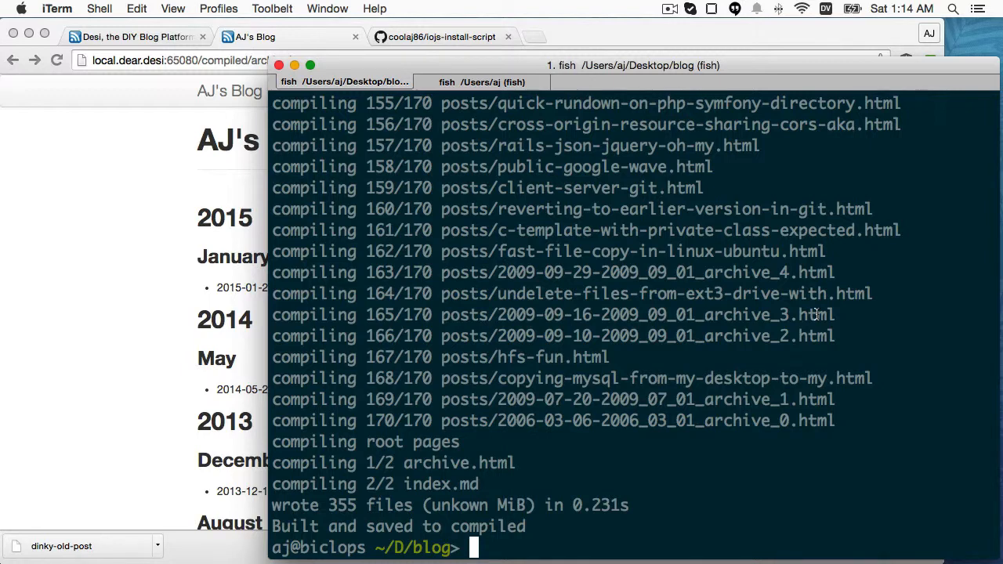
Run desi post "my new post" to create posts/my-new-post.md.
{"action": "type", "text": "desi build"}
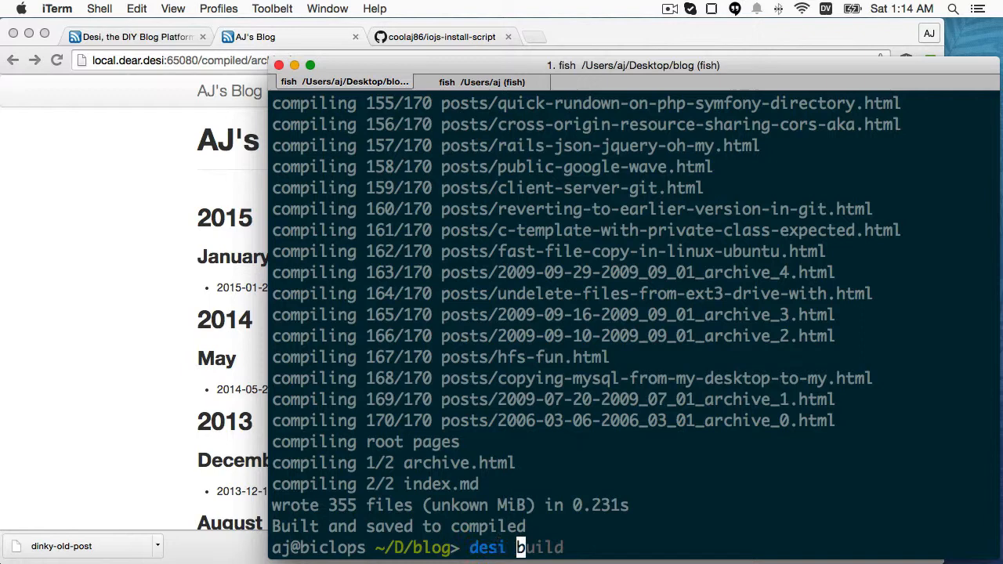
{"action": "type", "text": "post \"my new post\""}
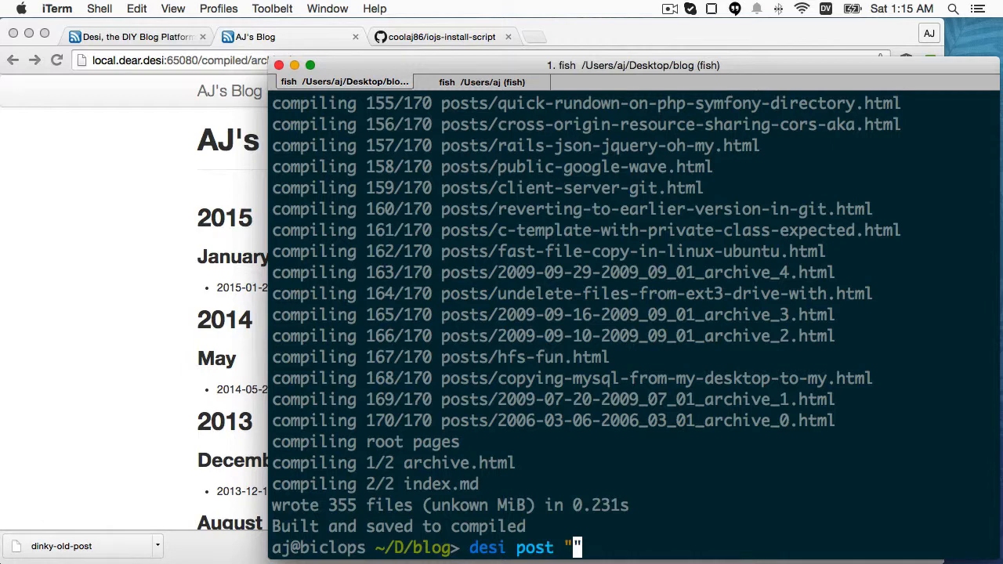
{"action": "type", "text": "my new"}
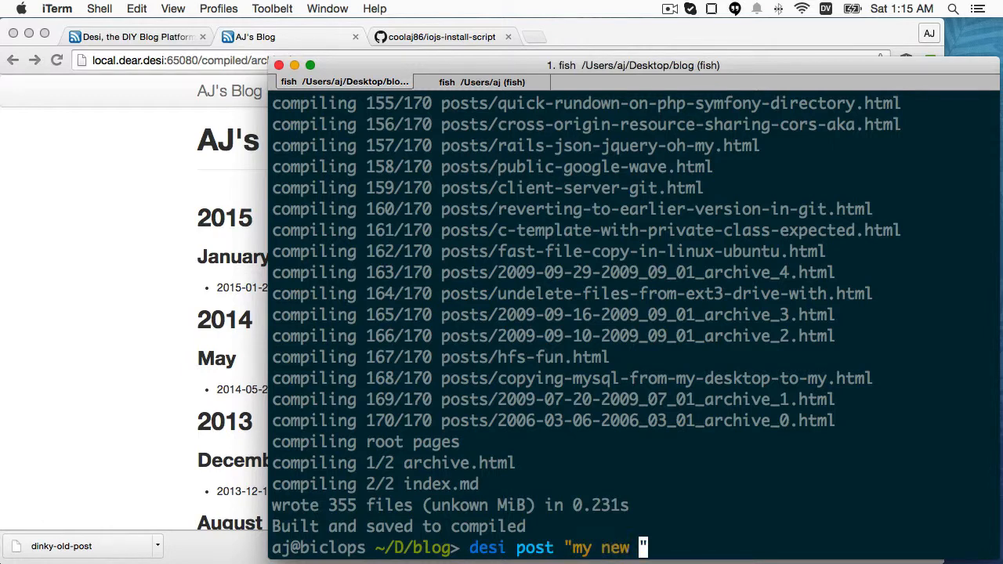
{"action": "key", "text": "Return"}
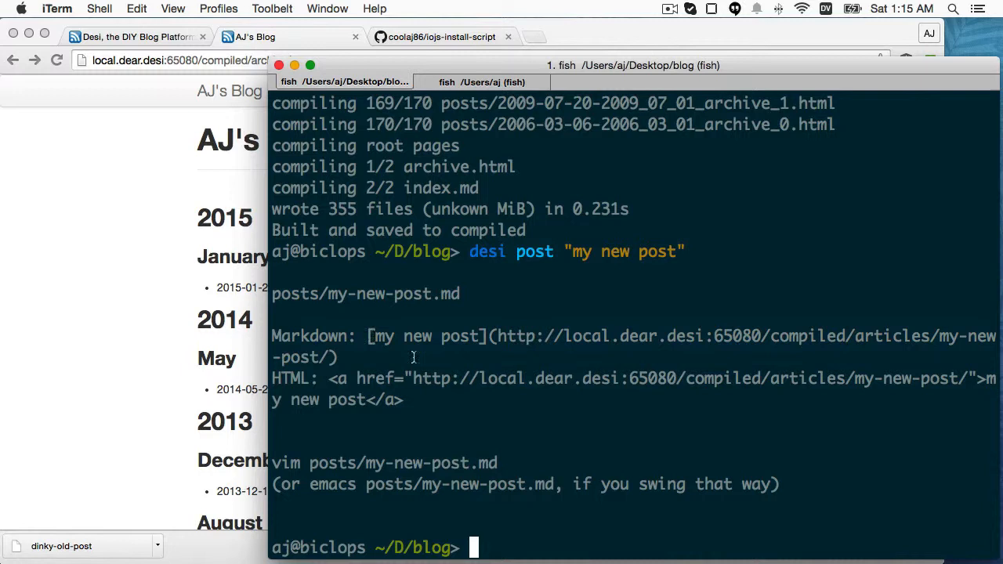
{"action": "mouse_move", "coordinate": [577, 492]}
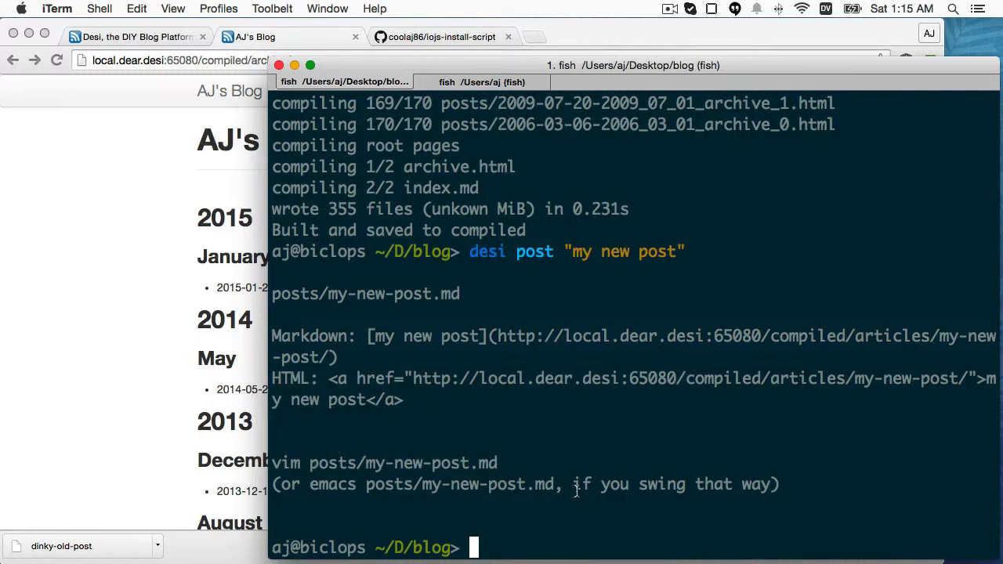
Edit the new posts/my-new-post.md file in vim.
{"action": "type", "text": "vim posts/my-new-post.md"}
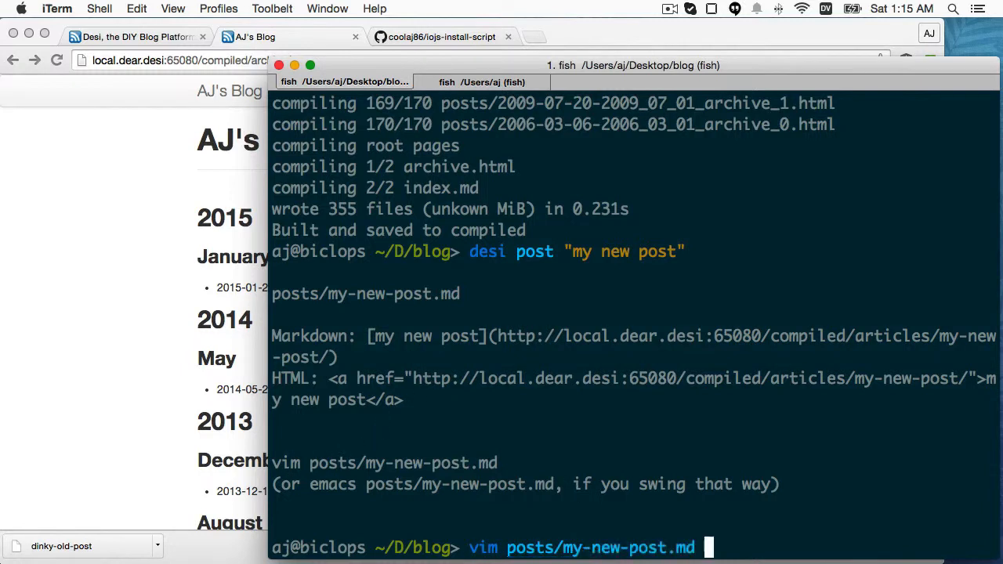
{"action": "key", "text": "return"}
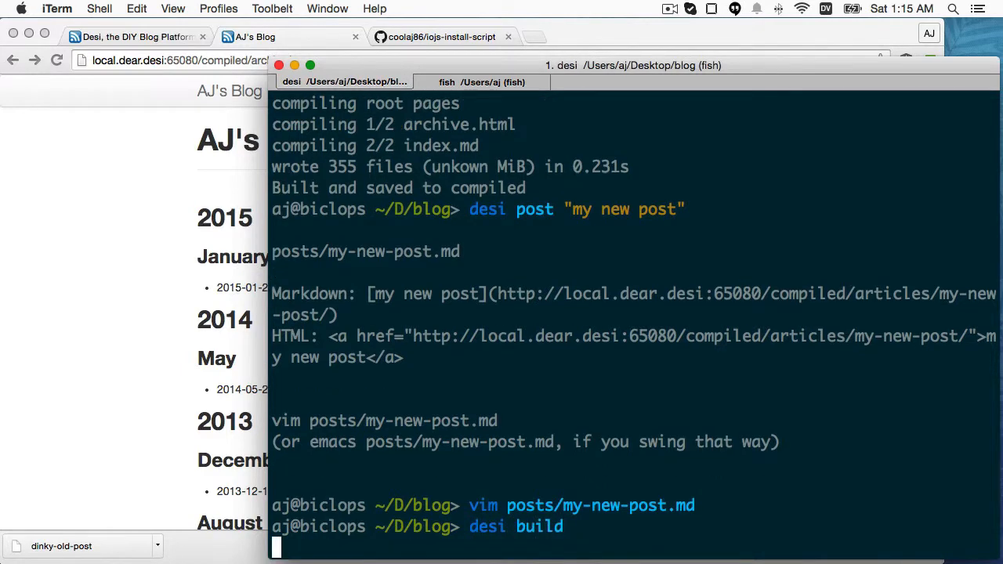
Run desi build and scroll the empty-content error reported for posts/my-new-post.md.
{"action": "key", "text": "Return"}
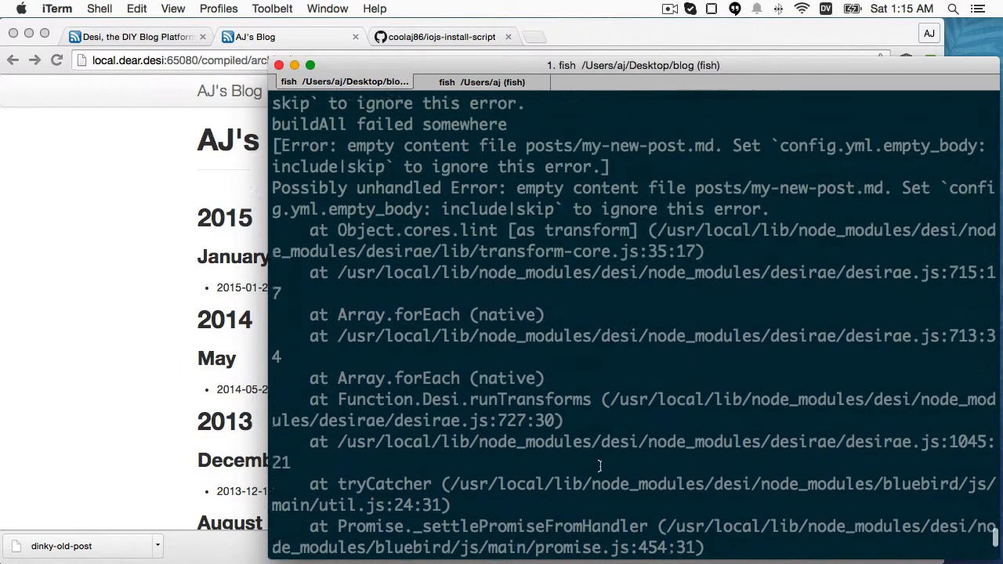
{"action": "scroll", "scroll_direction": "up", "scroll_amount": 3}
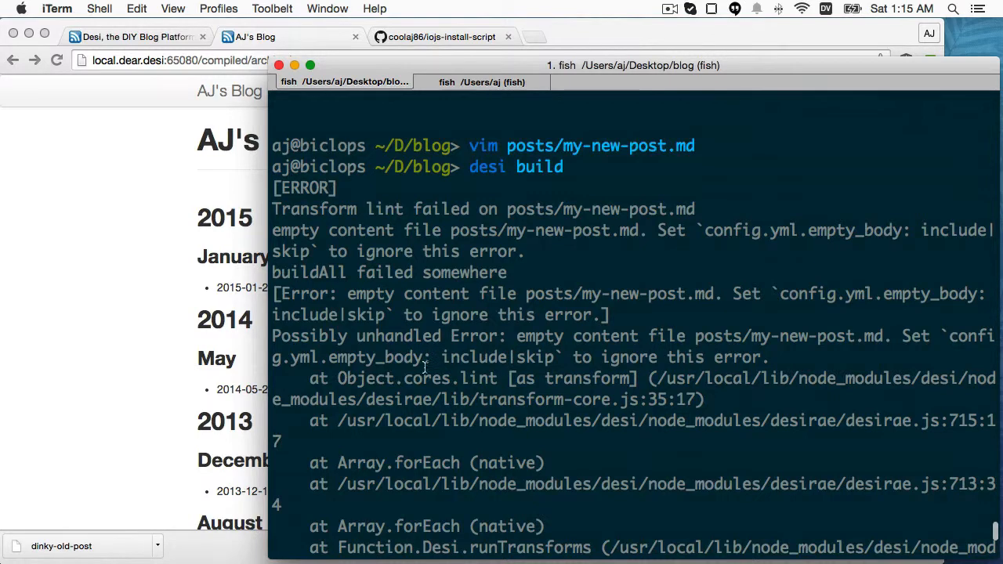
{"action": "scroll", "scroll_direction": "down", "scroll_amount": 3}
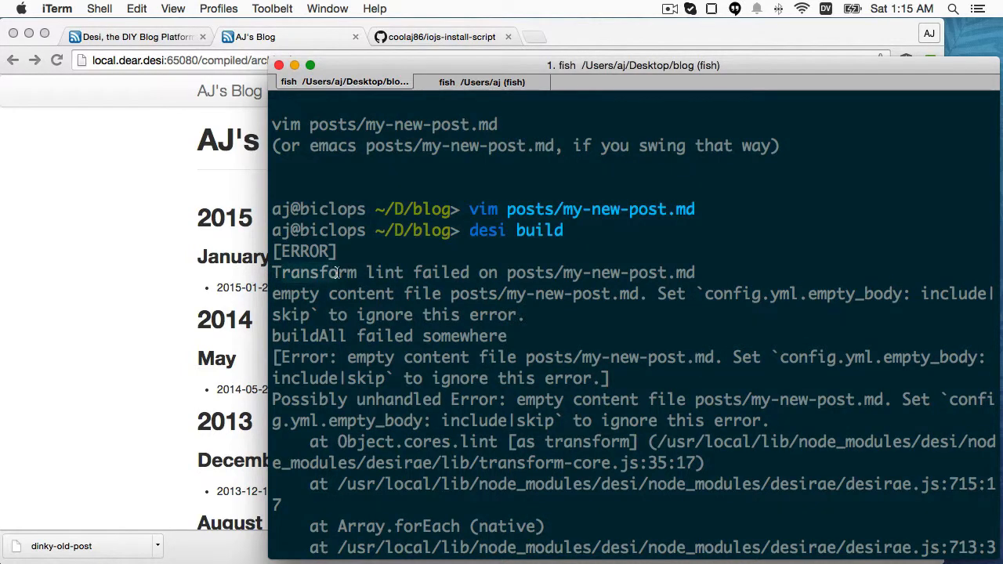
{"action": "mouse_move", "coordinate": [410, 269]}
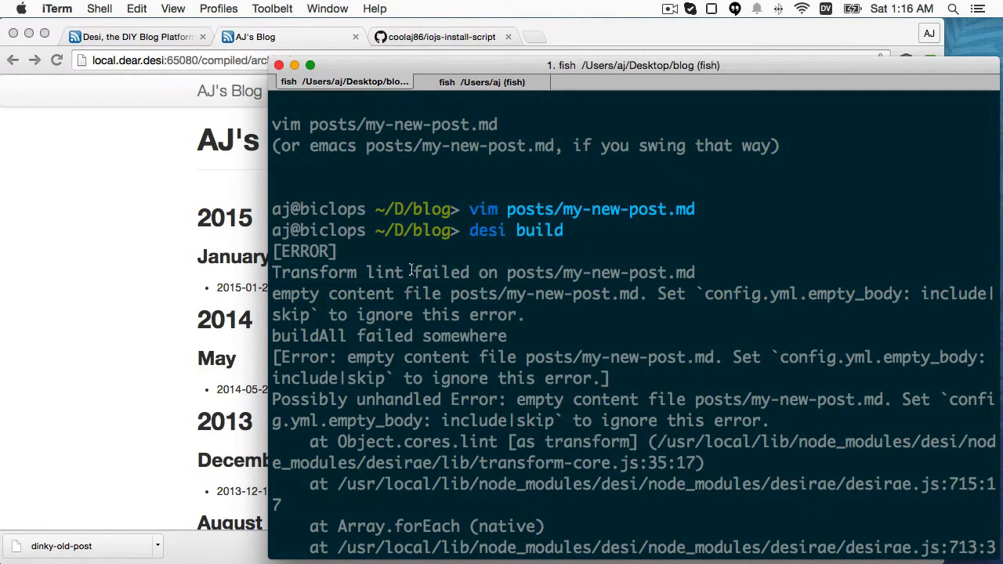
{"action": "mouse_move", "coordinate": [505, 273]}
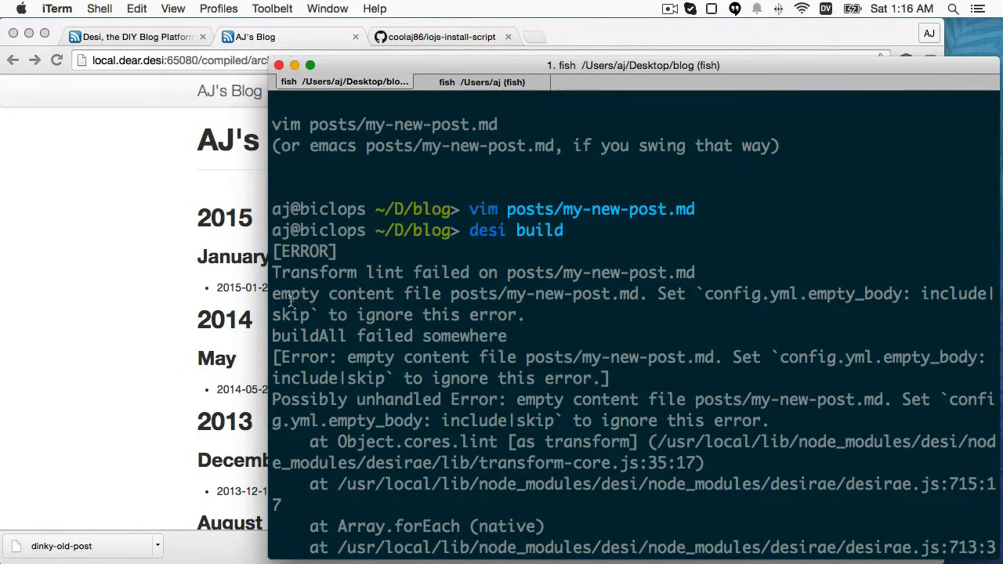
{"action": "mouse_move", "coordinate": [431, 290]}
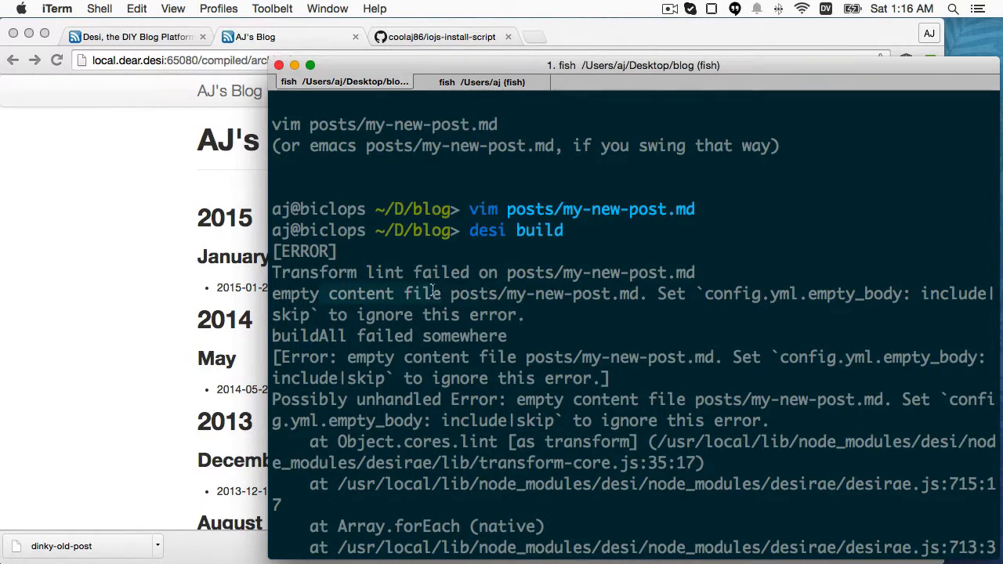
{"action": "scroll", "scroll_direction": "down", "scroll_amount": 3}
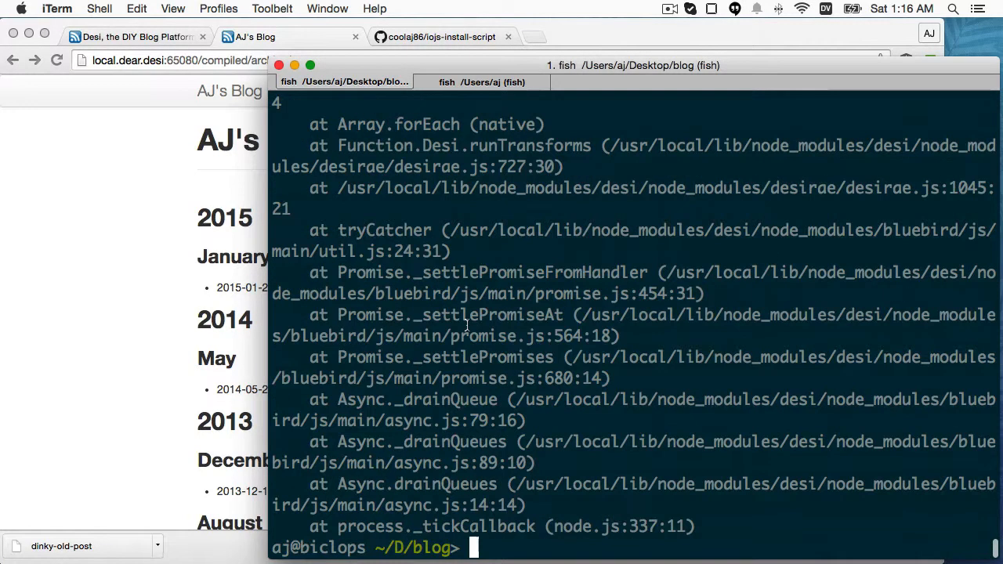
Reopen posts/my-new-post.md in vim and insert body text "Hello," below the front matter.
{"action": "type", "text": "vim posts/my-new-post.md"}
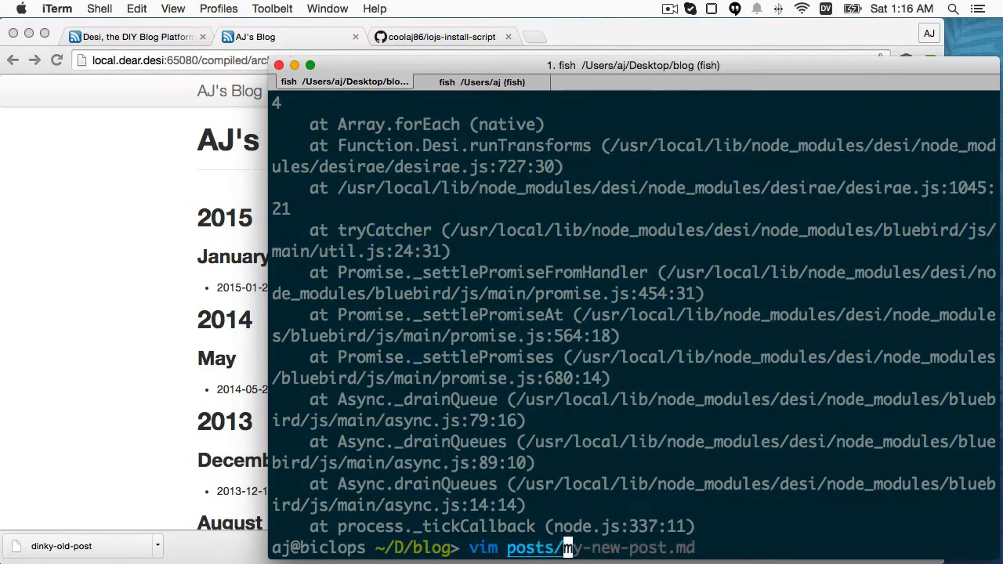
{"action": "key", "text": "Return"}
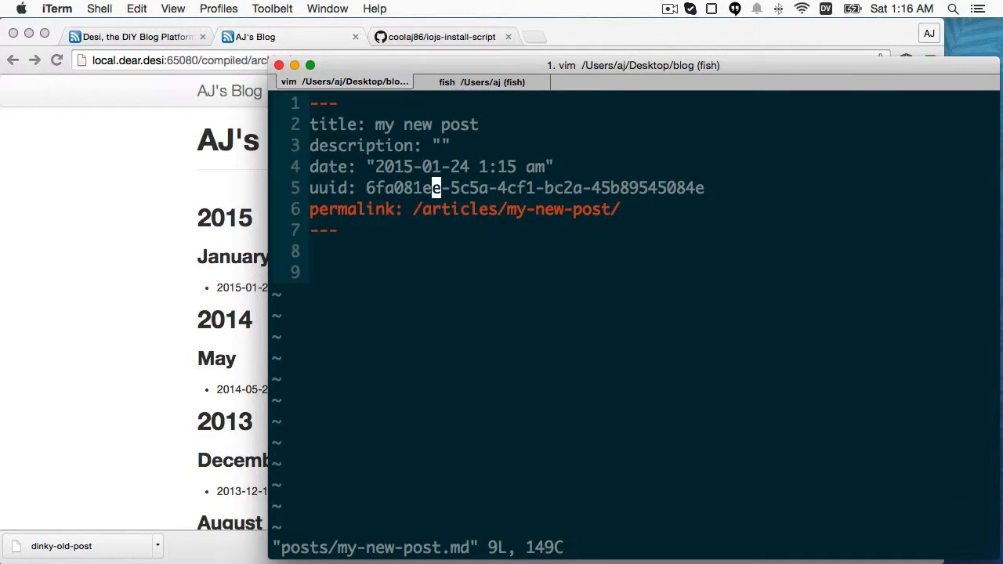
{"action": "key", "text": "i"}
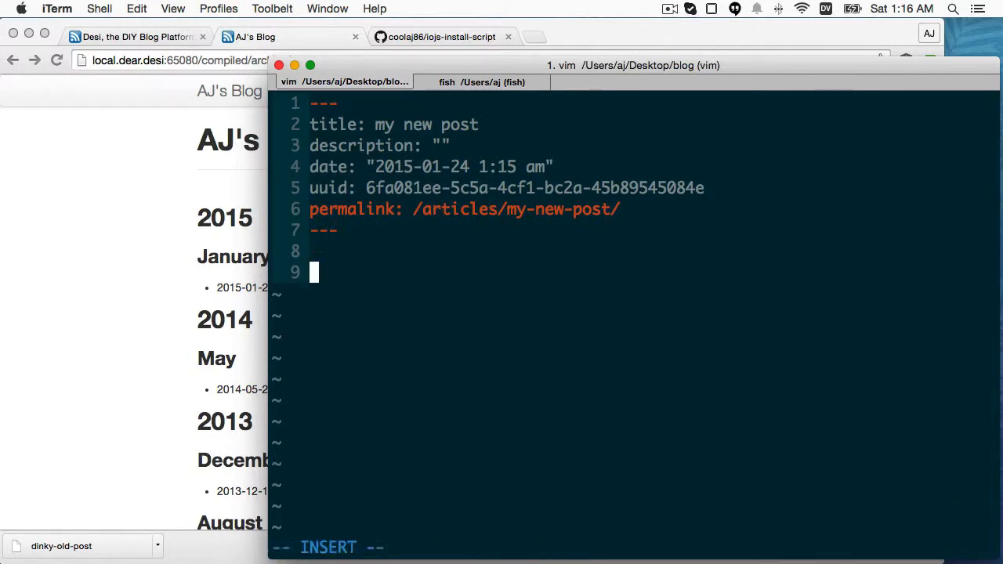
{"action": "type", "text": "Hello,"}
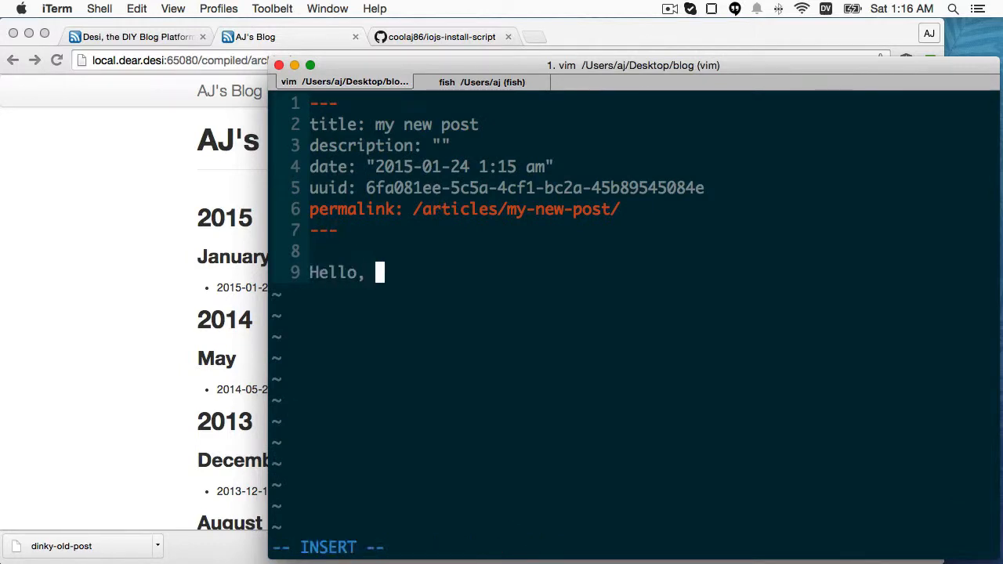